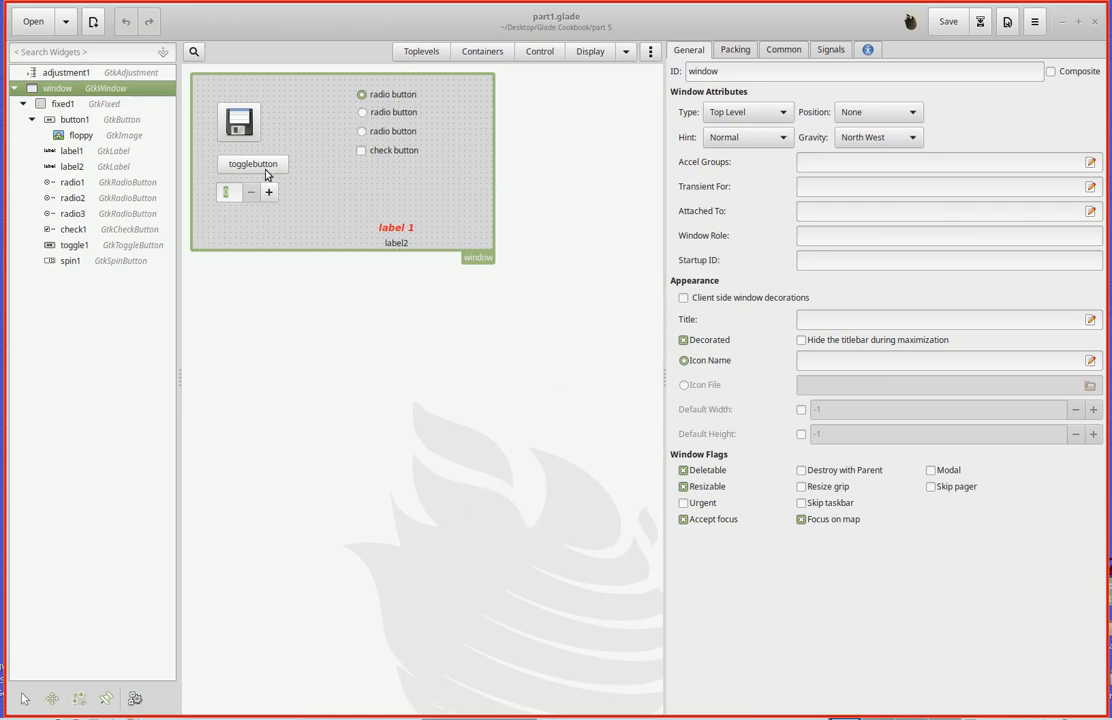
mouse_move(269, 201)
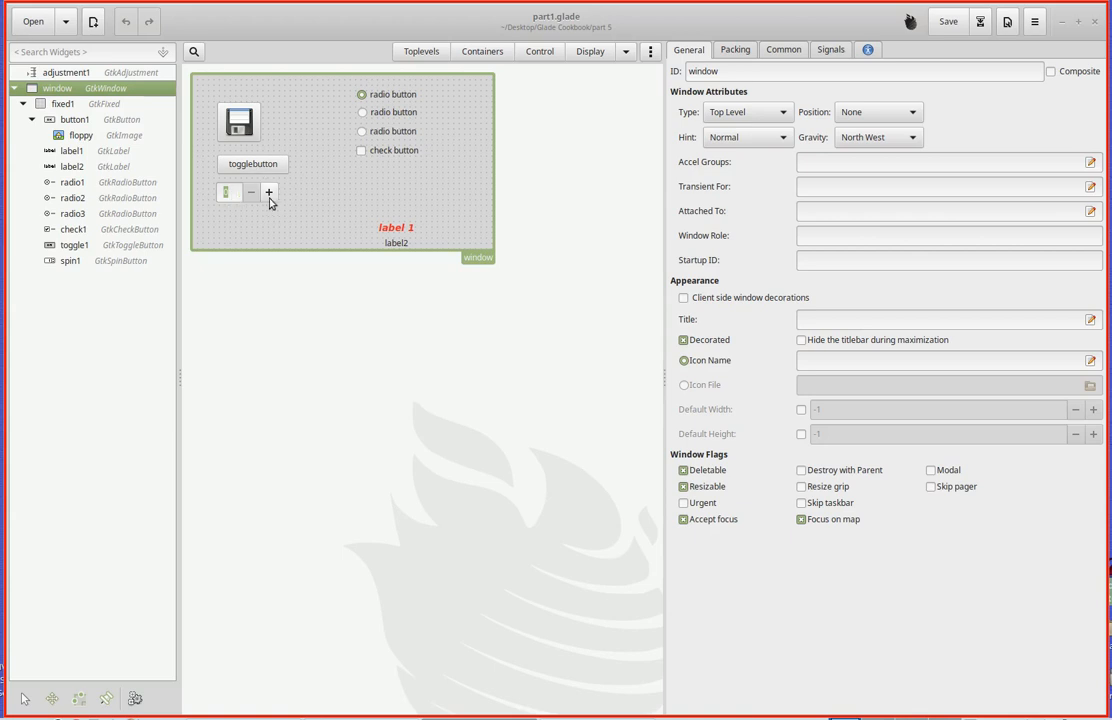
mouse_move(333, 698)
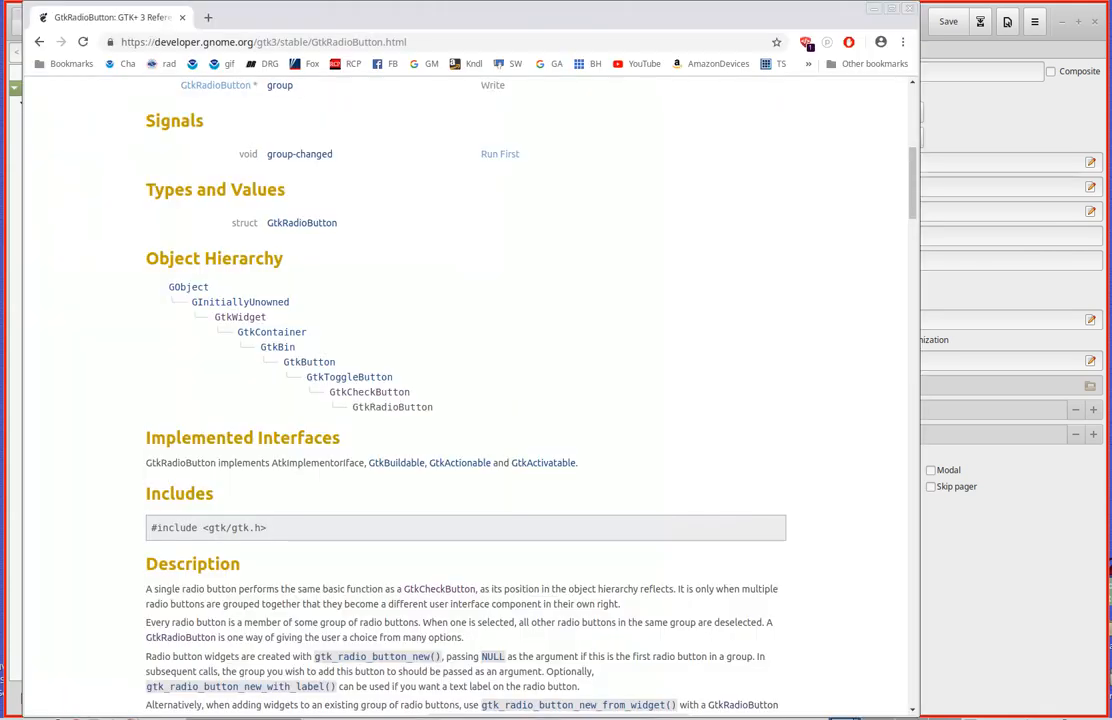
mouse_move(429, 518)
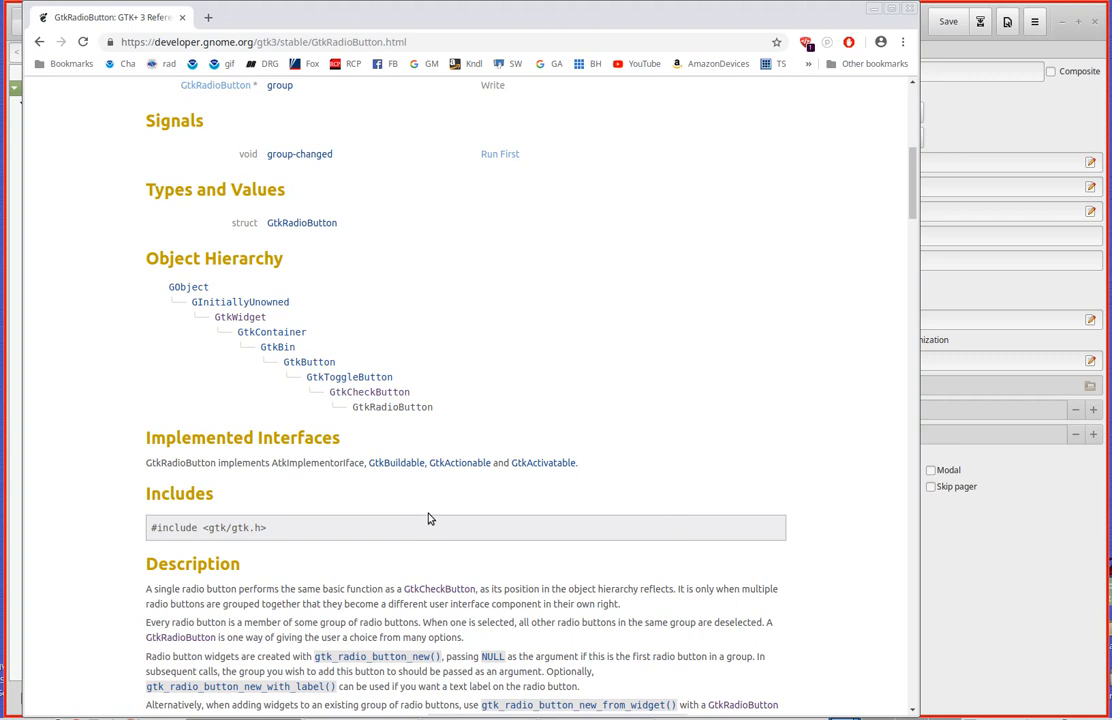
mouse_move(554, 393)
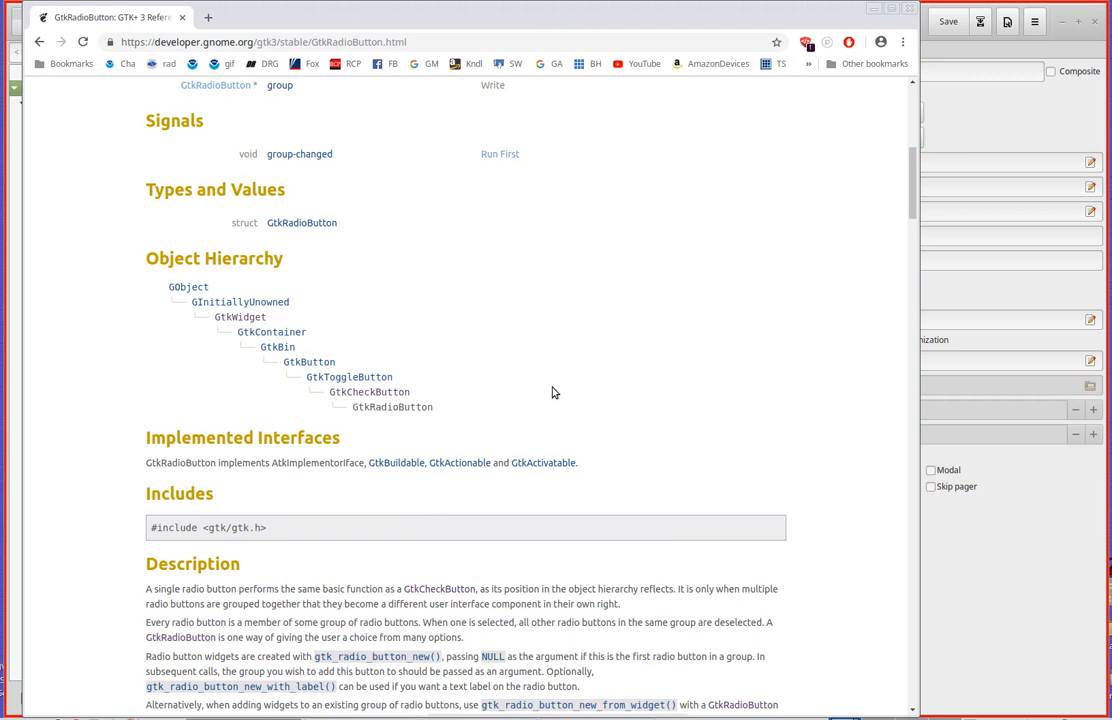
mouse_move(560, 396)
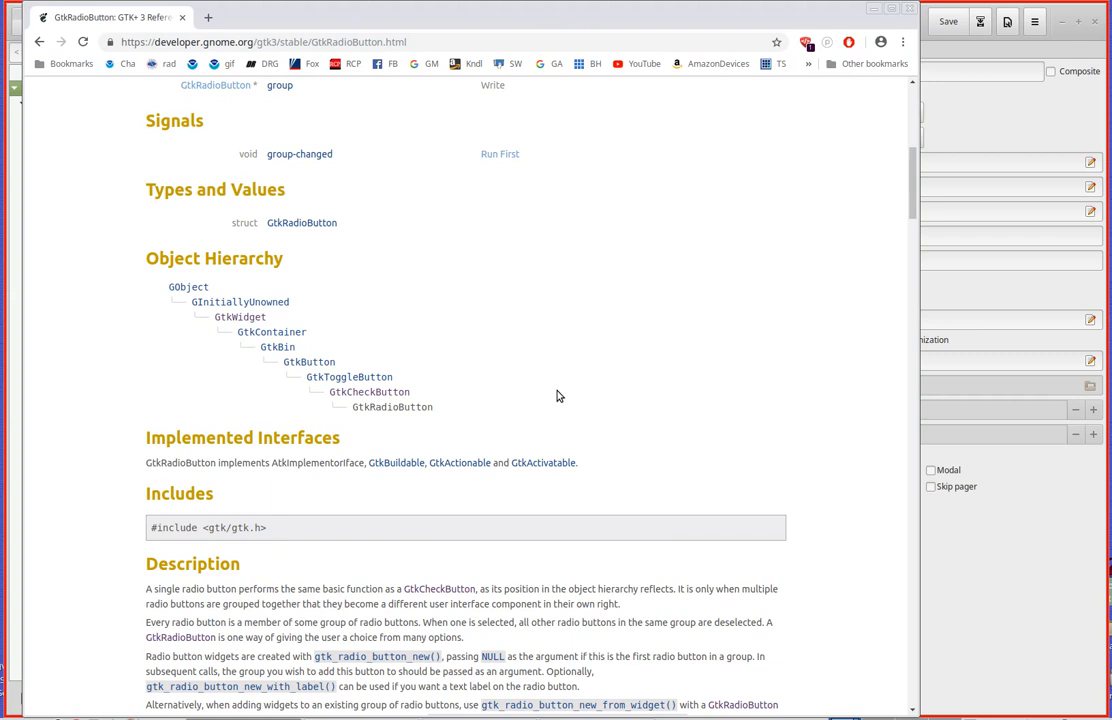
mouse_move(402, 411)
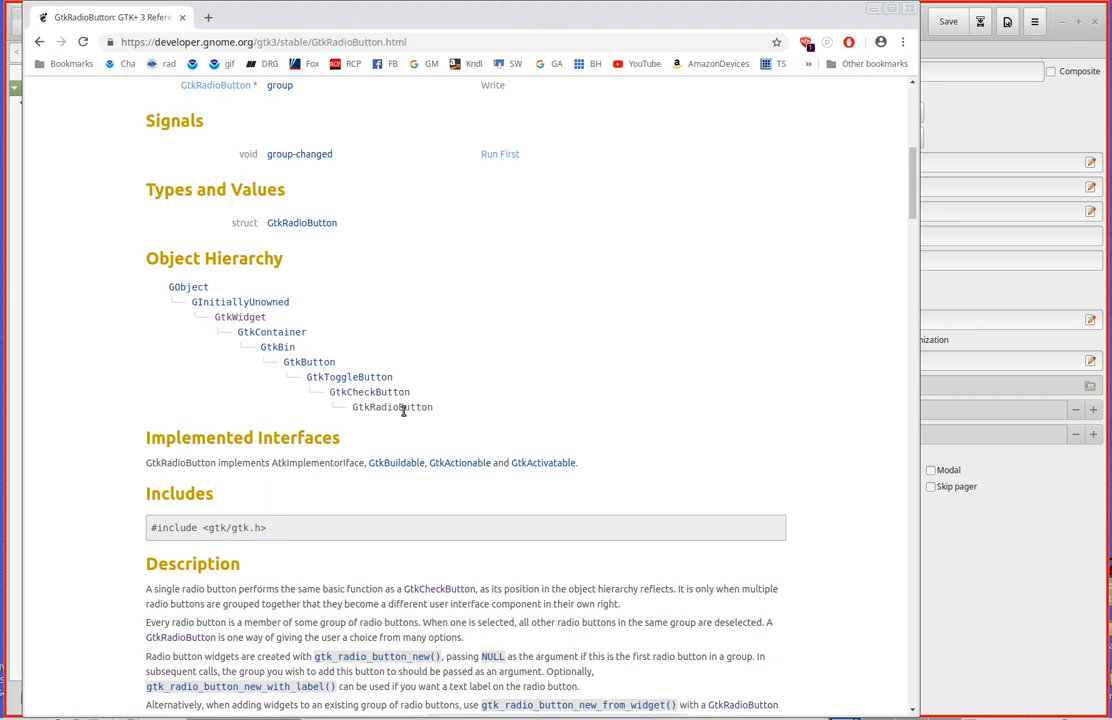
mouse_move(378, 409)
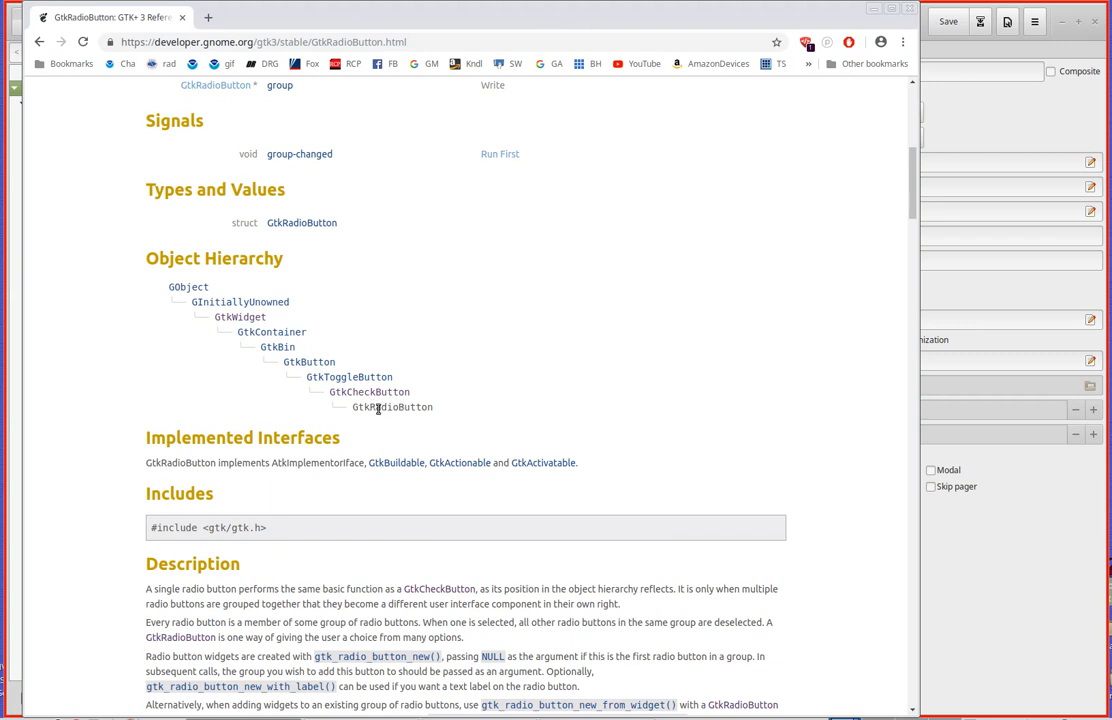
mouse_move(362, 392)
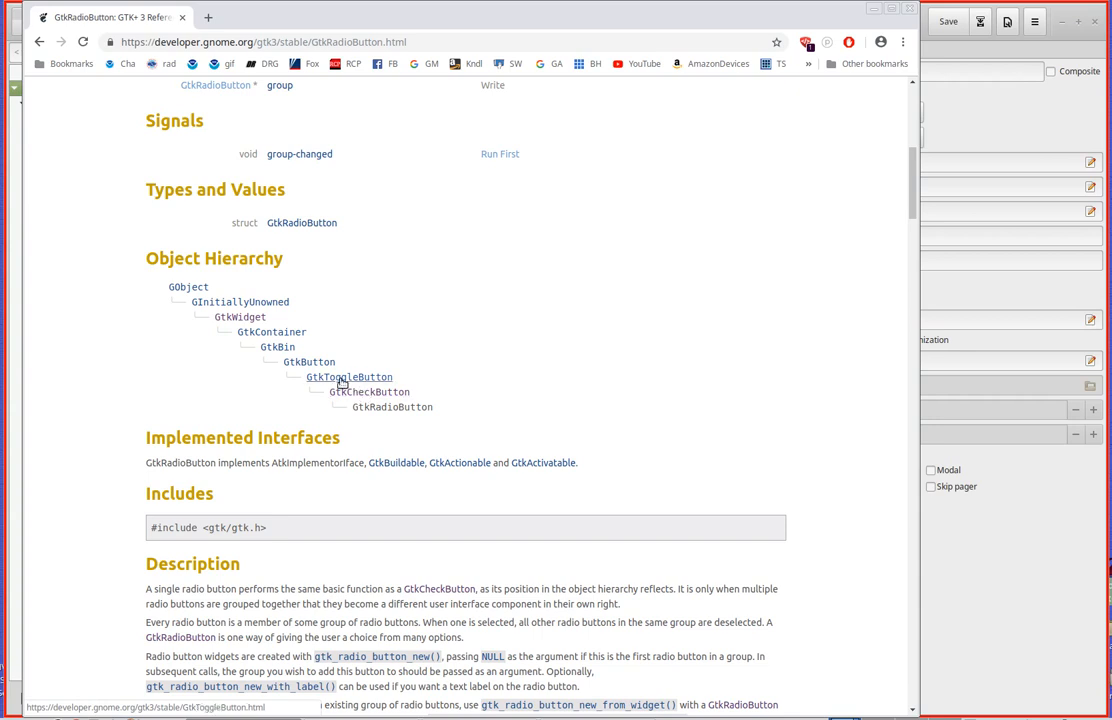
mouse_move(309, 362)
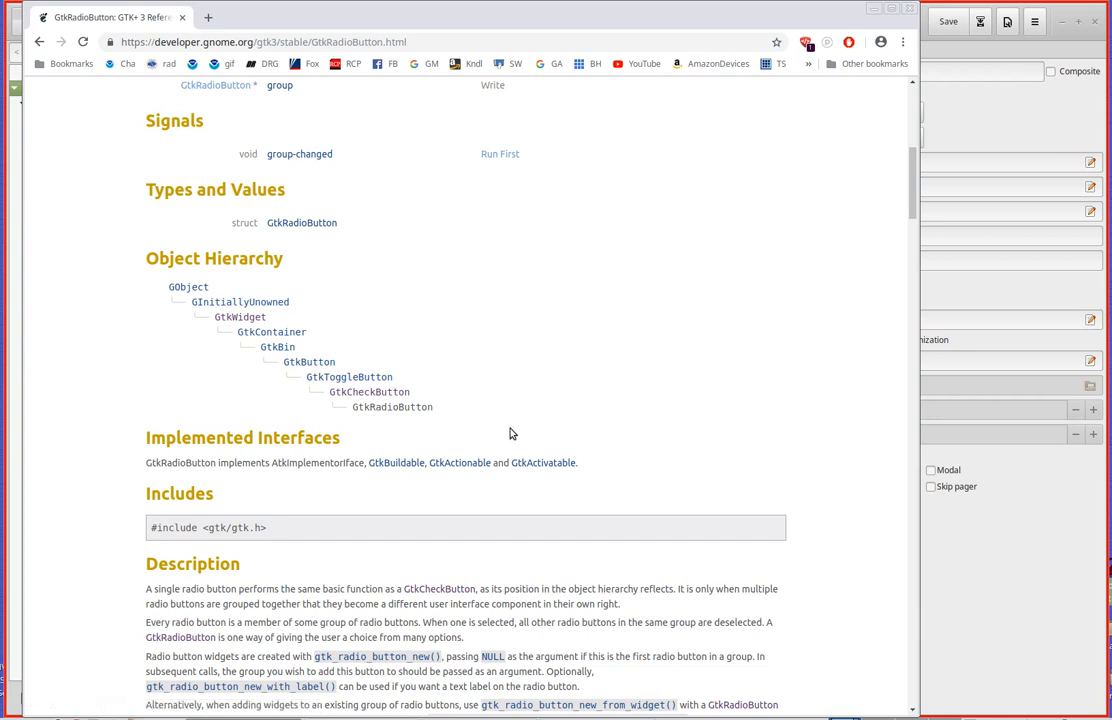
mouse_move(345, 410)
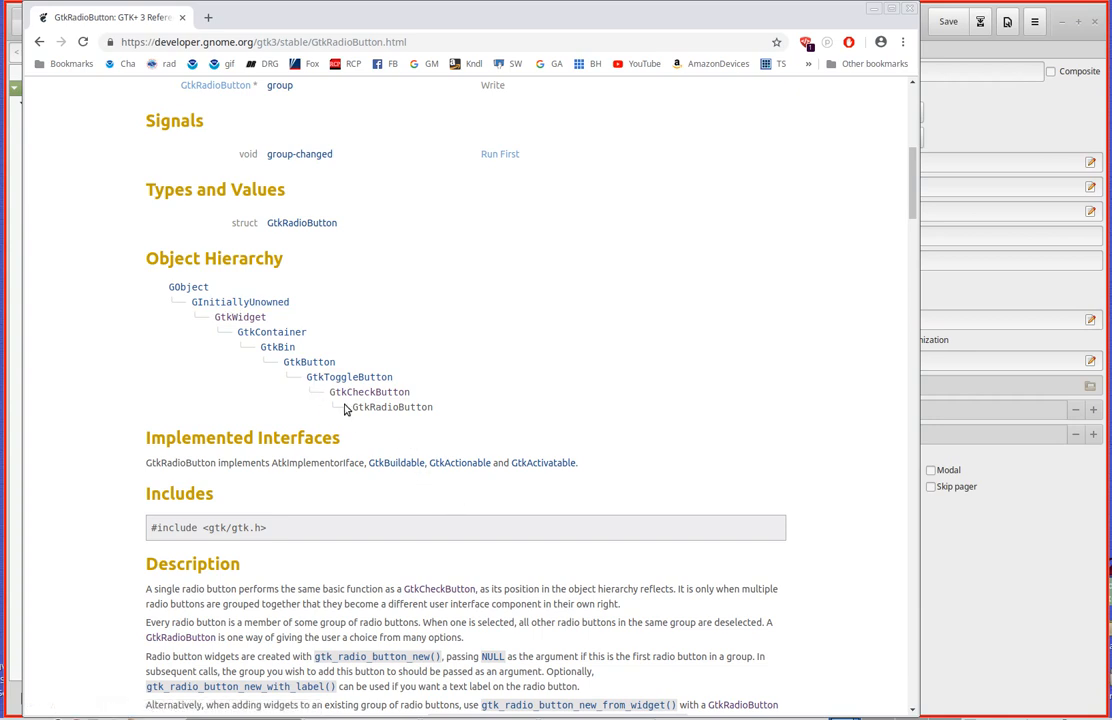
mouse_move(714, 392)
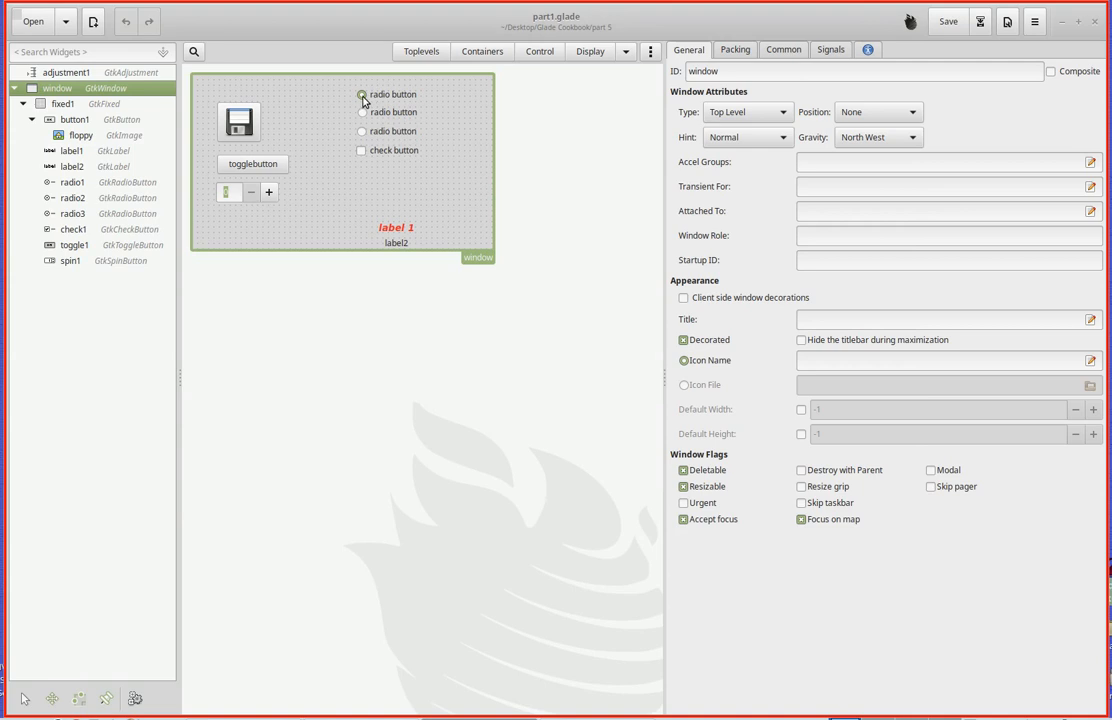
- Inspect the Group fields of radio1, radio2 and radio3, confirming radio2 and radio3 use radio1's group
click(390, 94)
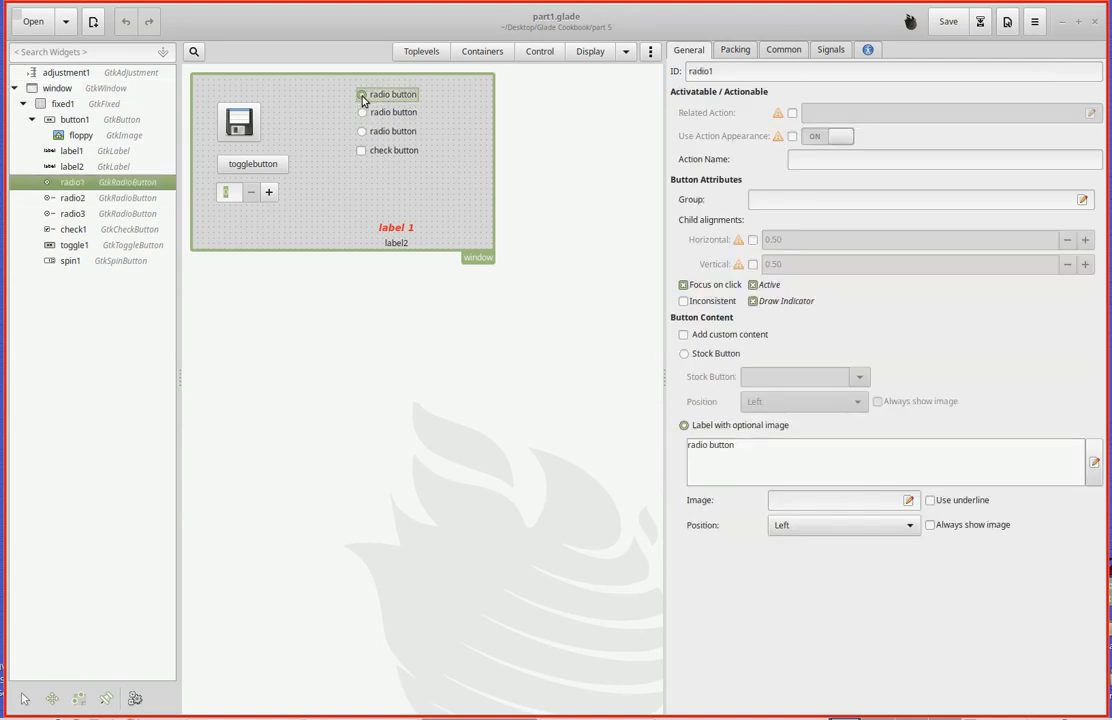
click(362, 93)
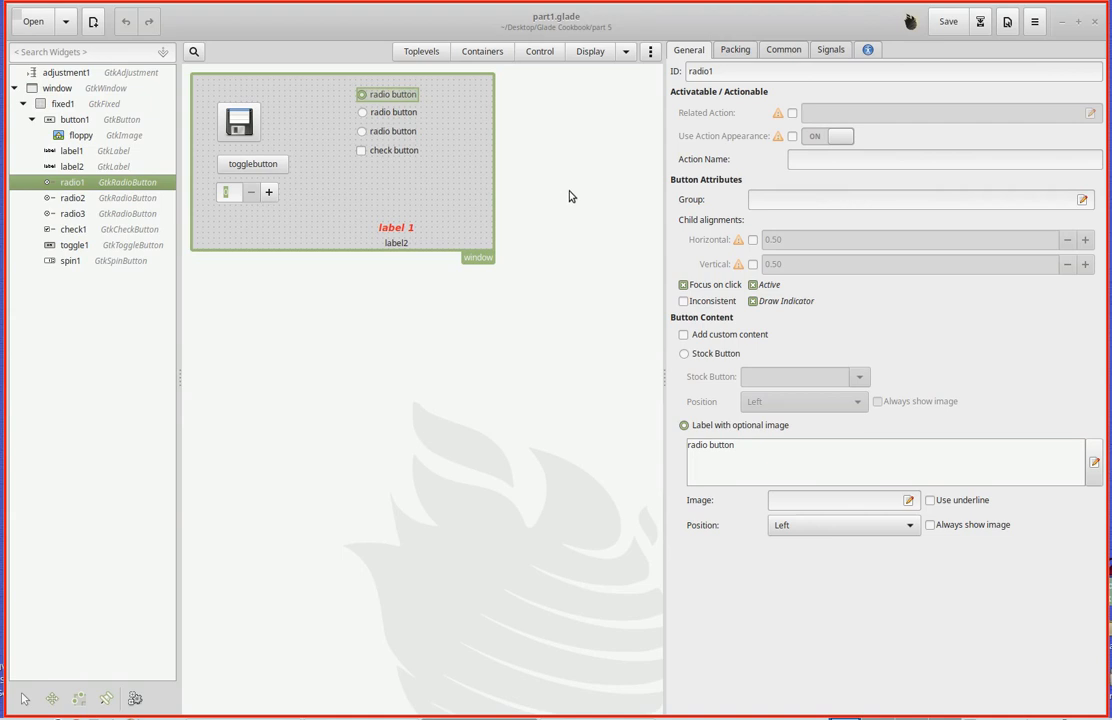
mouse_move(366, 115)
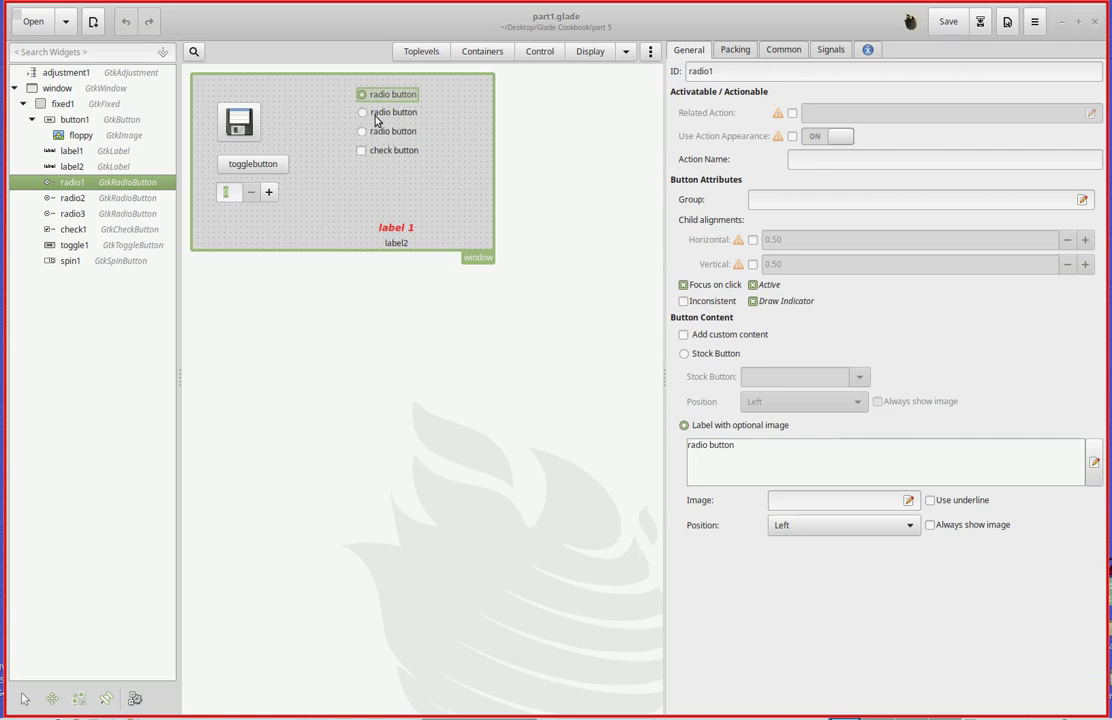
mouse_move(403, 102)
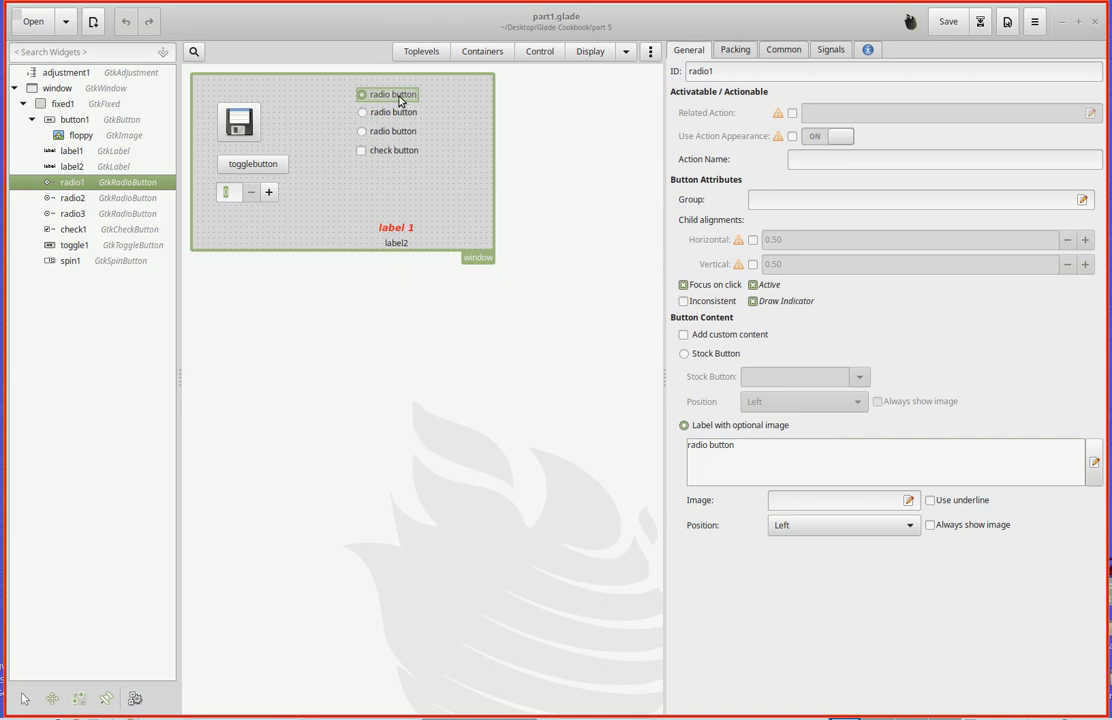
mouse_move(1053, 224)
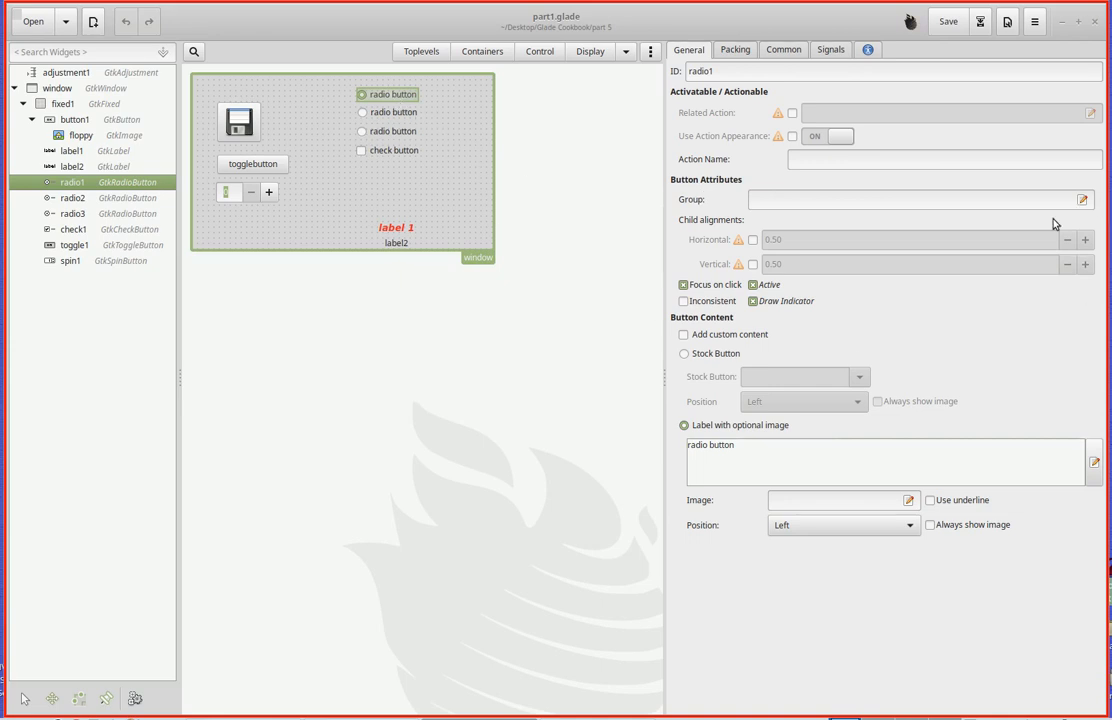
click(391, 112)
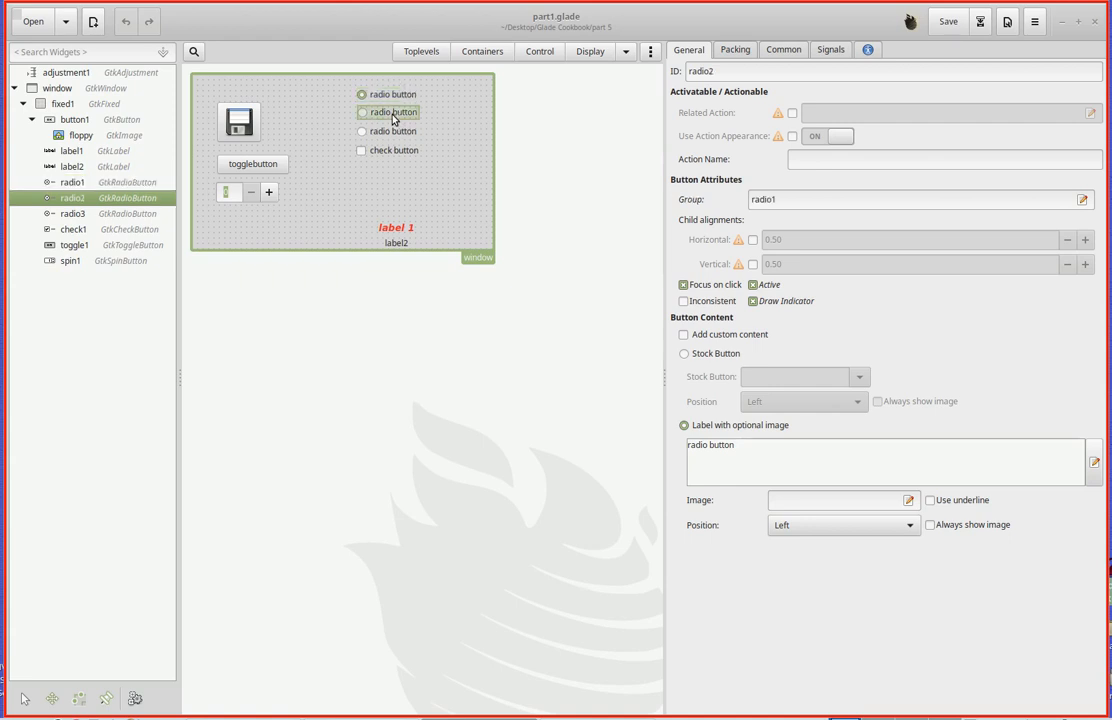
click(395, 94)
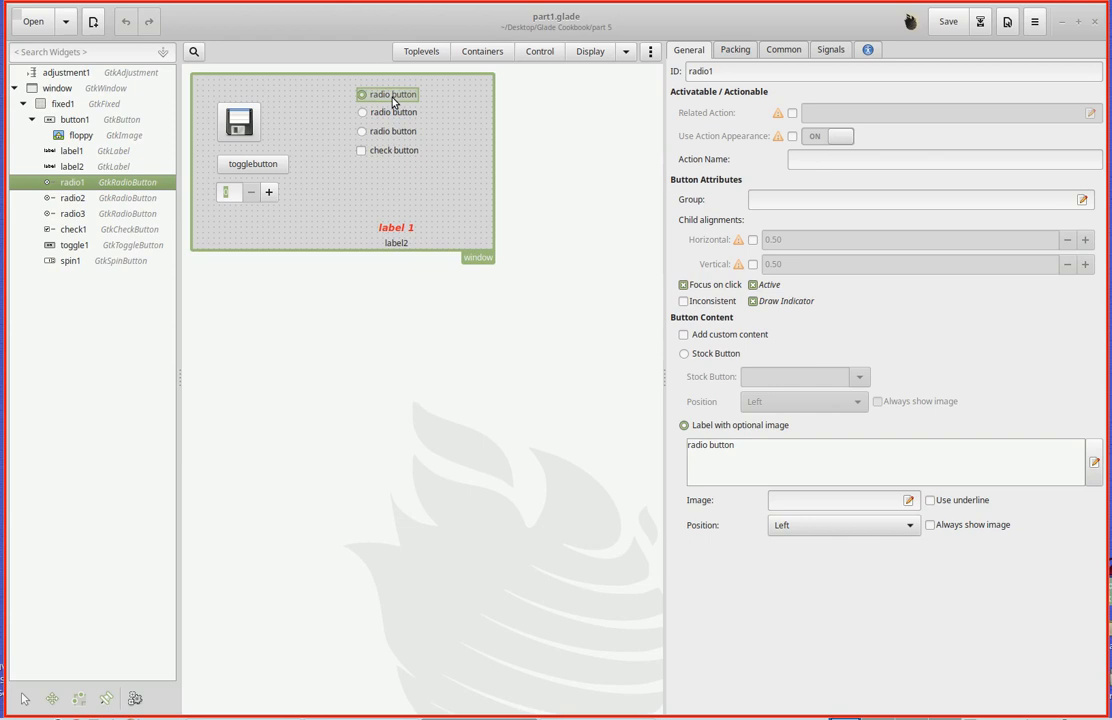
click(390, 131)
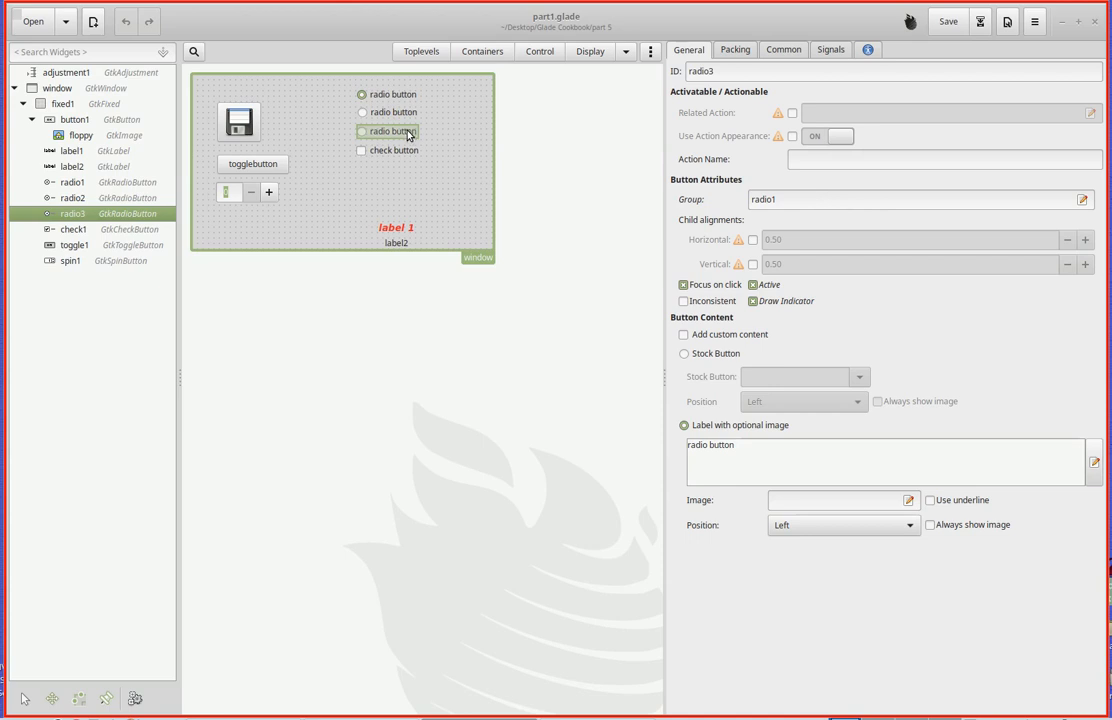
click(390, 112)
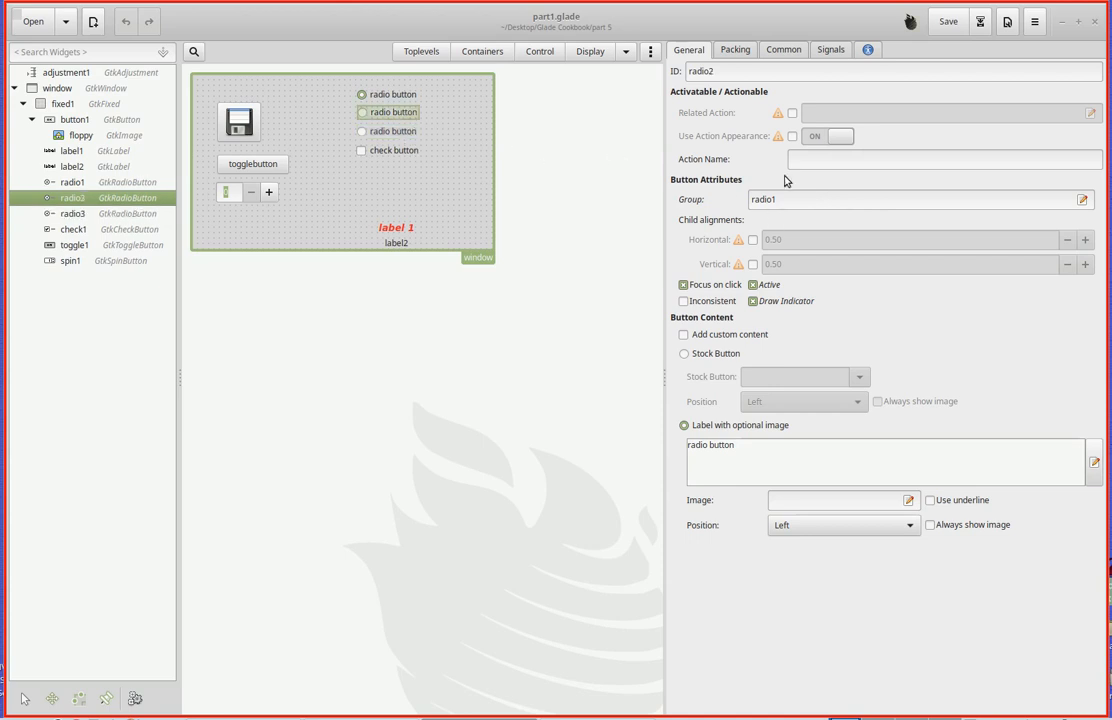
click(69, 183)
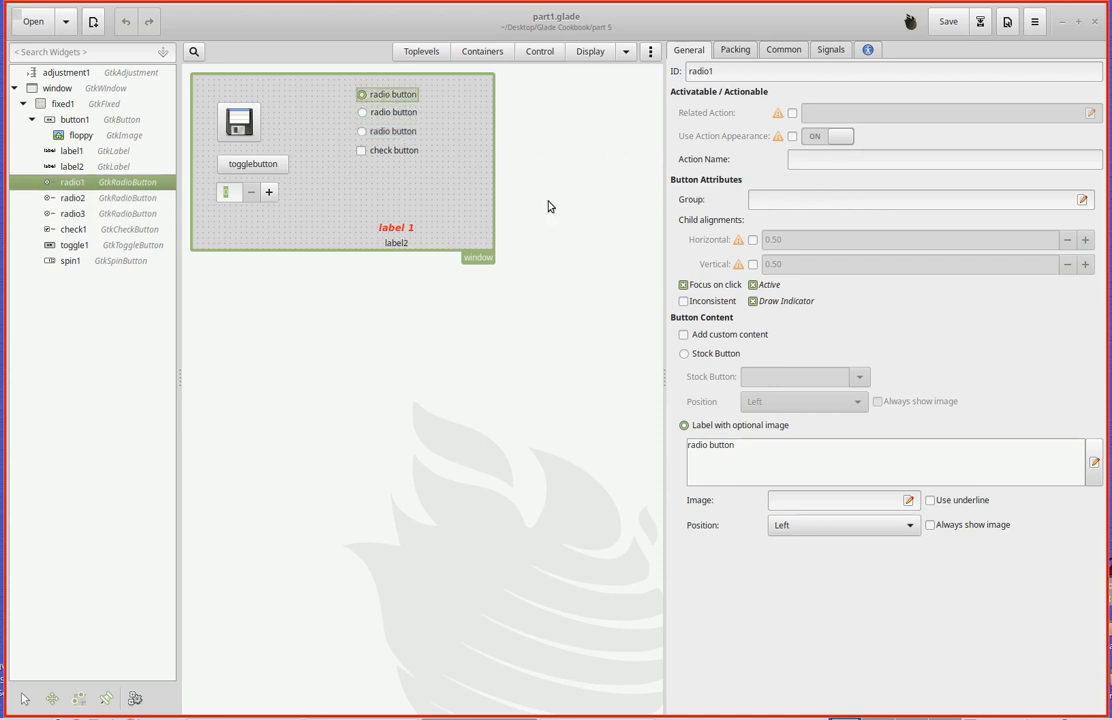
mouse_move(609, 231)
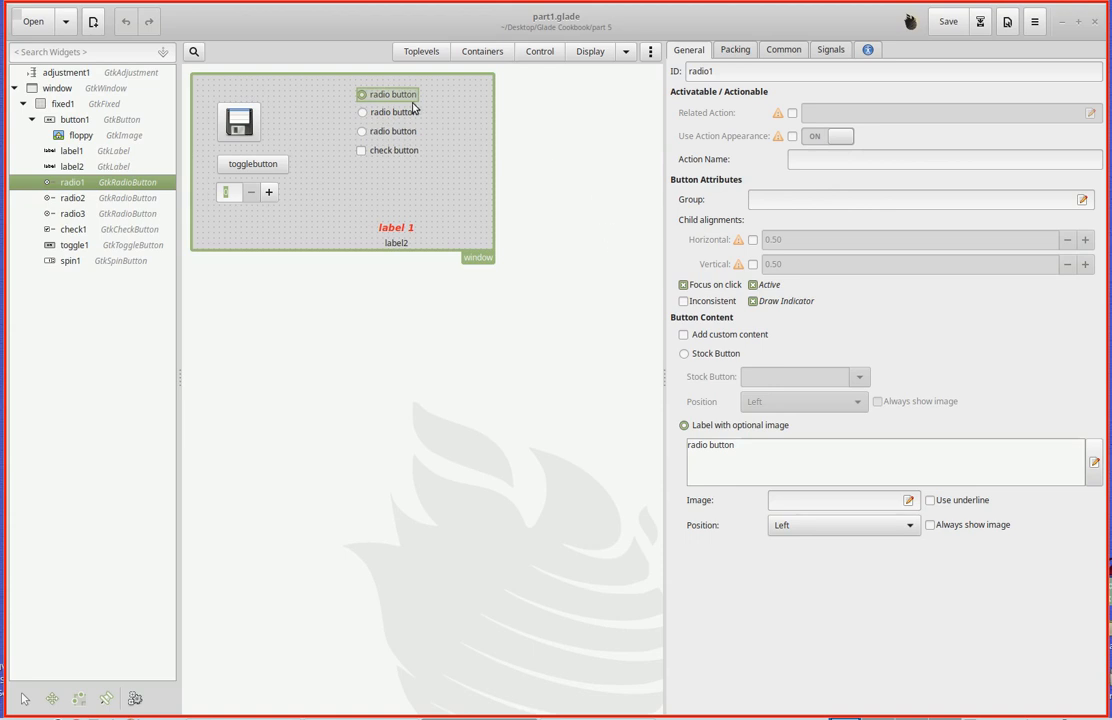
mouse_move(390, 131)
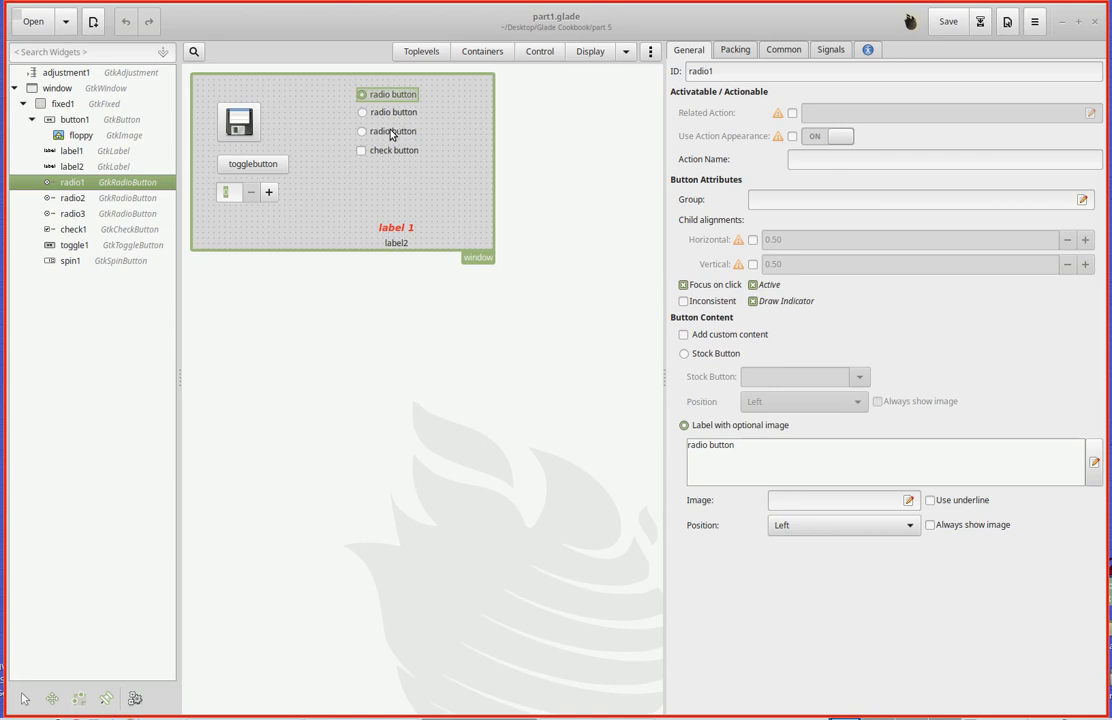
mouse_move(388, 119)
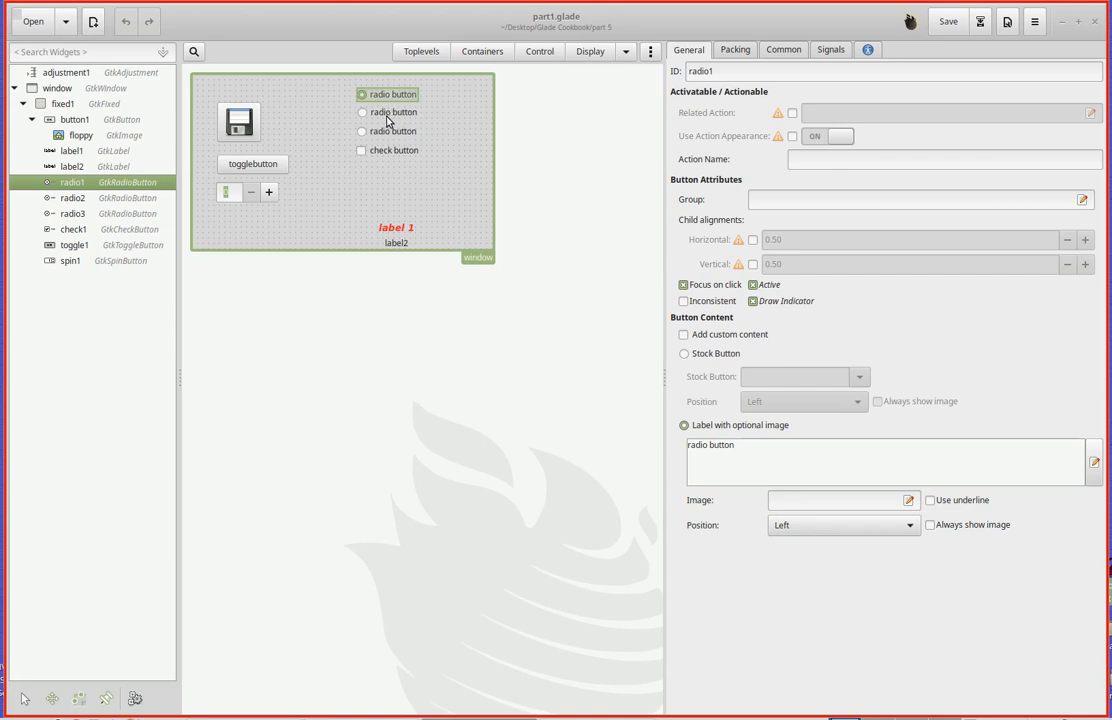
mouse_move(394, 159)
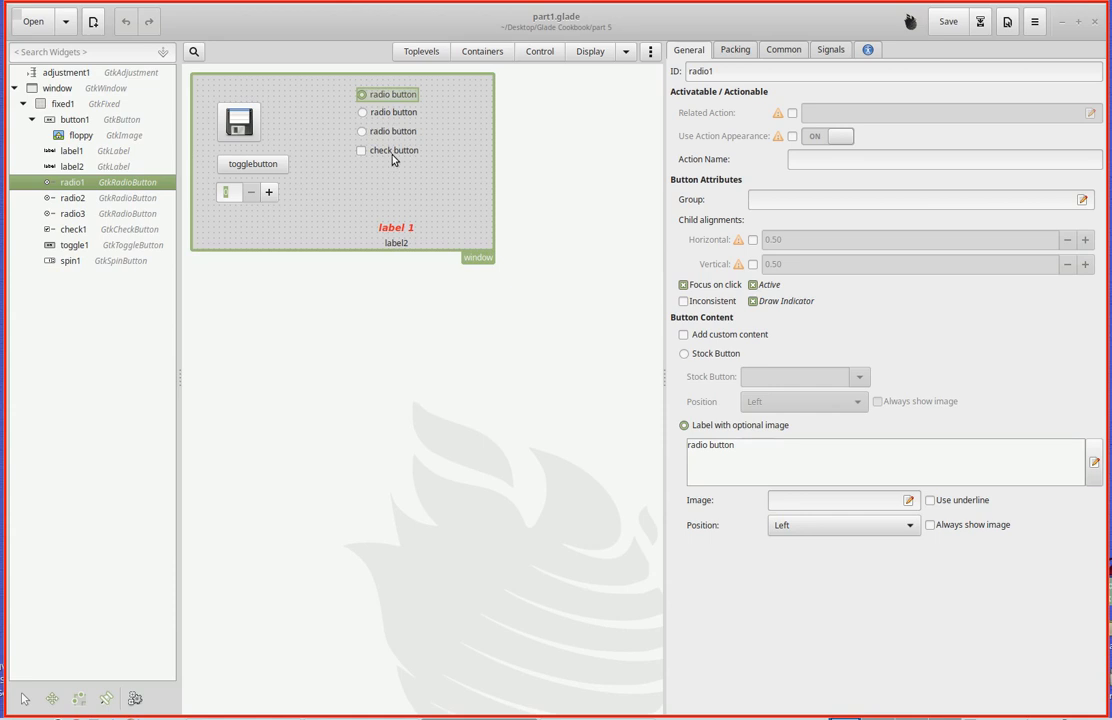
- Select the check button check1 on the canvas so it shows ticked
click(393, 150)
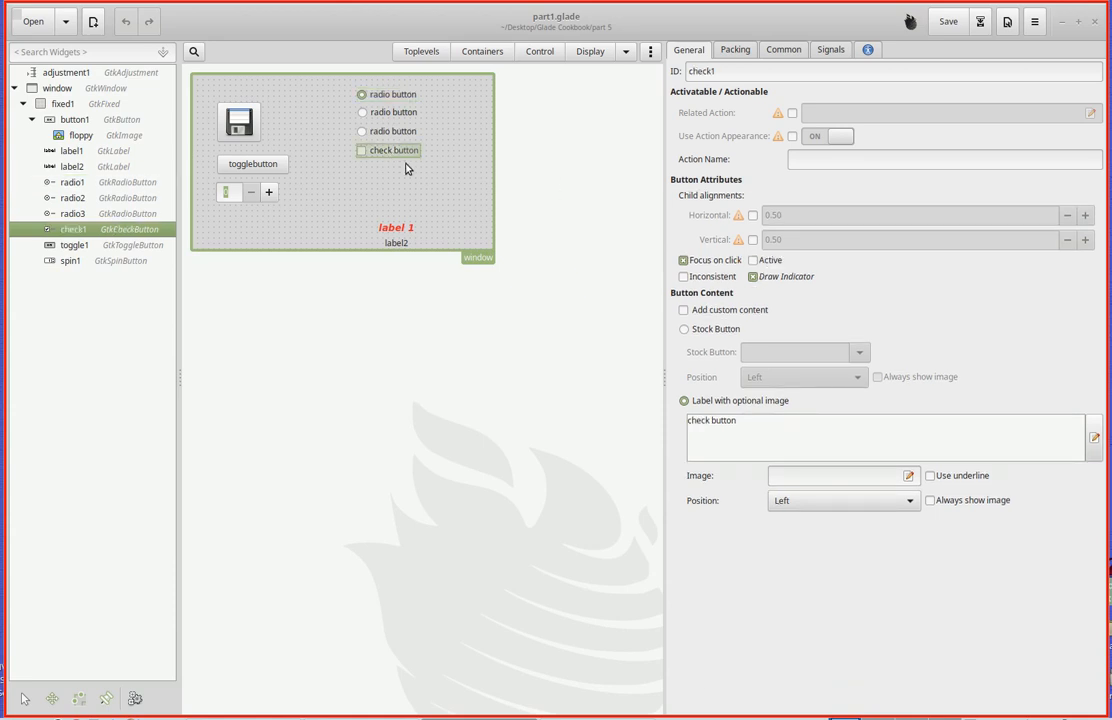
mouse_move(364, 156)
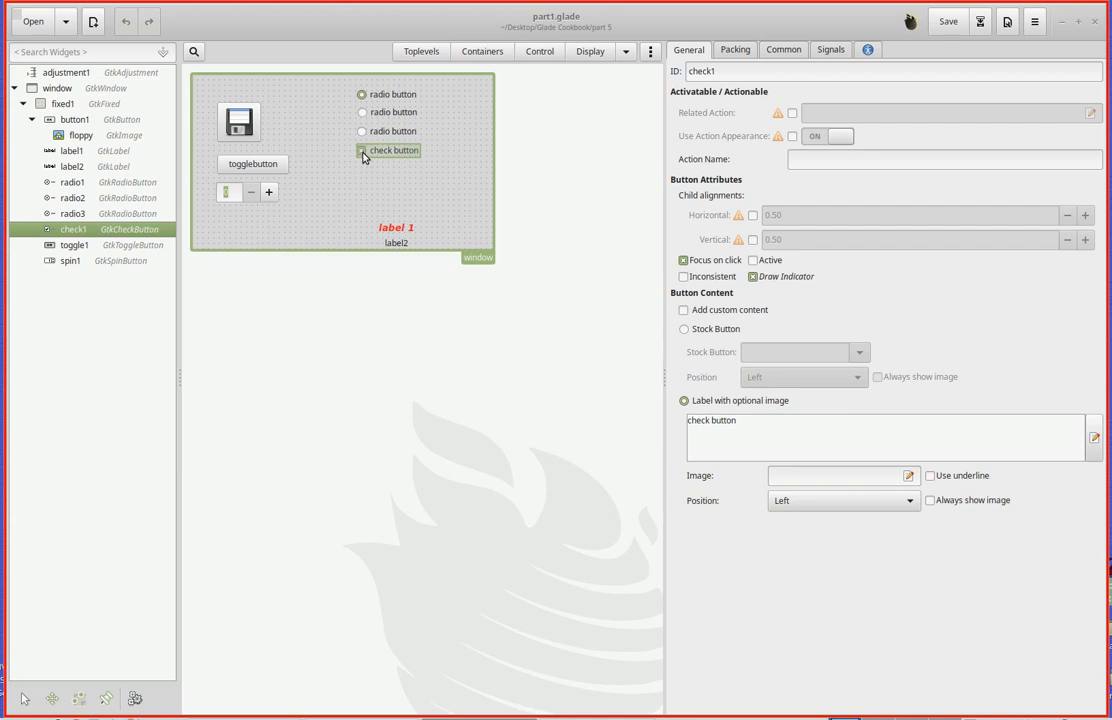
mouse_move(418, 159)
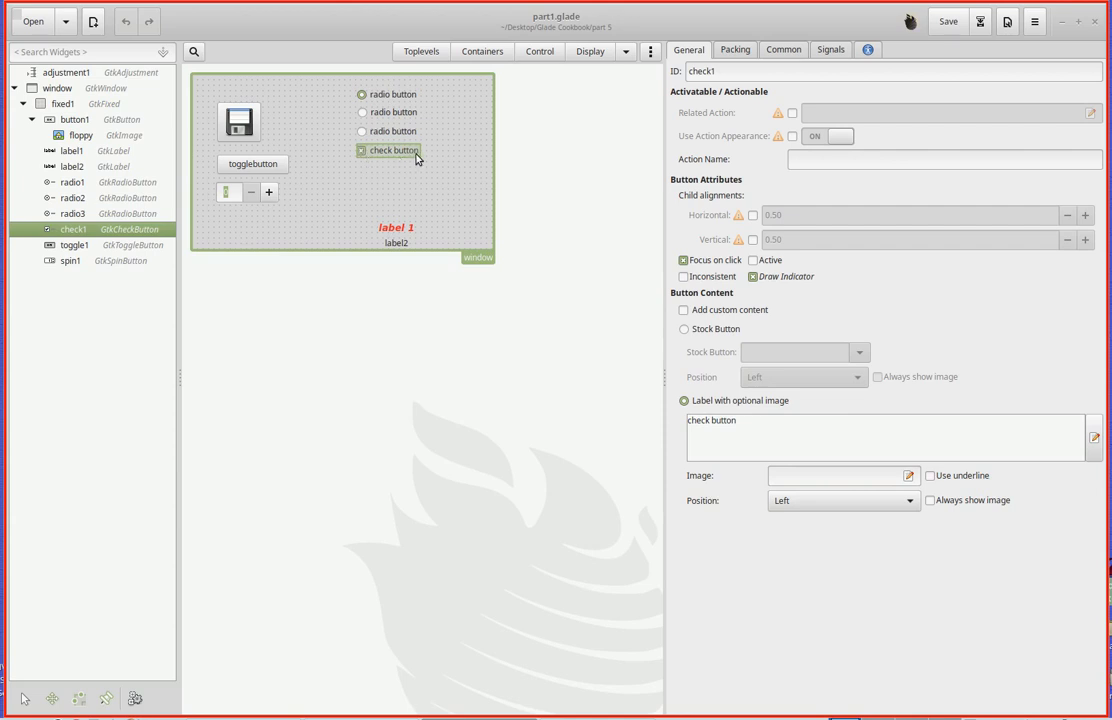
mouse_move(362, 158)
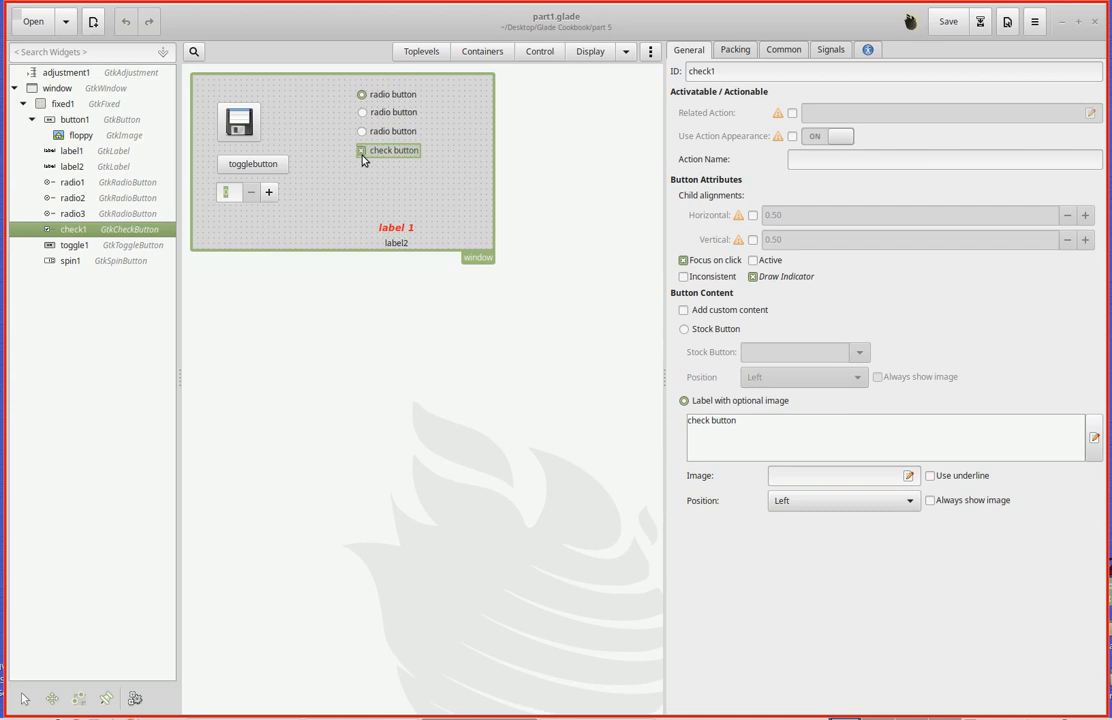
mouse_move(283, 169)
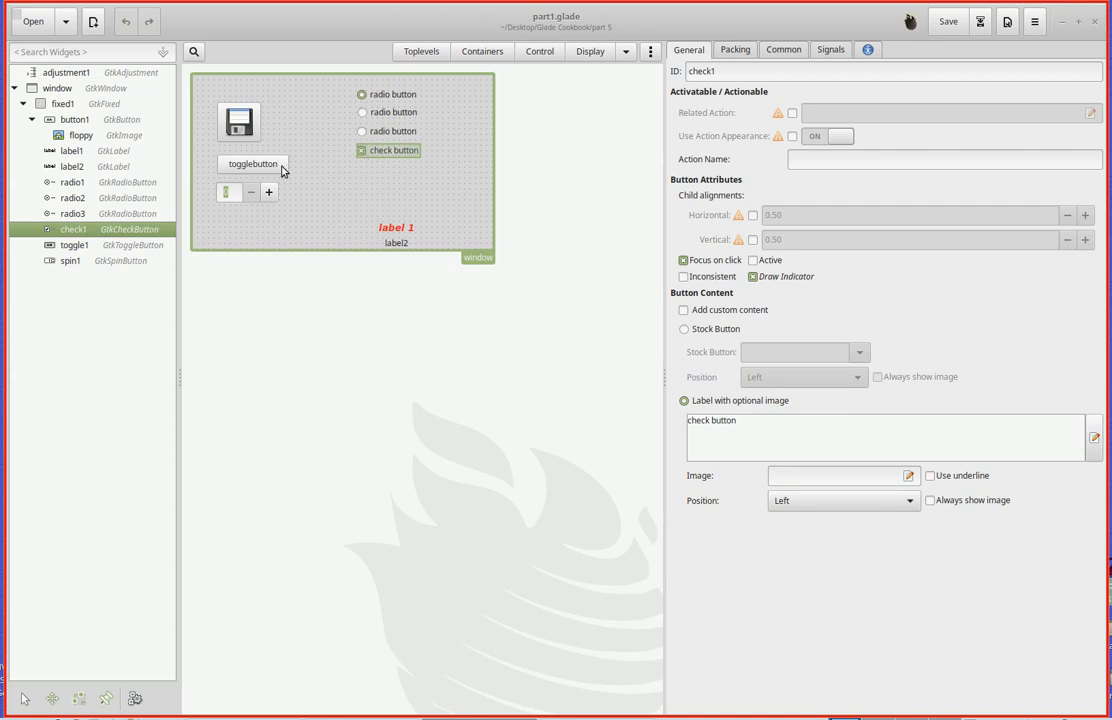
mouse_move(268, 165)
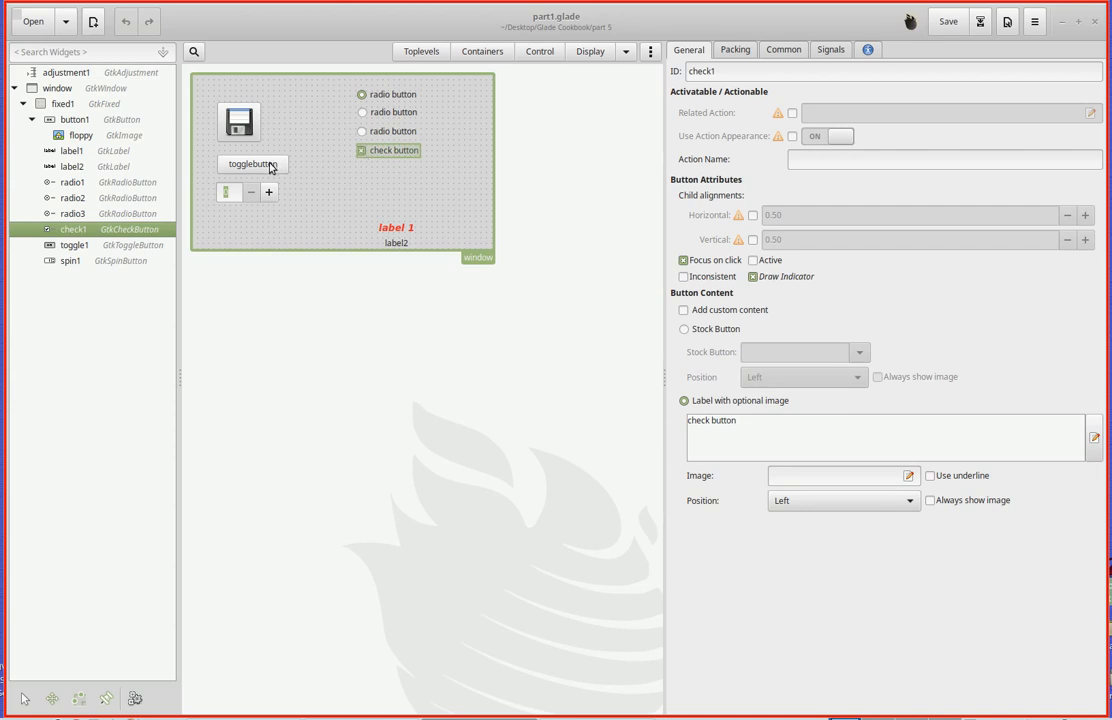
mouse_move(268, 167)
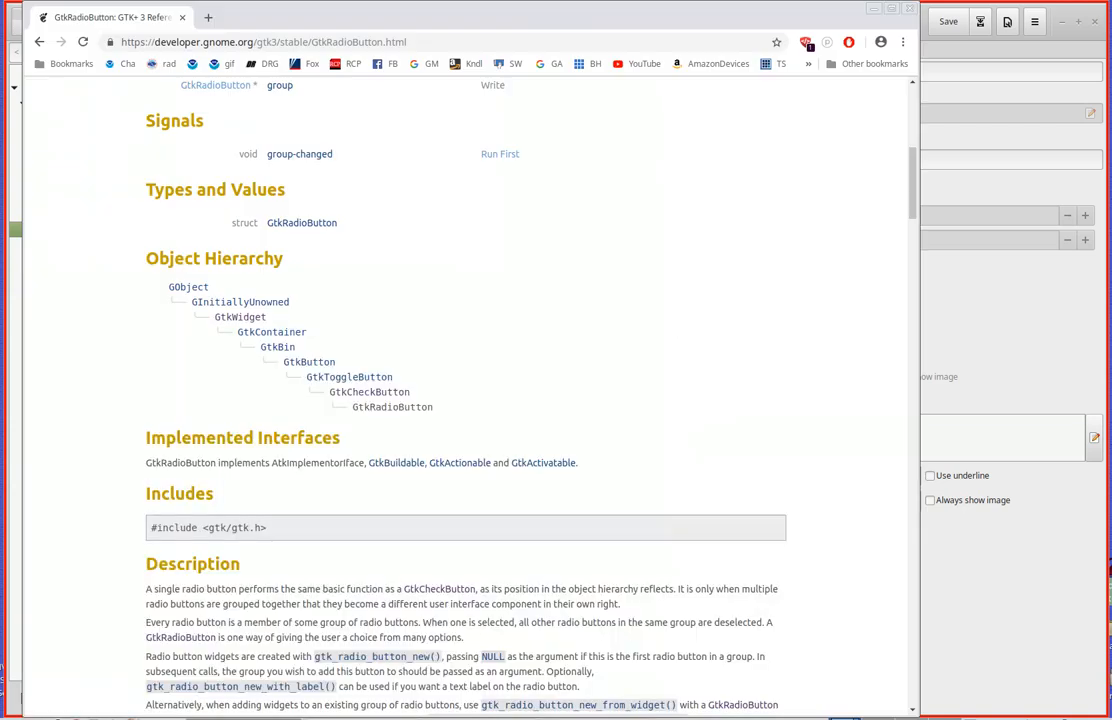
mouse_move(407, 417)
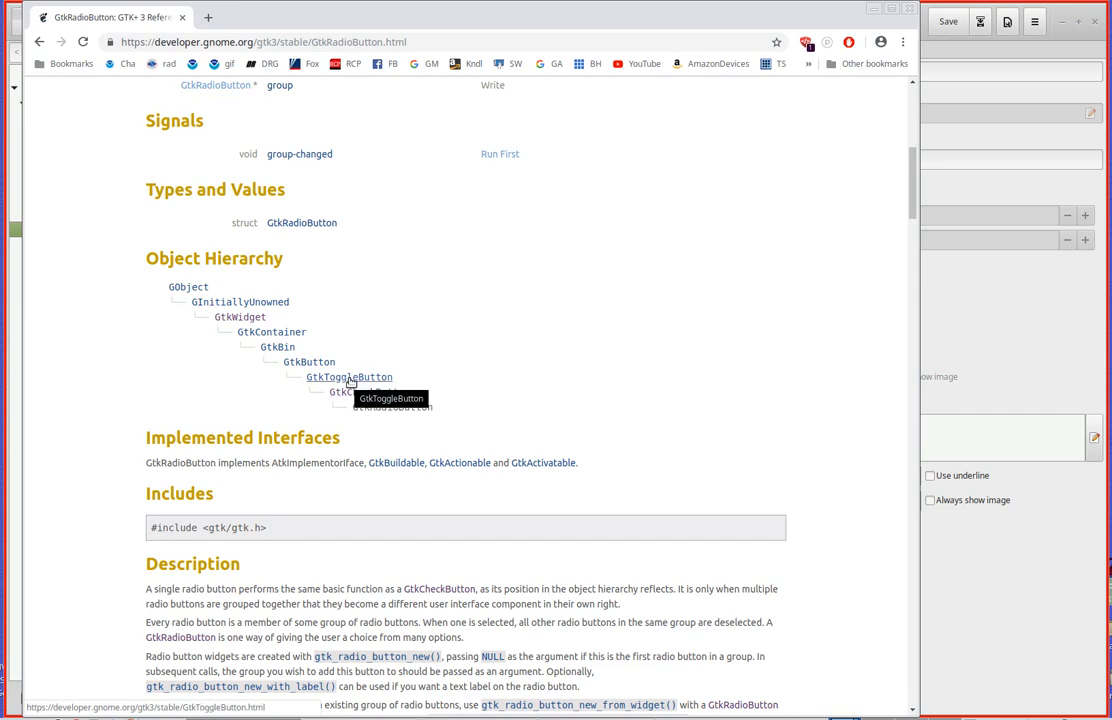
mouse_move(371, 394)
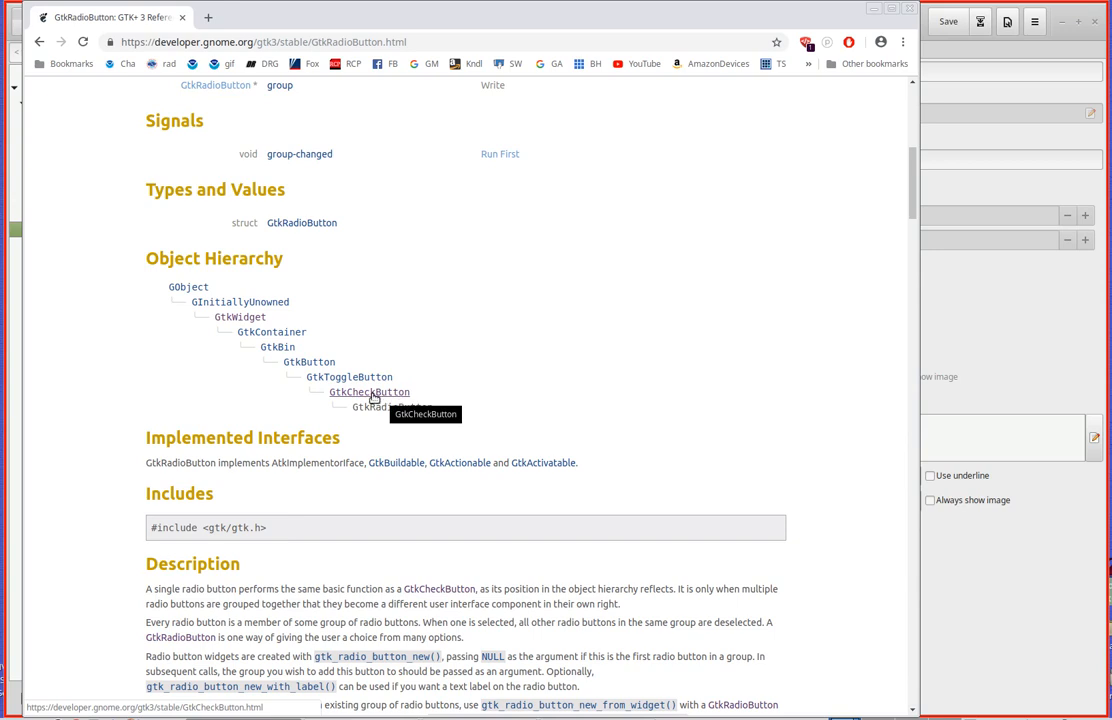
mouse_move(349, 377)
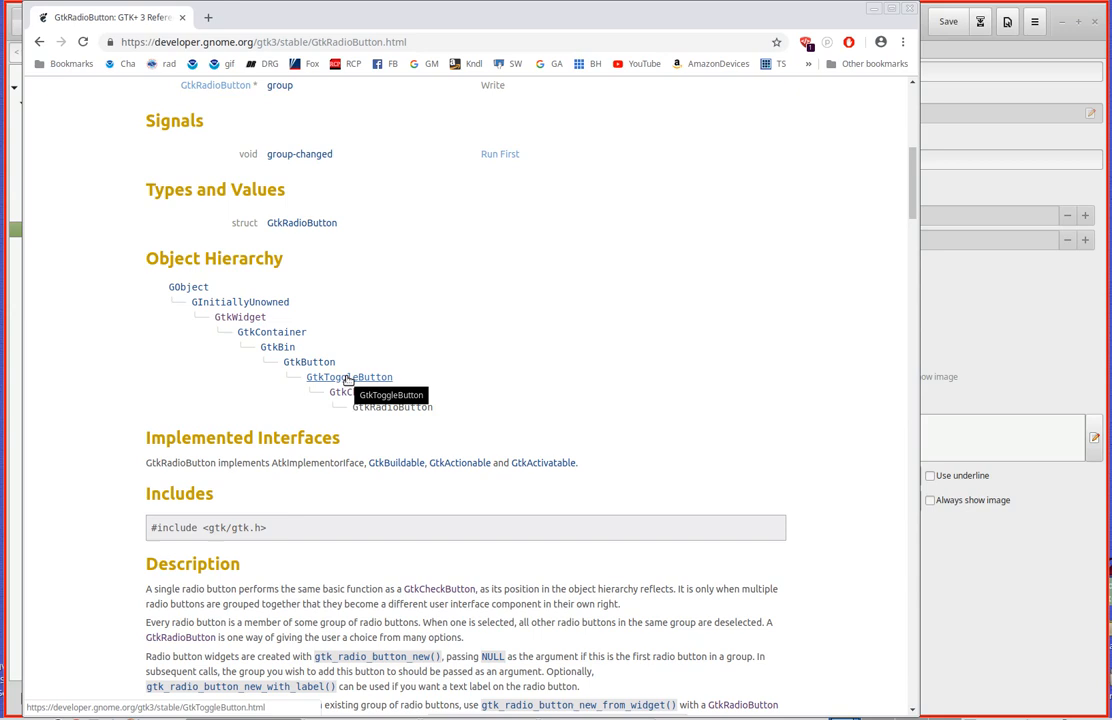
mouse_move(309, 362)
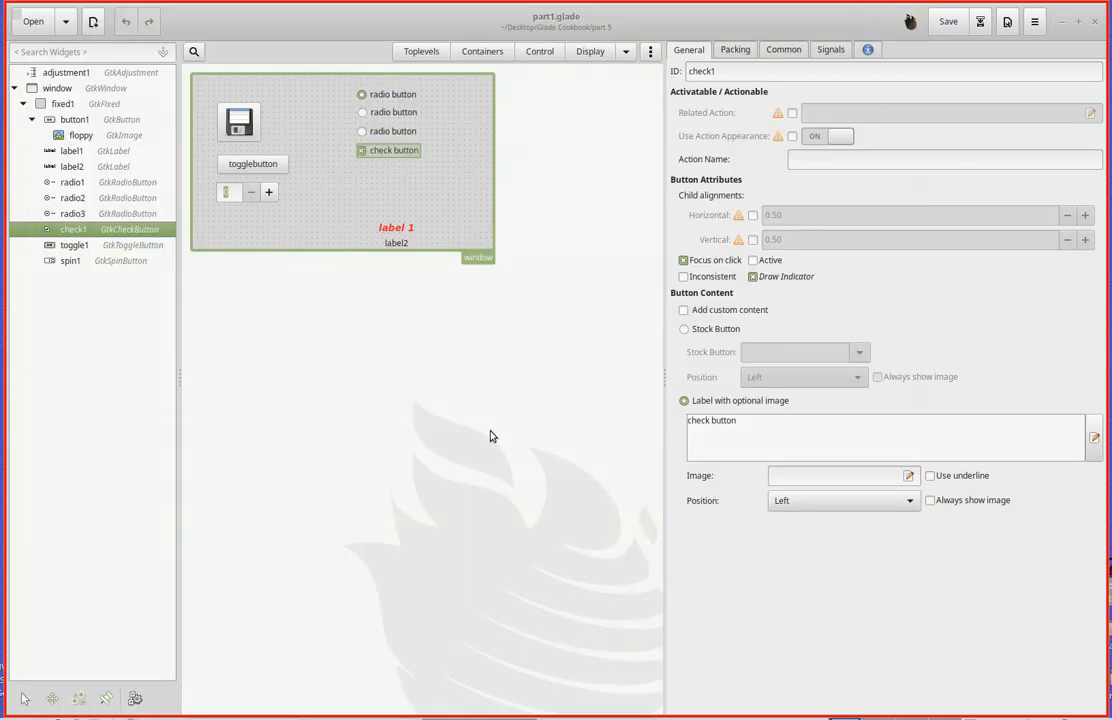
mouse_move(381, 317)
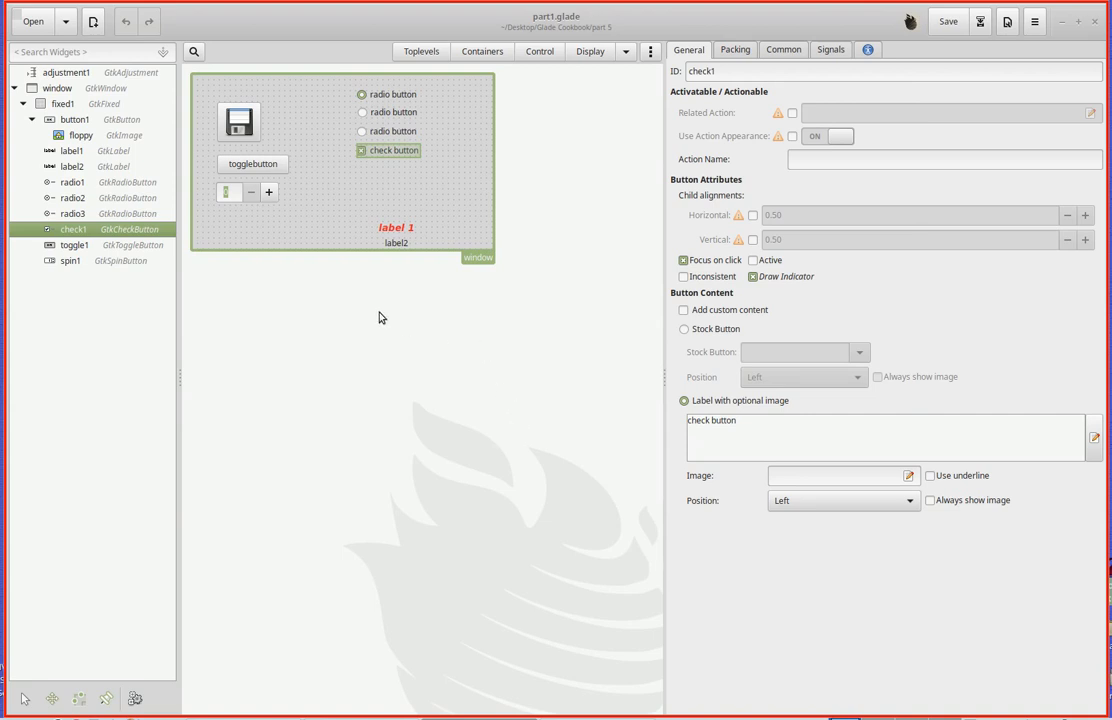
- Inspect button1, then show toggle1's properties and open the Control widget list
click(239, 120)
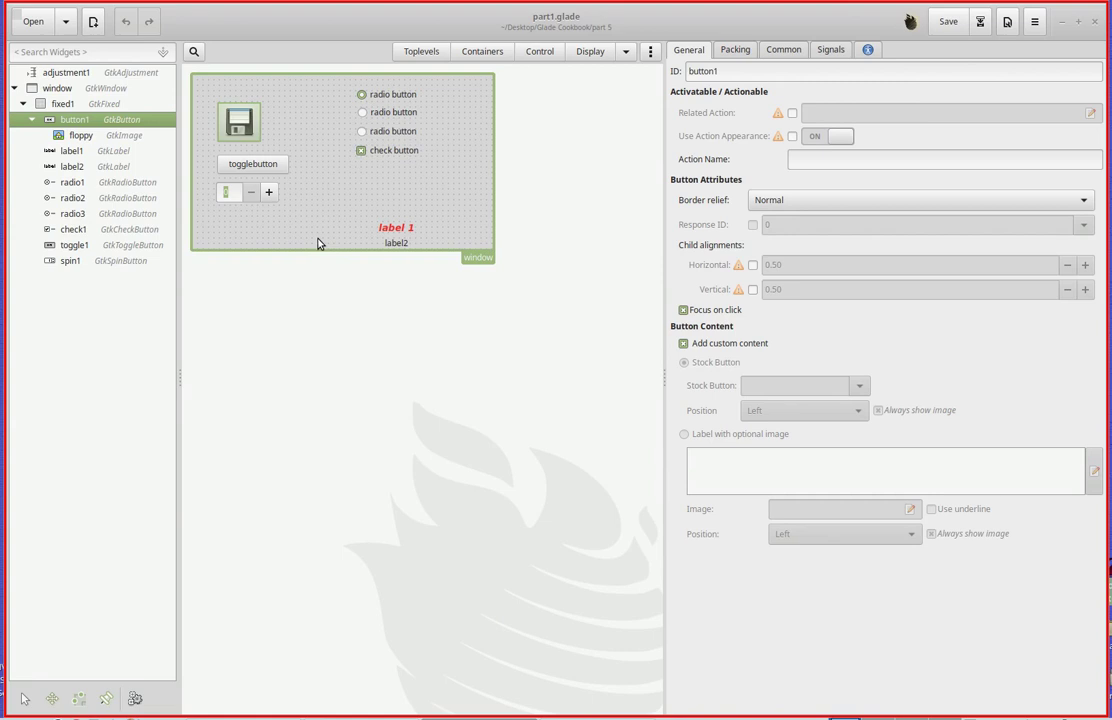
mouse_move(333, 245)
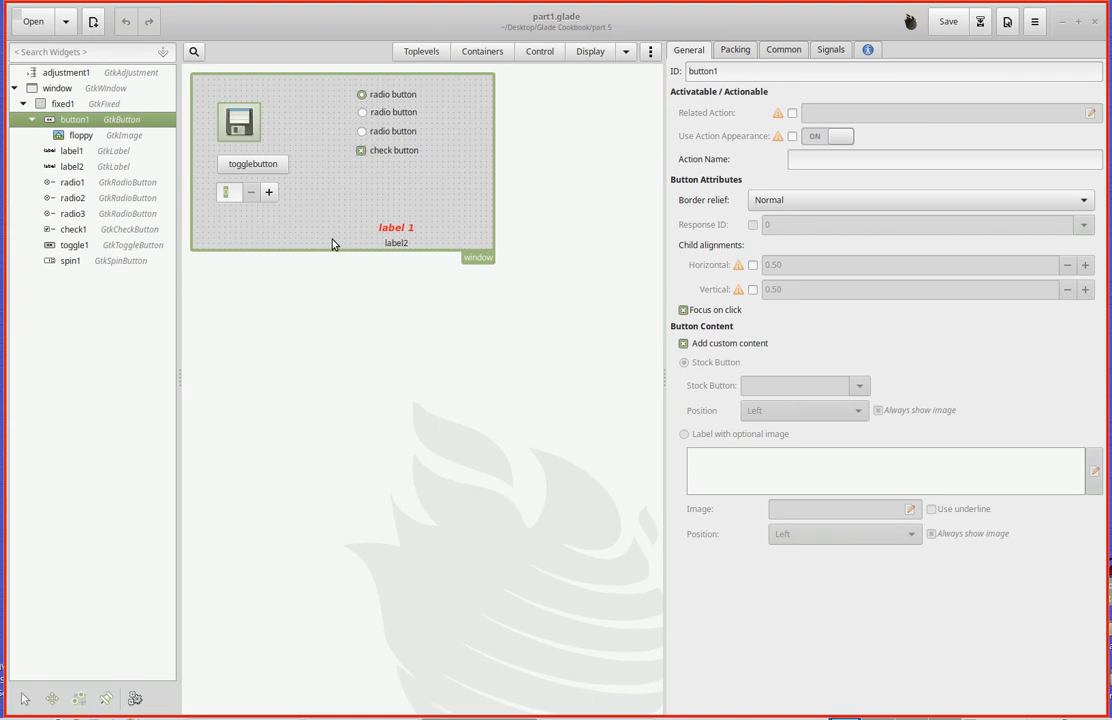
mouse_move(367, 299)
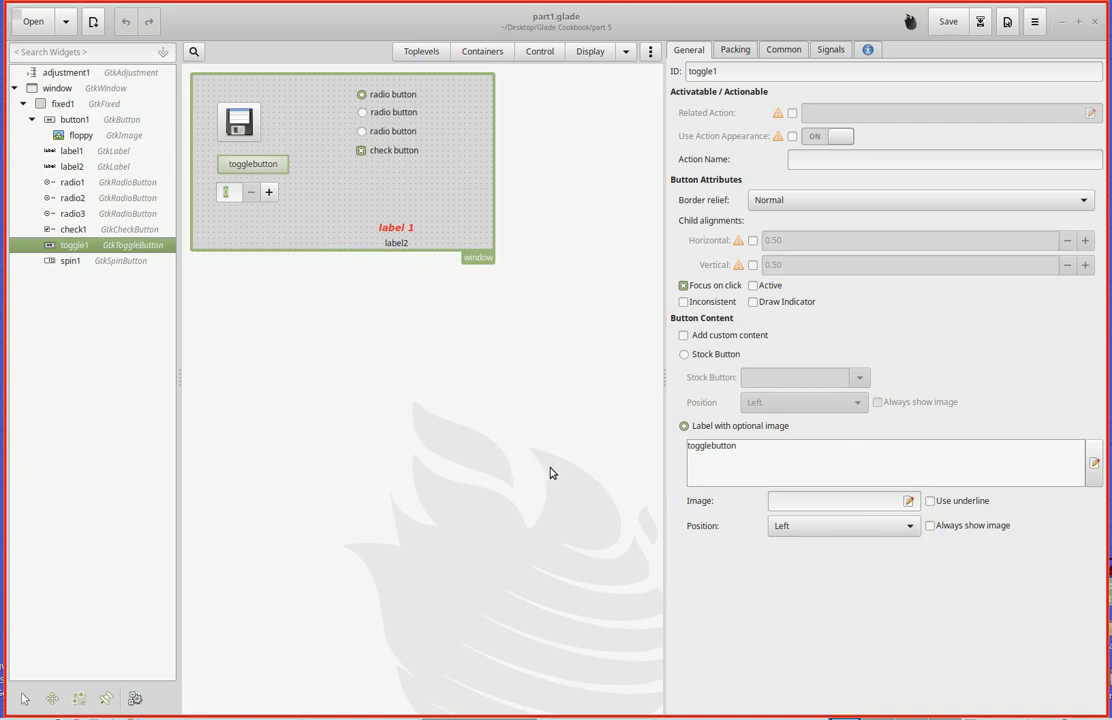
mouse_move(728, 72)
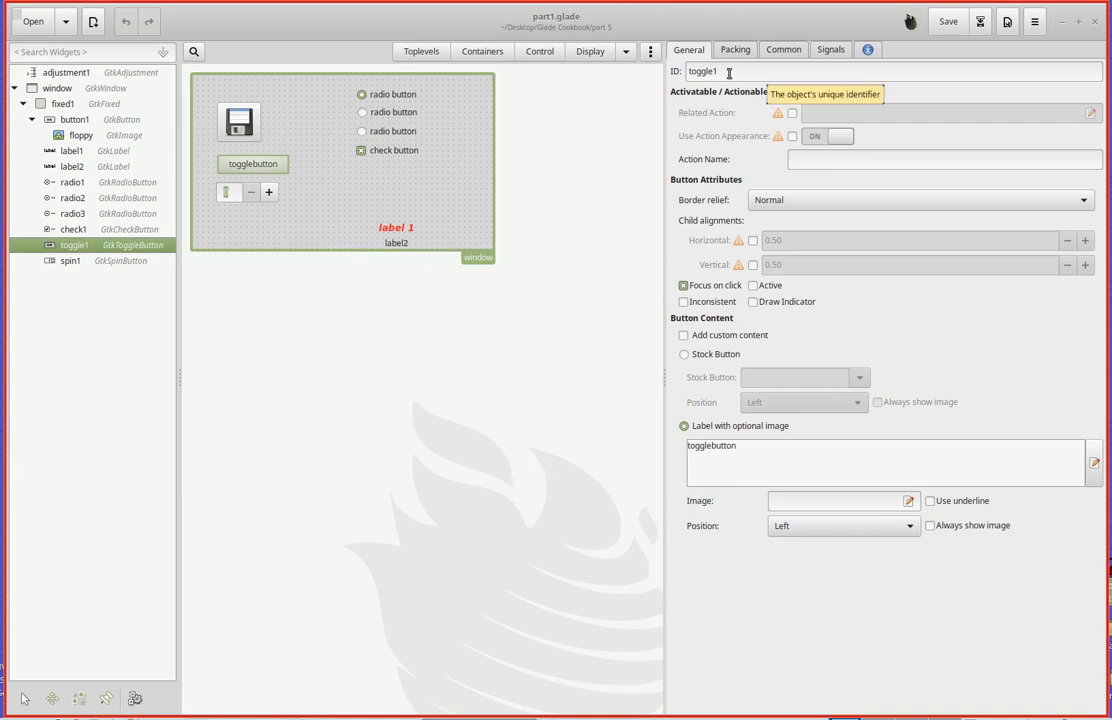
click(538, 50)
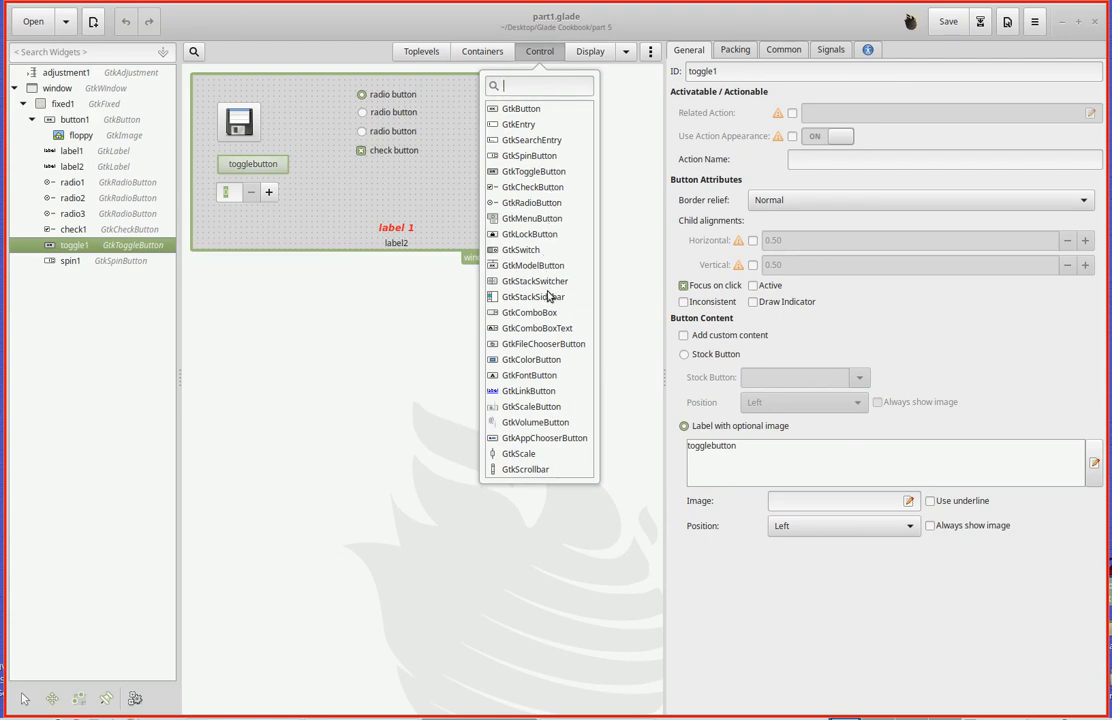
mouse_move(562, 388)
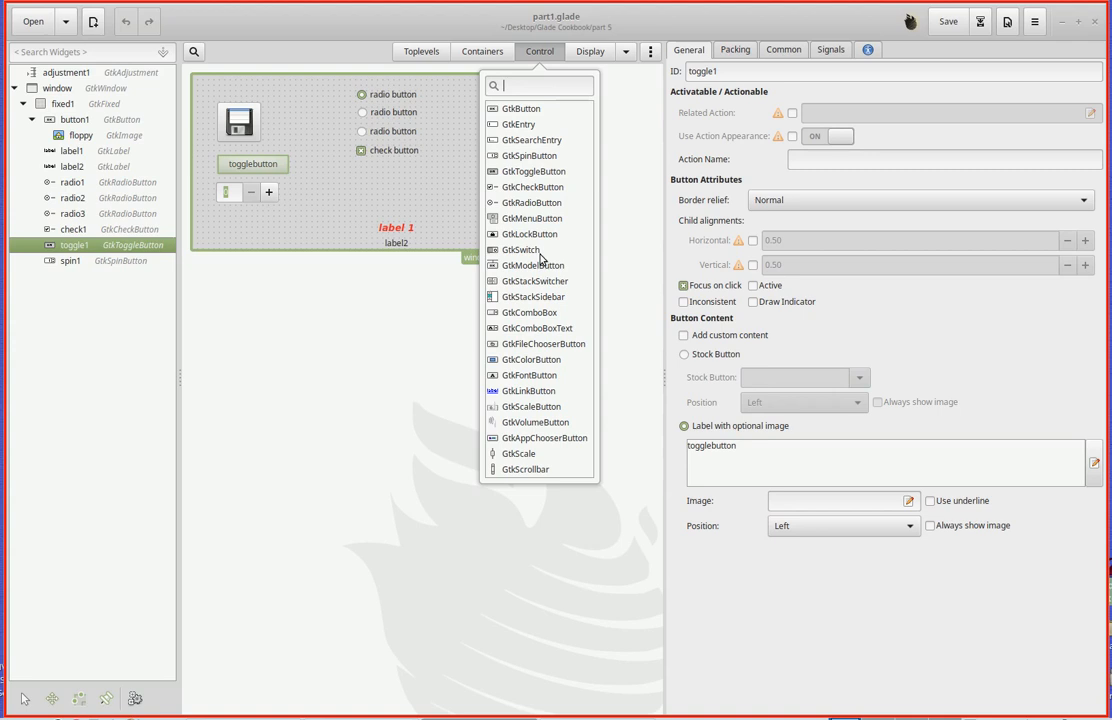
click(528, 172)
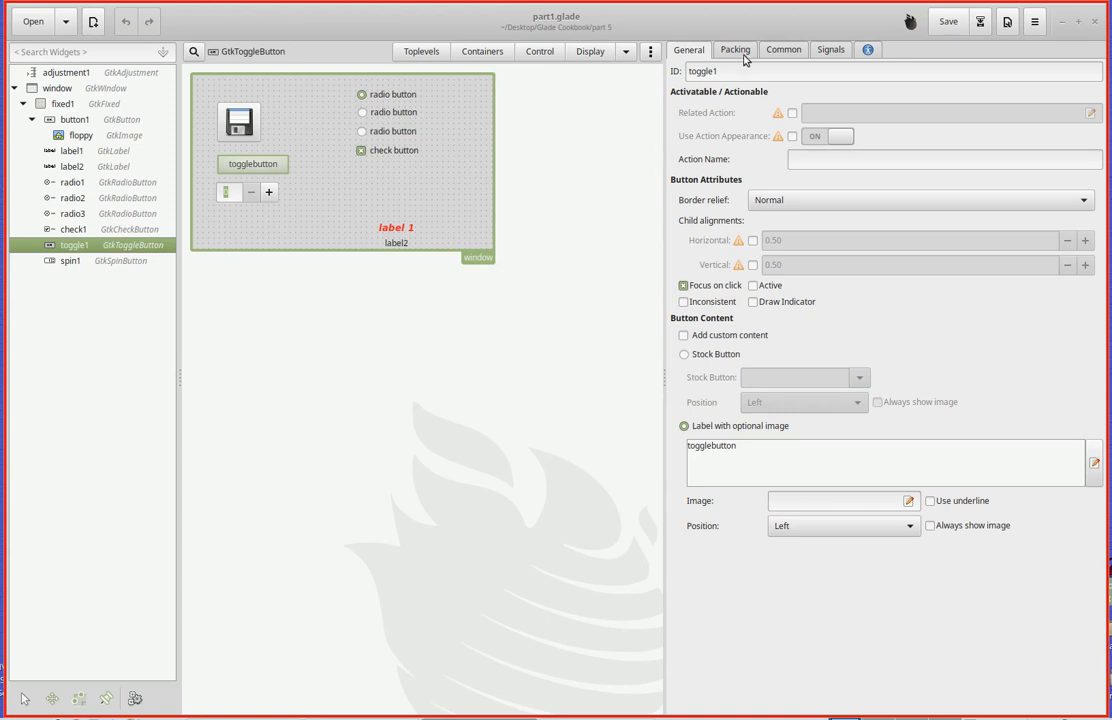
- Browse toggle1's Packing, Common and Signals tabs, finding the on_toggle1_toggled handler
click(734, 49)
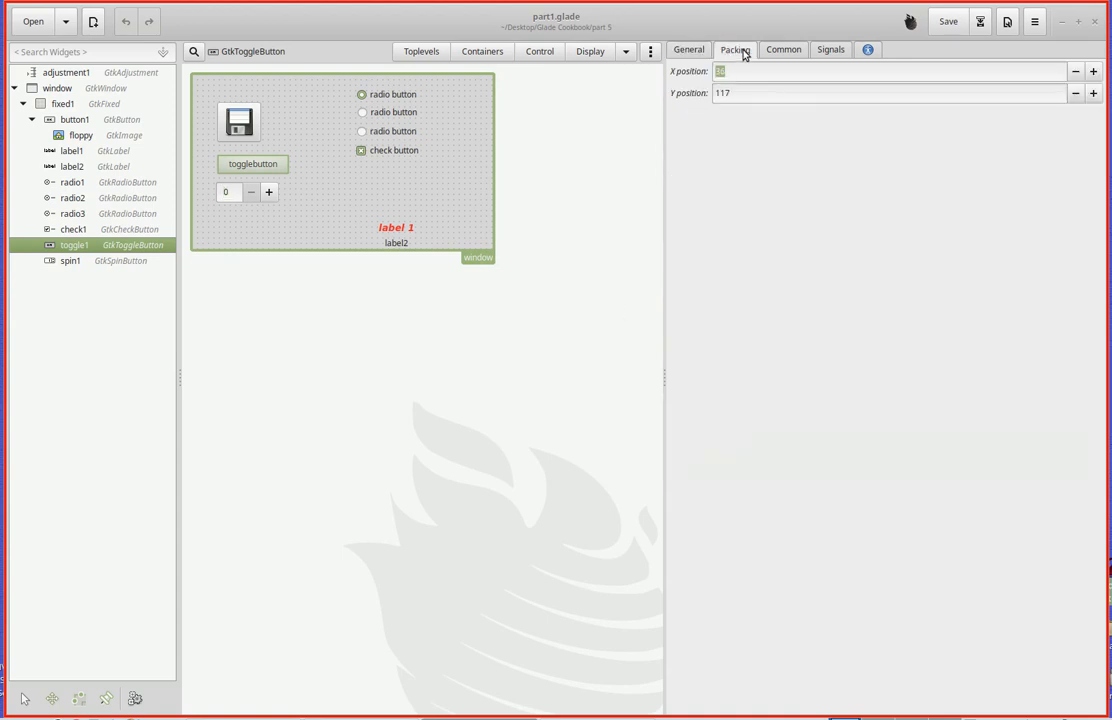
click(786, 47)
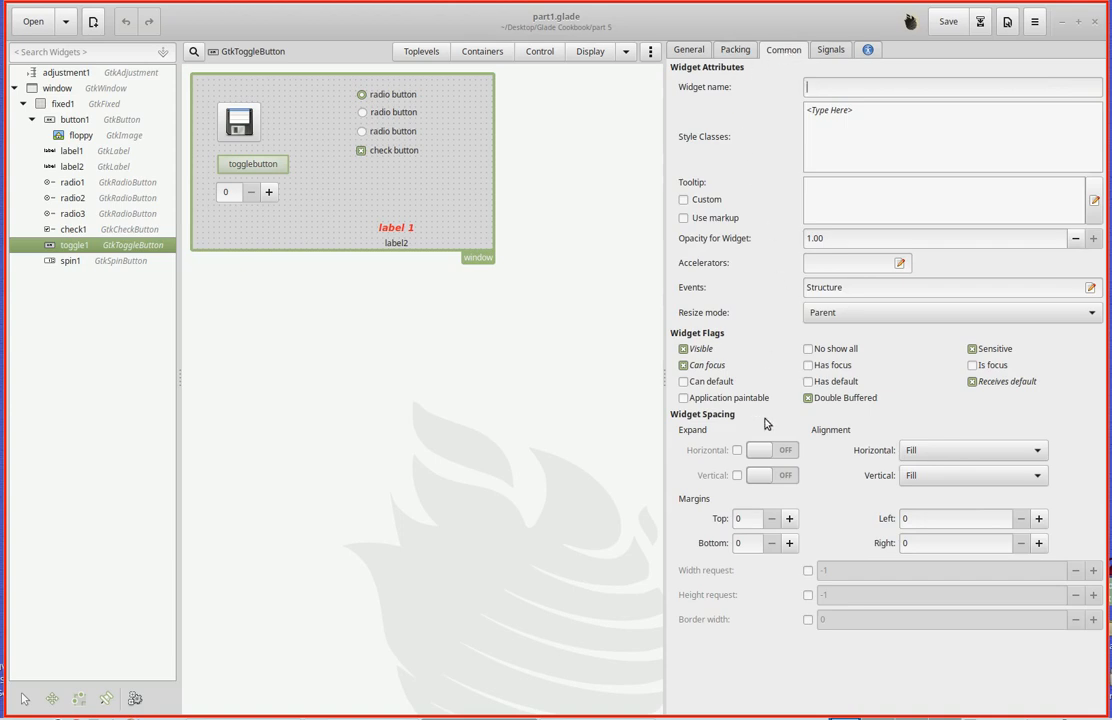
click(809, 398)
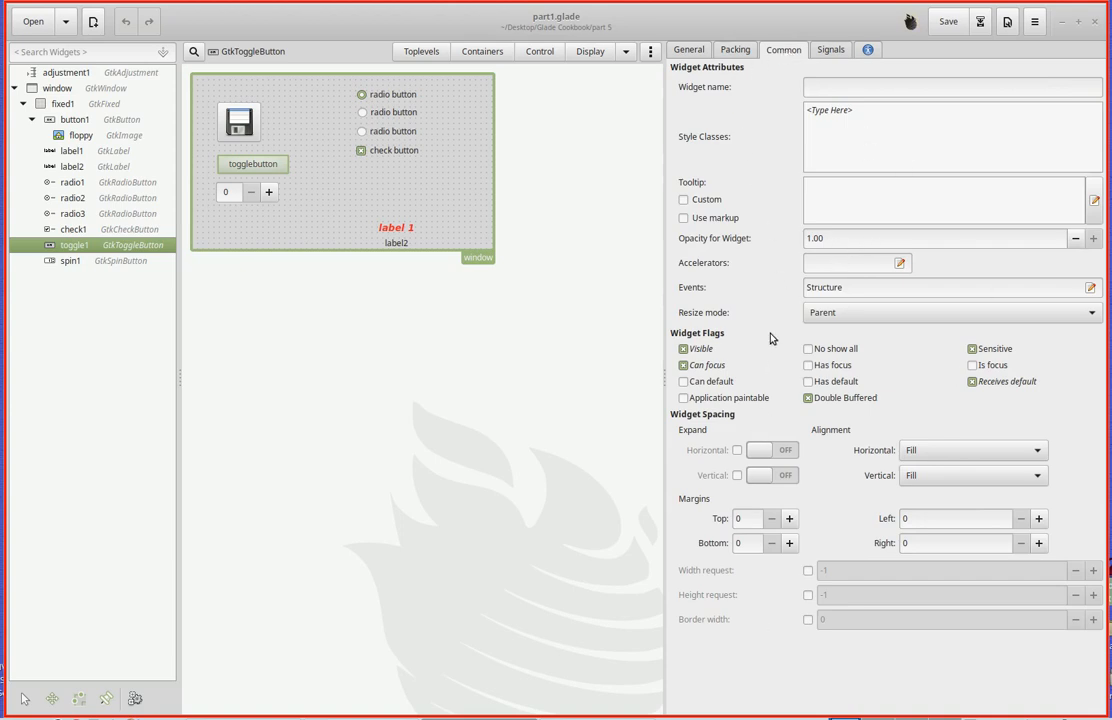
click(833, 47)
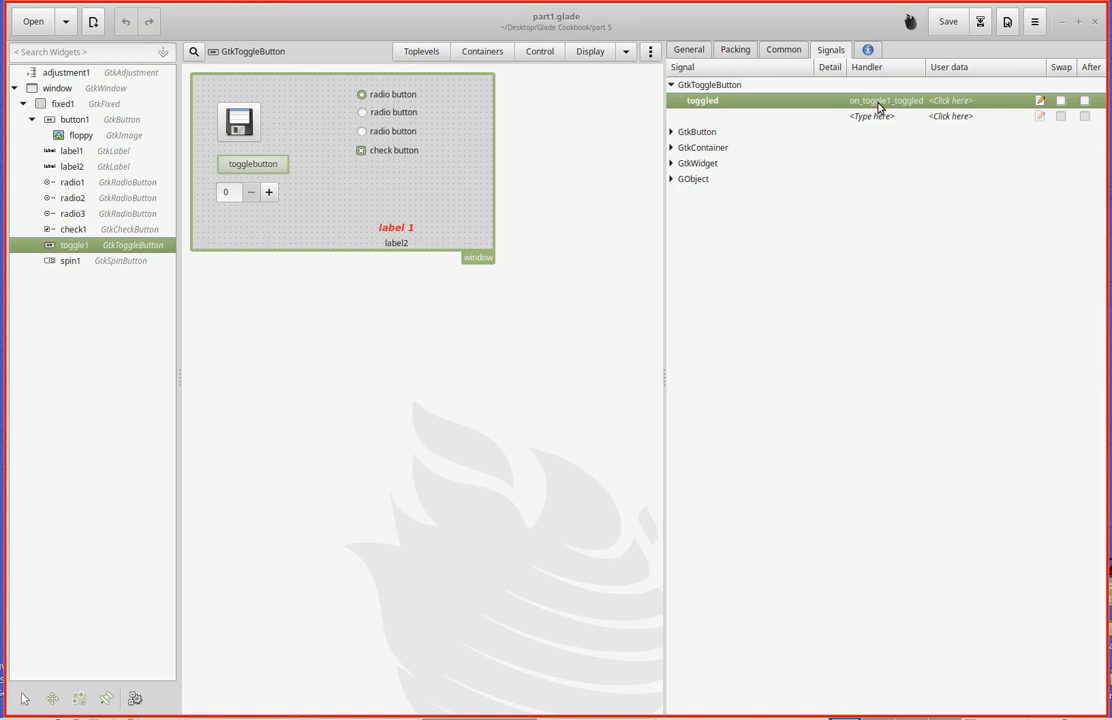
mouse_move(864, 138)
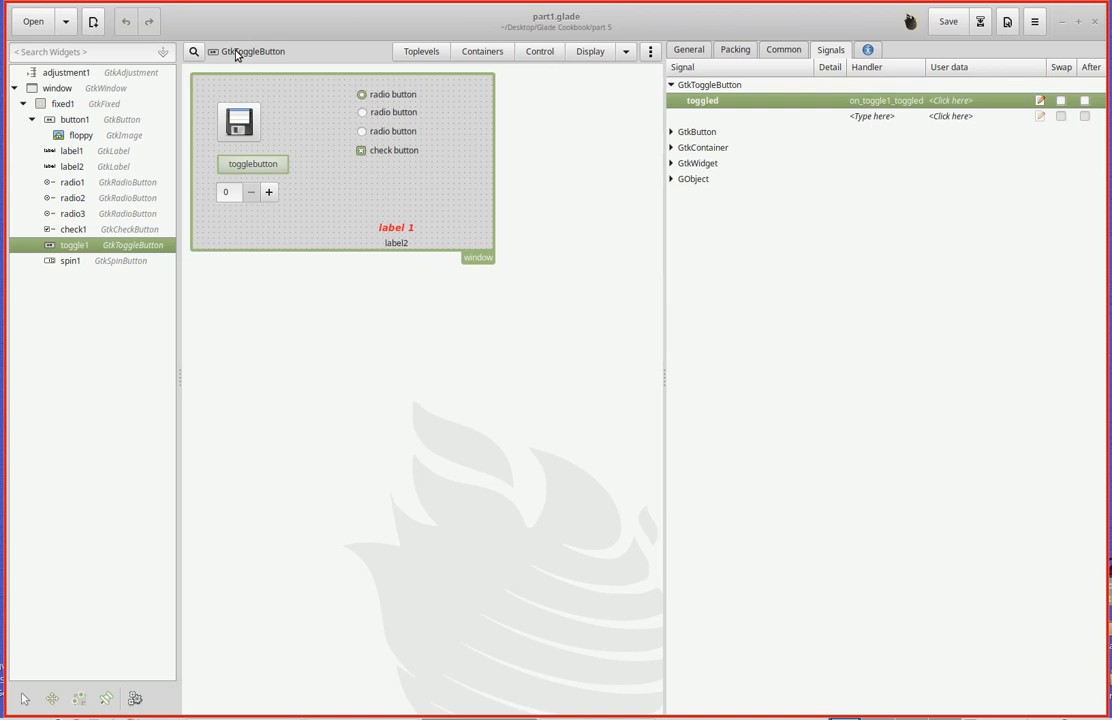
mouse_move(566, 90)
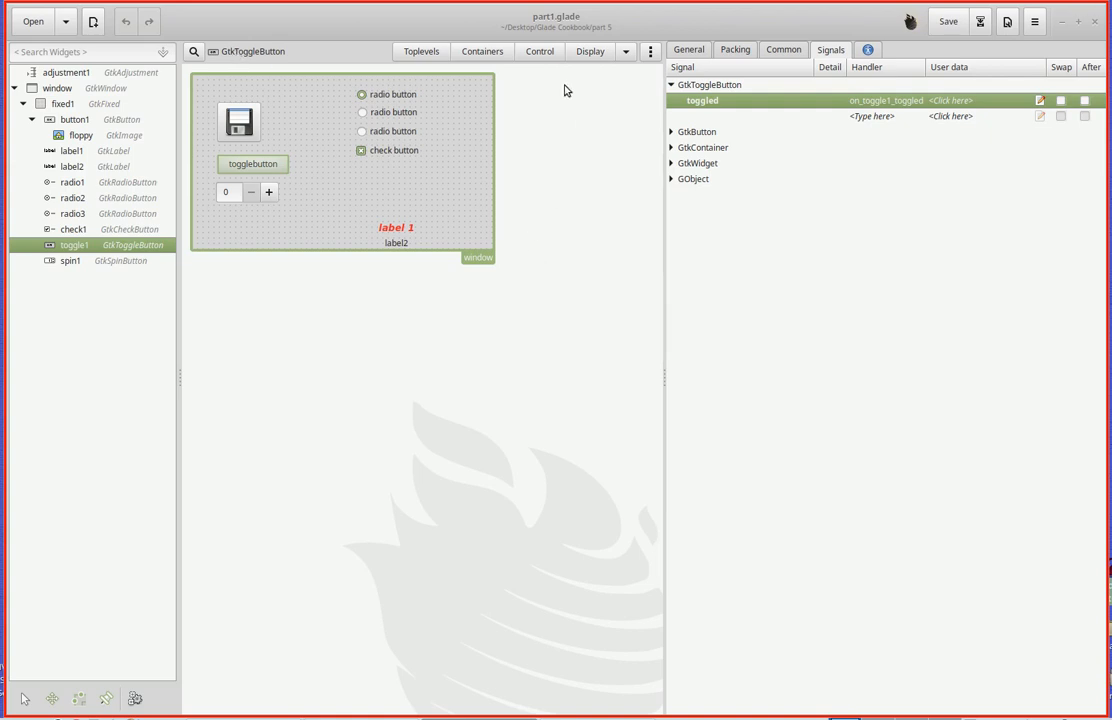
mouse_move(421, 66)
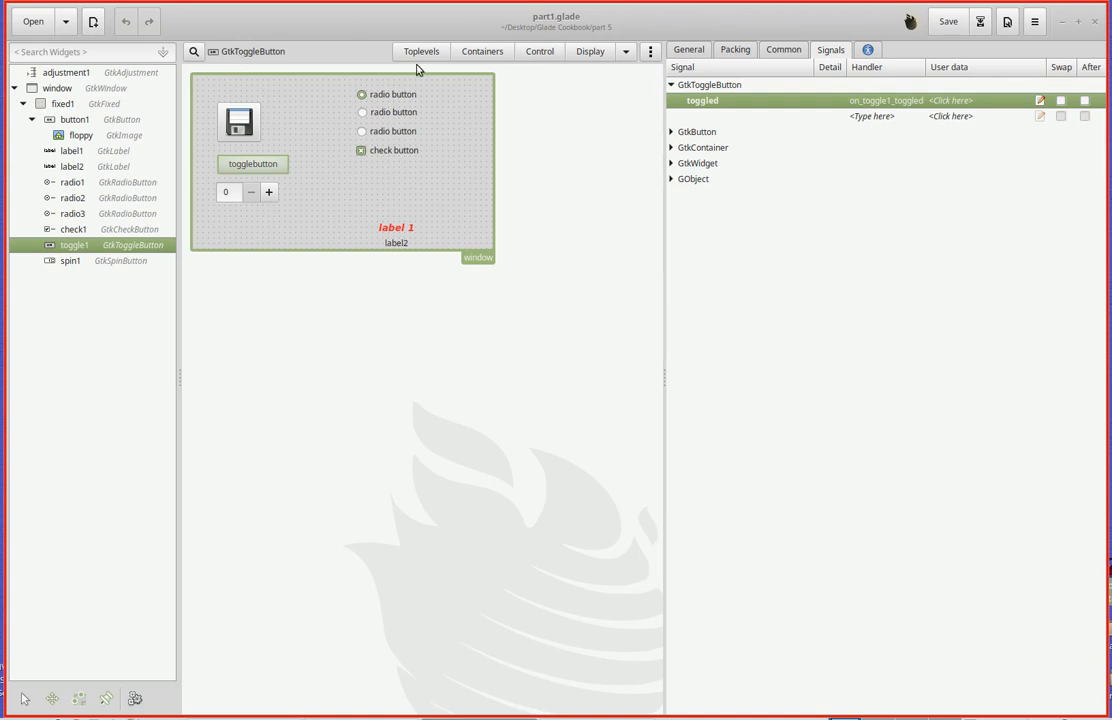
mouse_move(593, 232)
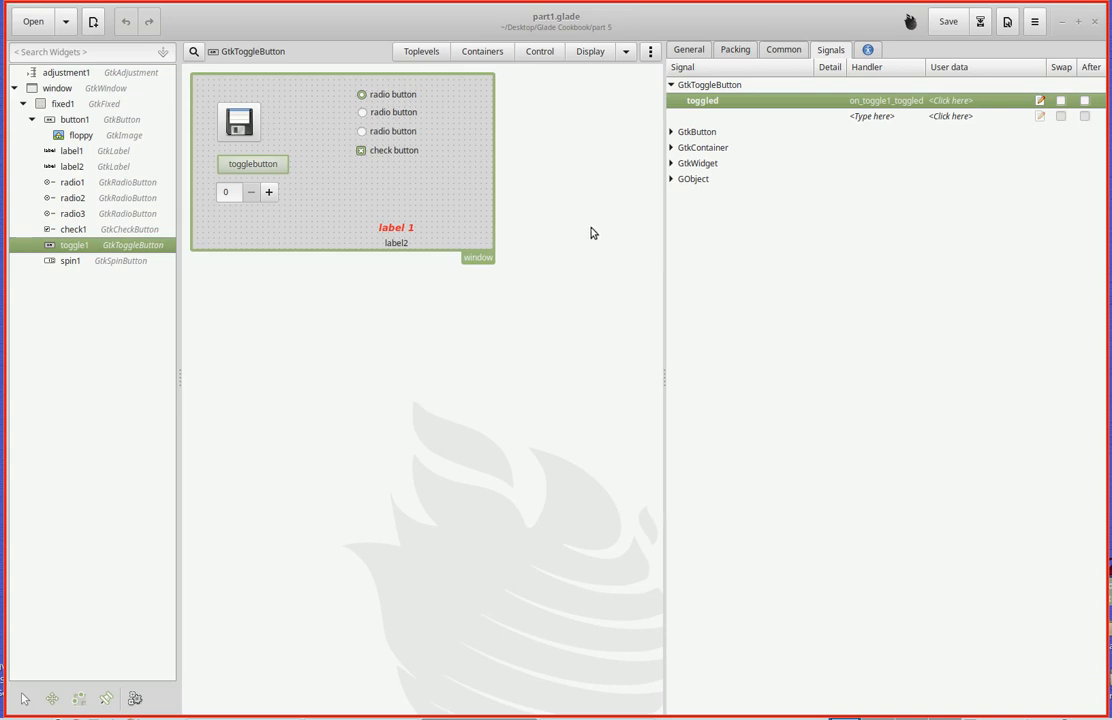
mouse_move(577, 215)
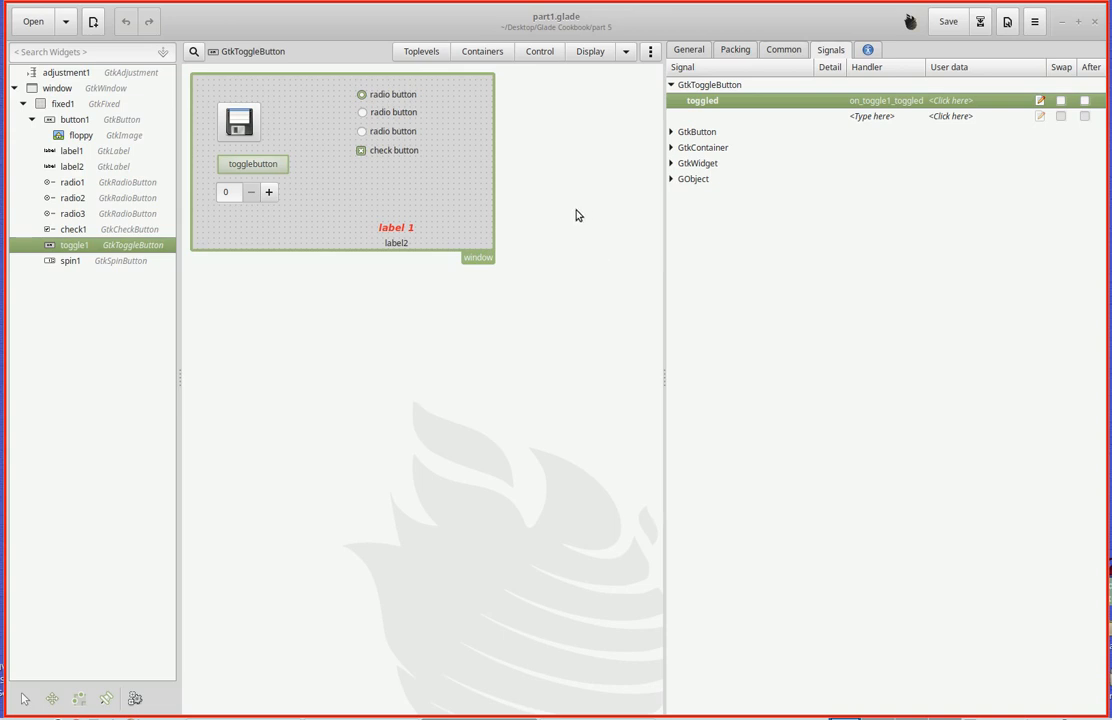
mouse_move(560, 205)
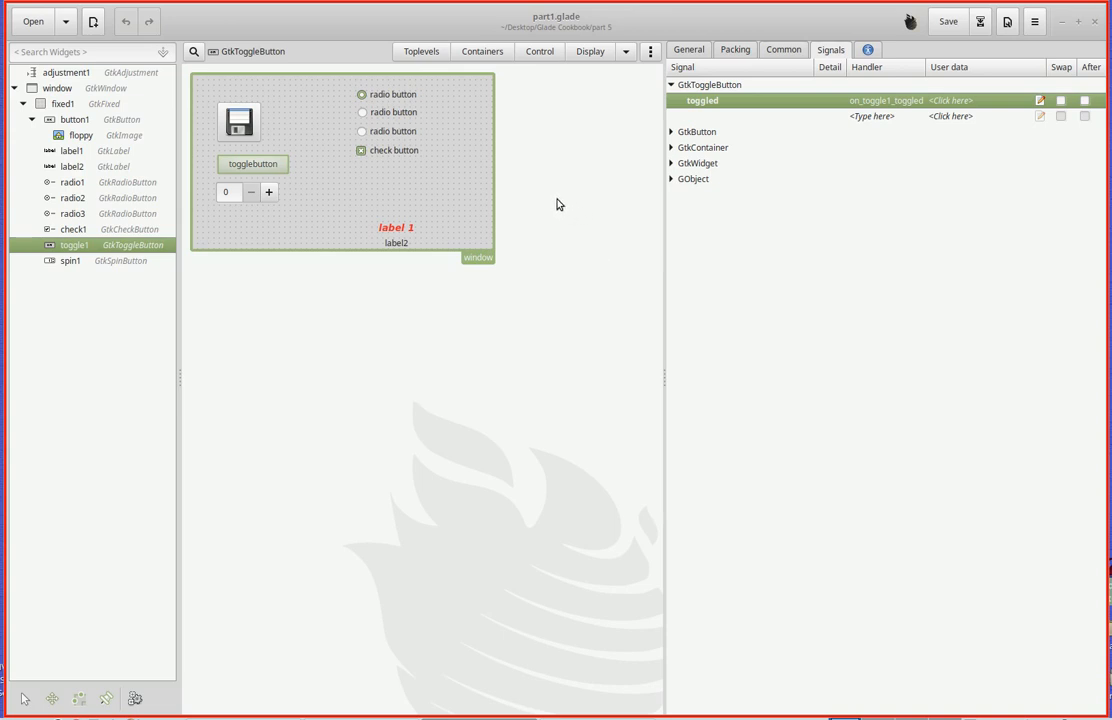
mouse_move(556, 204)
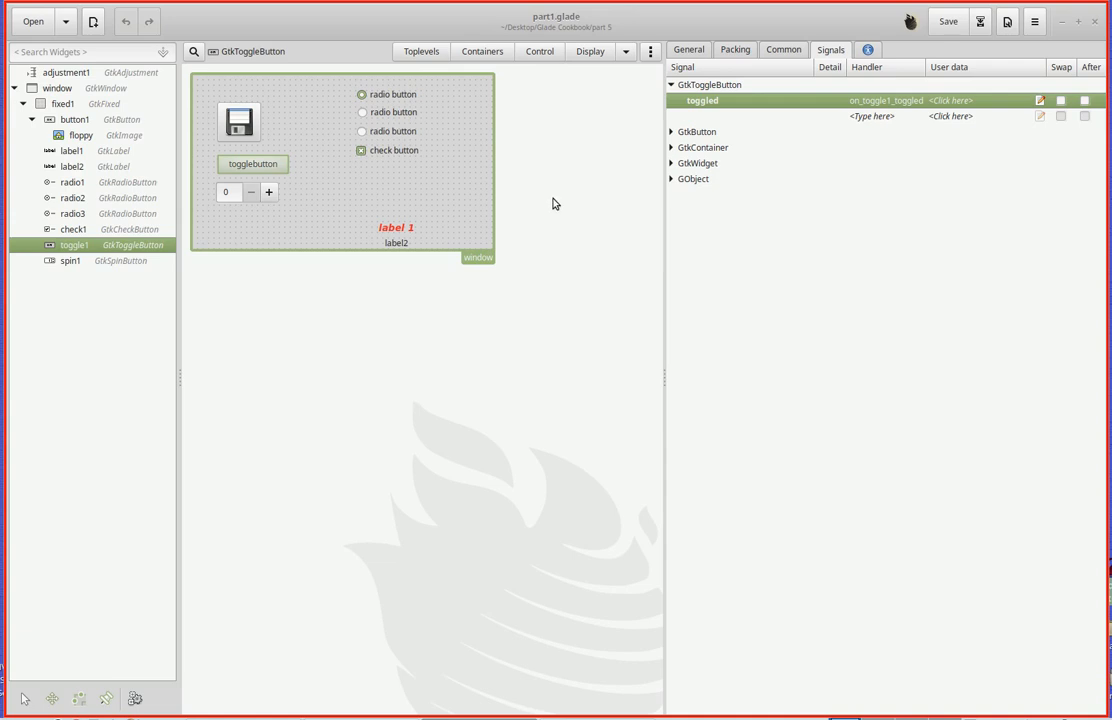
mouse_move(576, 143)
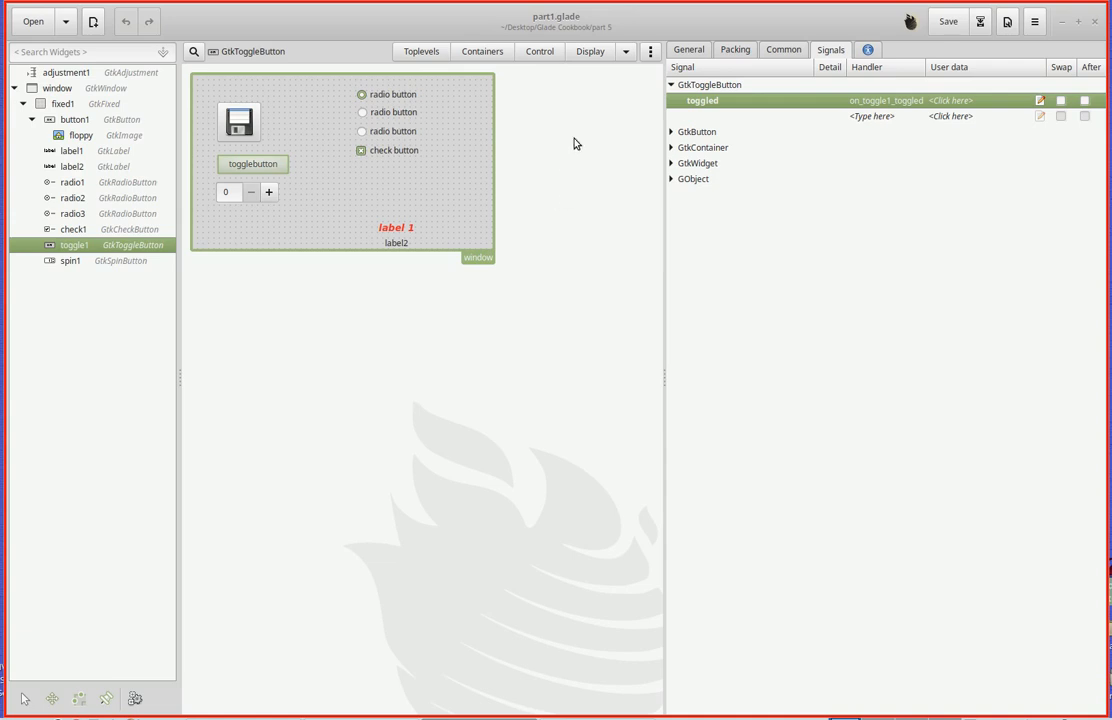
mouse_move(569, 147)
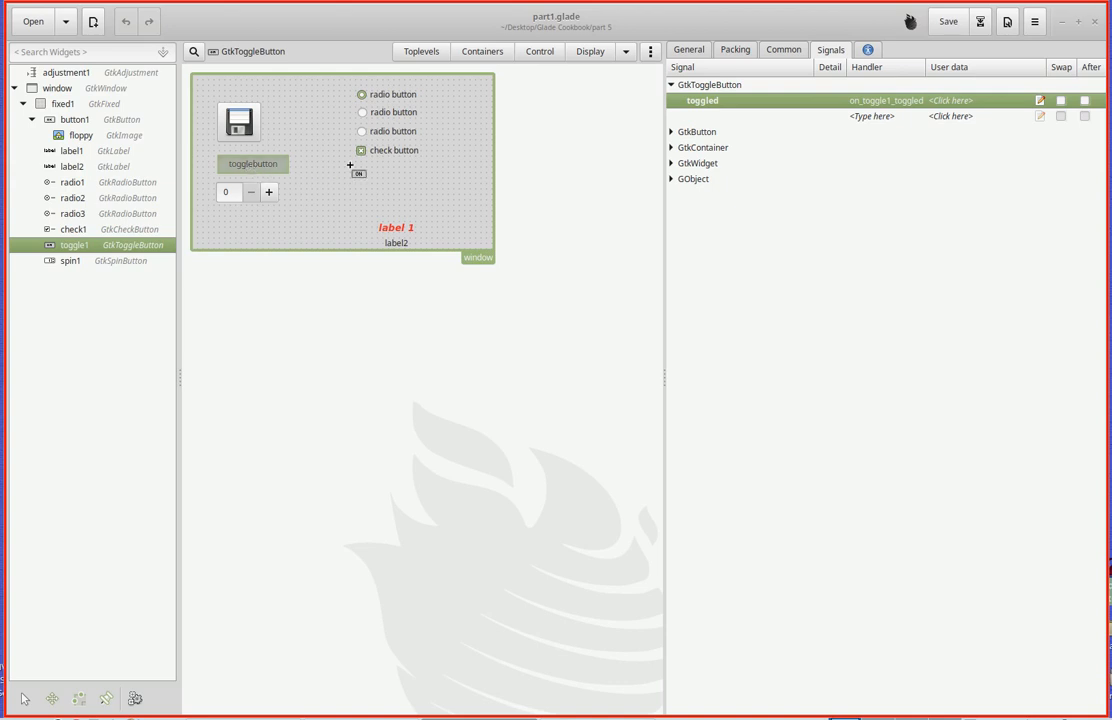
- Change toggle1's label to 'toggle button' and return to its signal handlers
click(732, 50)
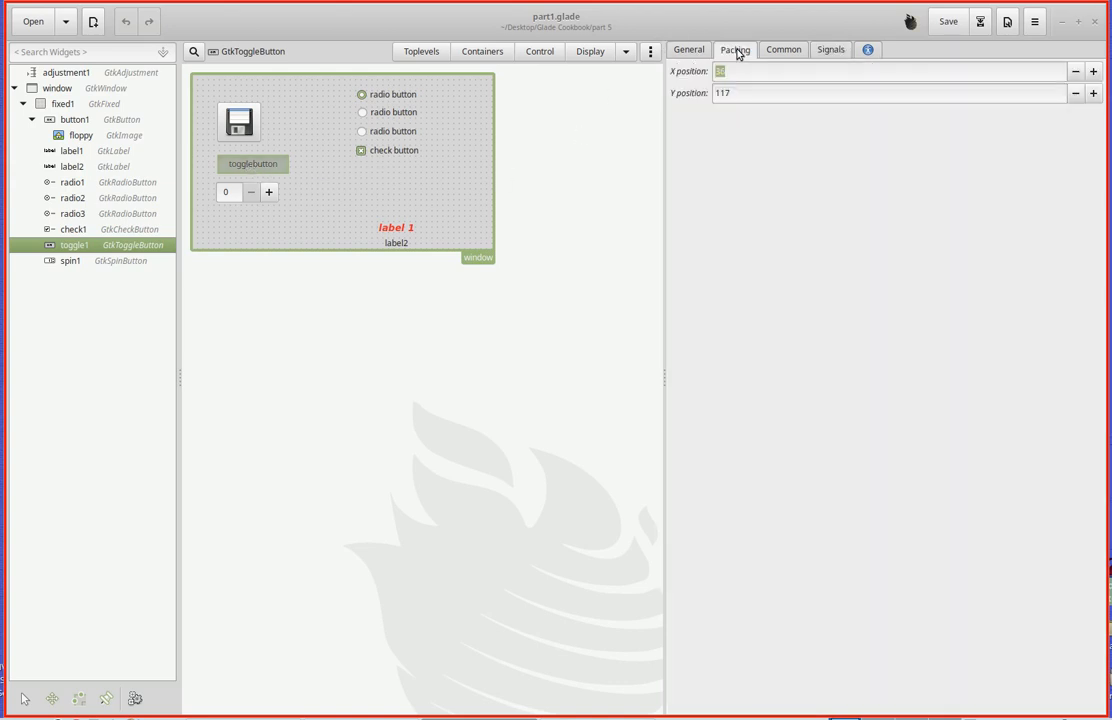
click(689, 50)
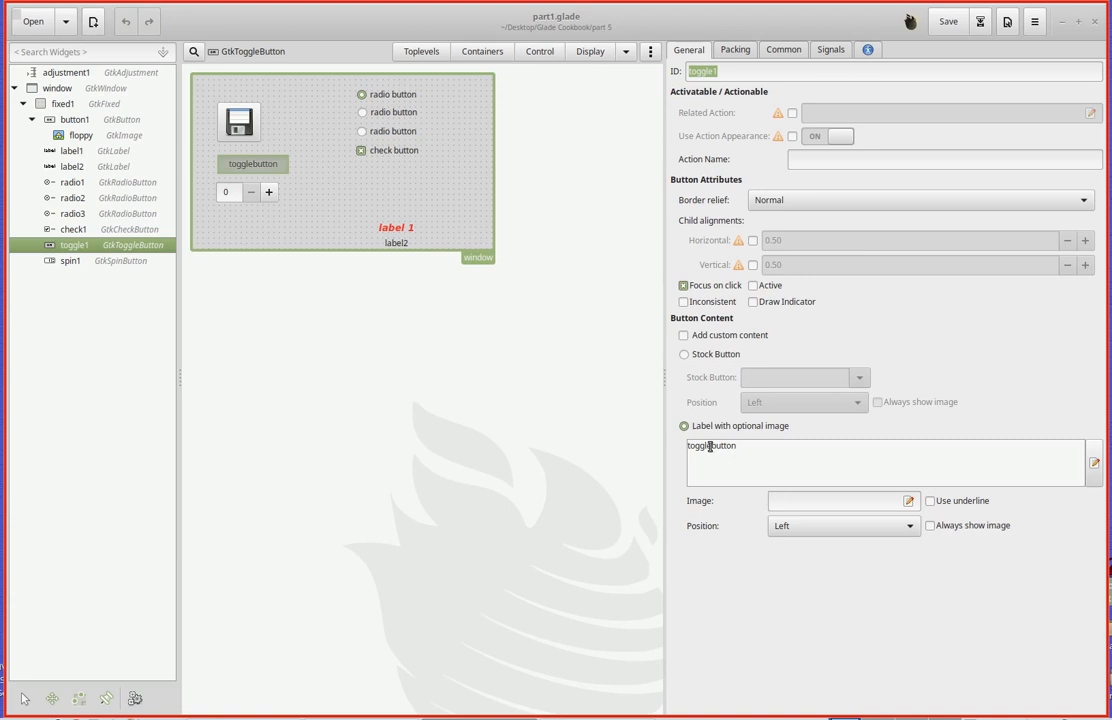
text(toggle button)
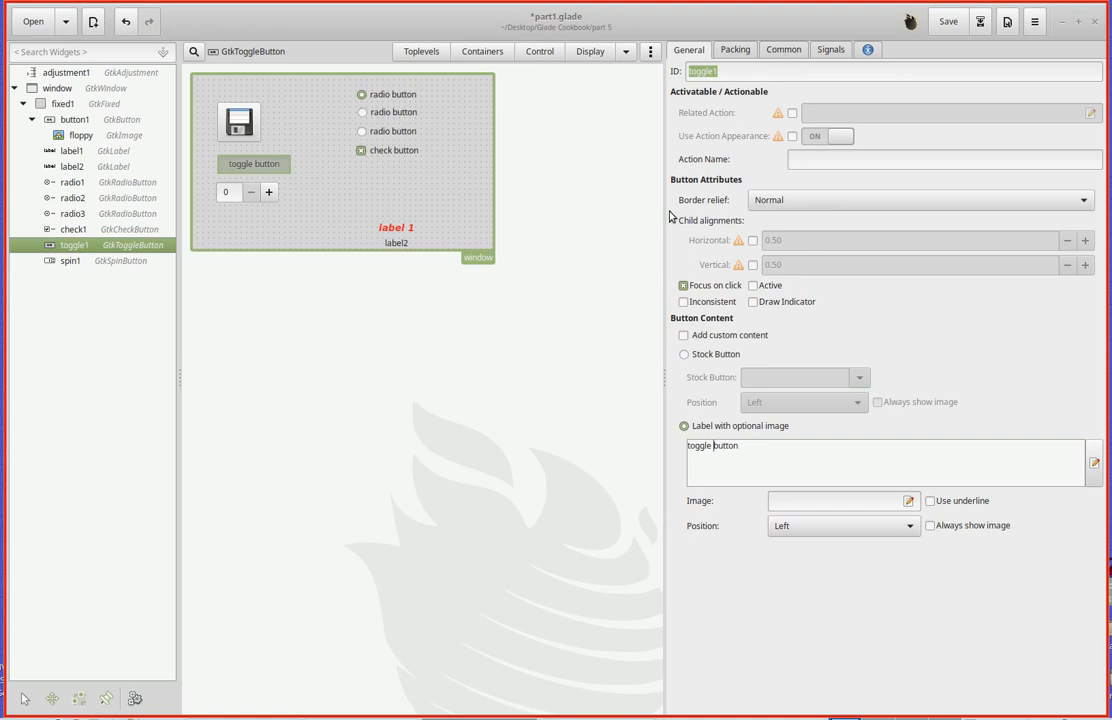
click(831, 48)
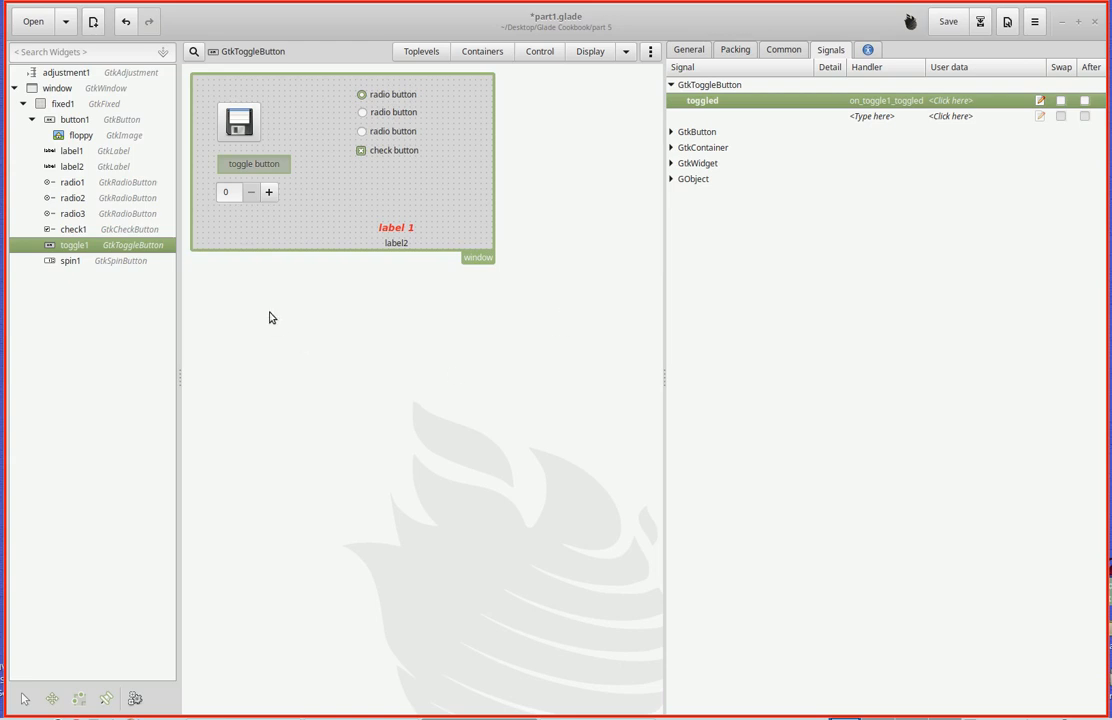
- Select spin1 to show its signals and pick GtkSpinButton from the Control palette
click(70, 260)
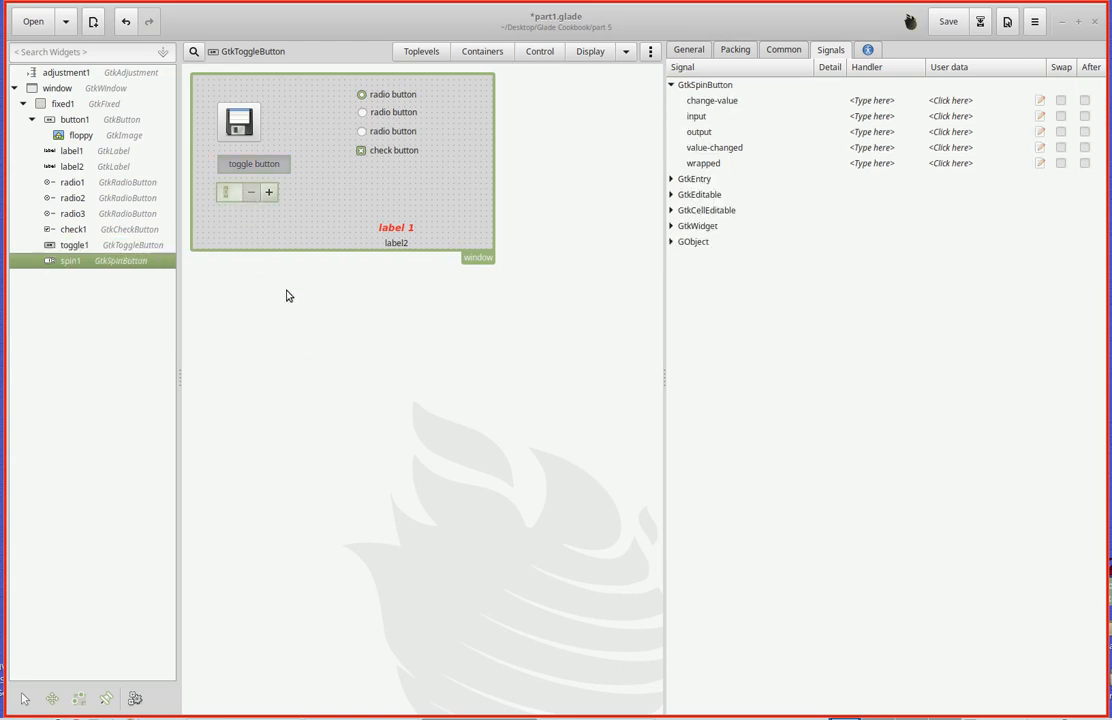
mouse_move(343, 344)
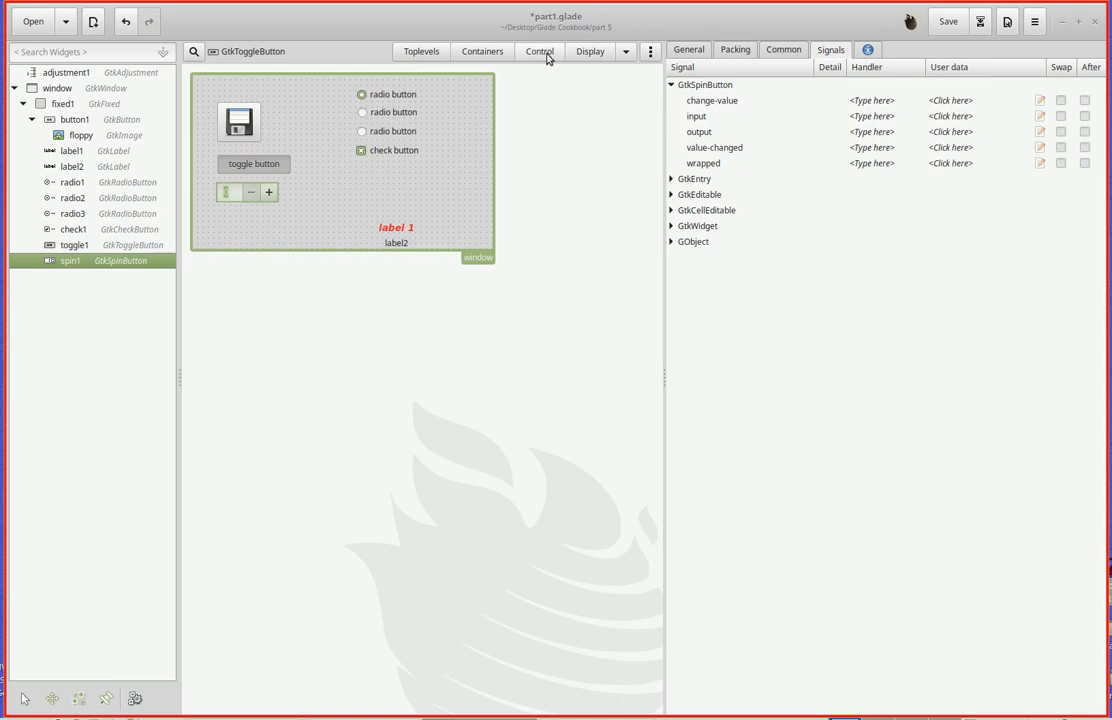
click(542, 52)
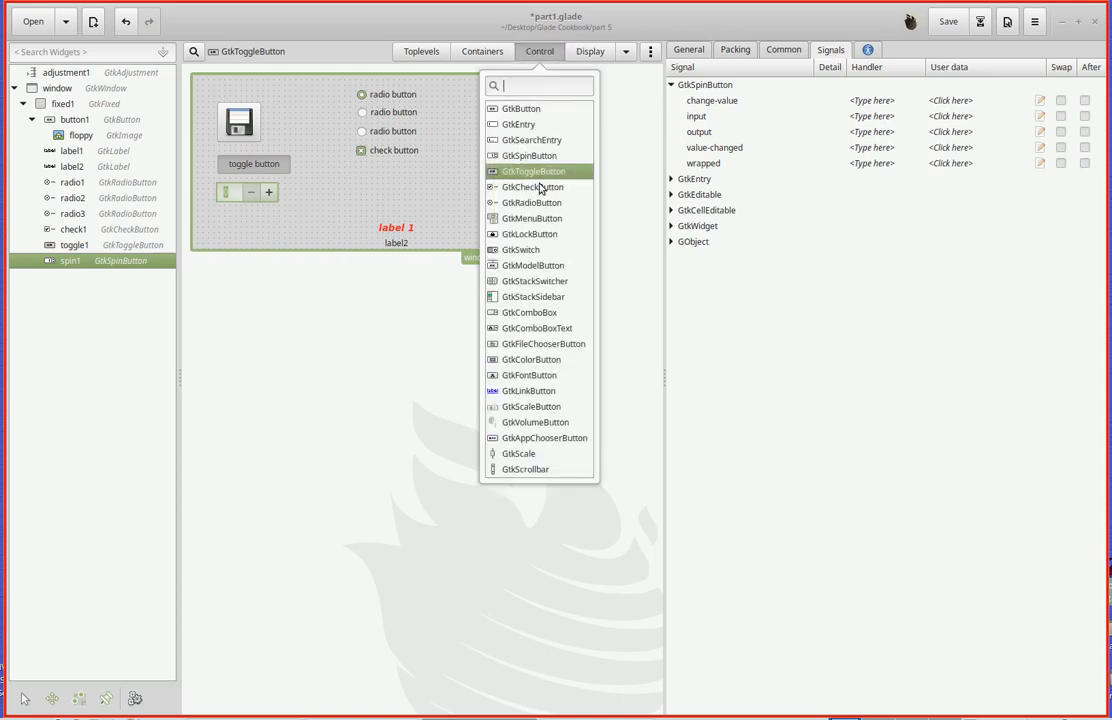
mouse_move(531, 158)
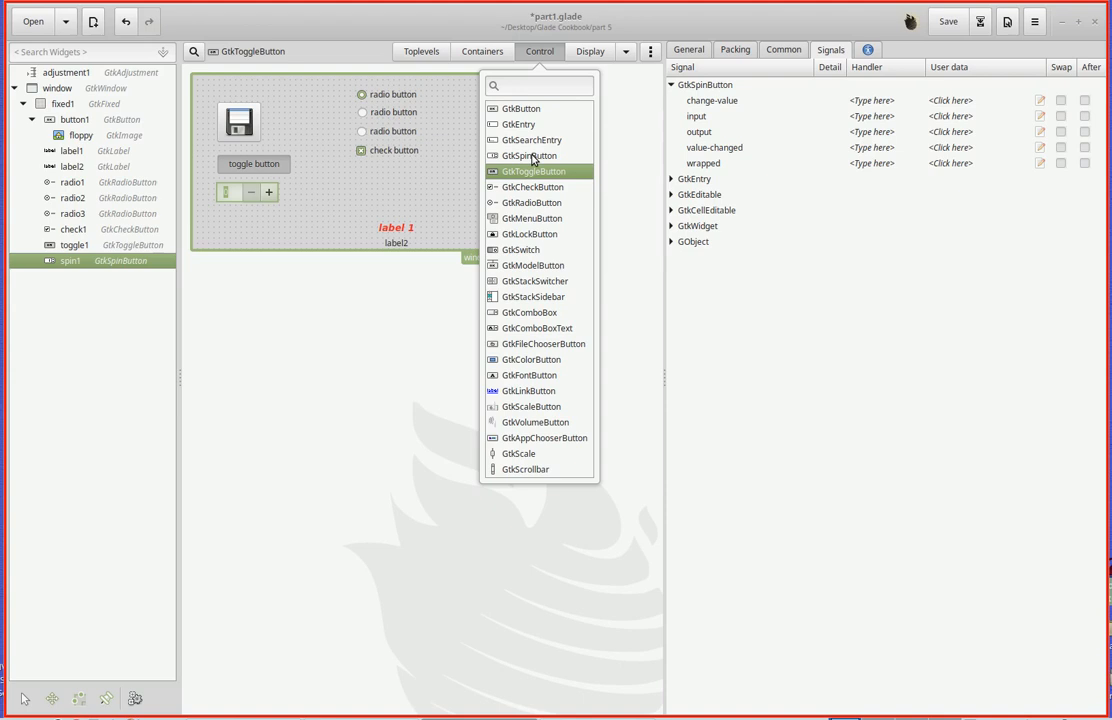
click(531, 155)
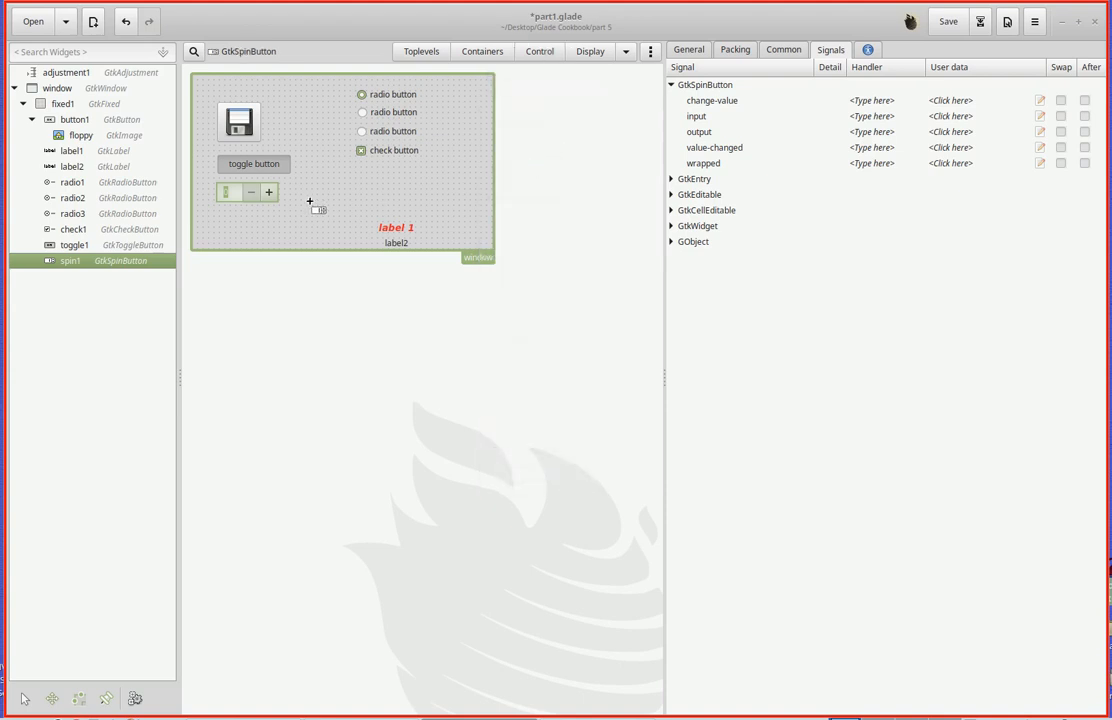
mouse_move(299, 215)
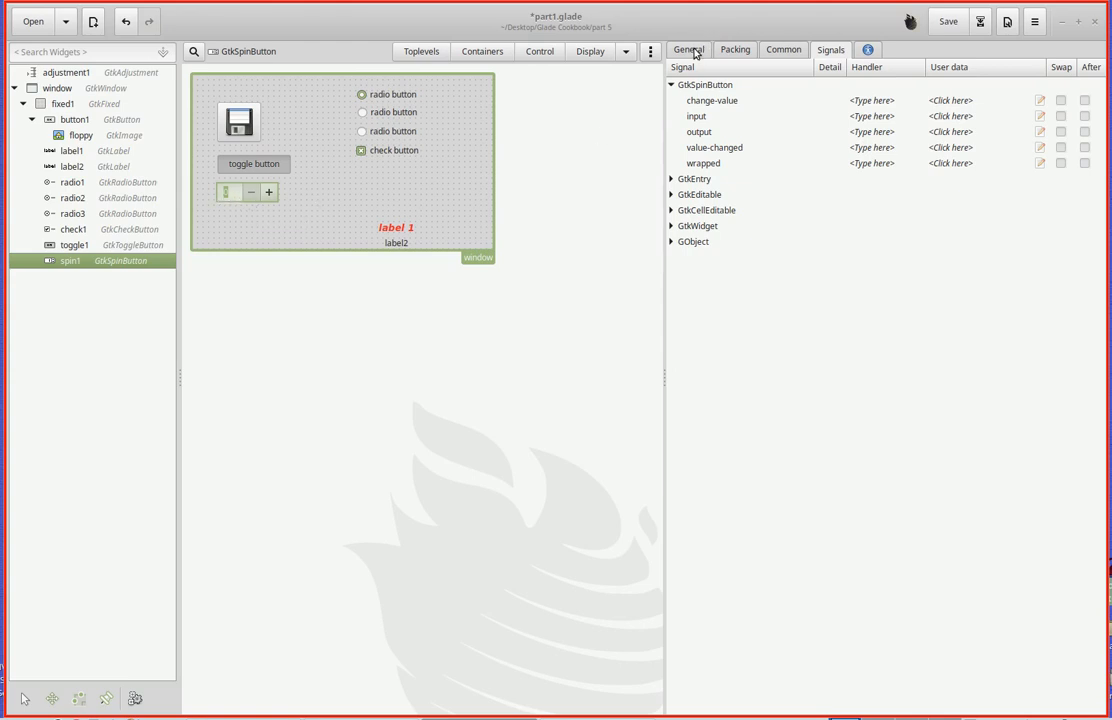
- Browse spin1's General, Signals, Common and Packing tabs, ending on General showing adjustment1
click(691, 49)
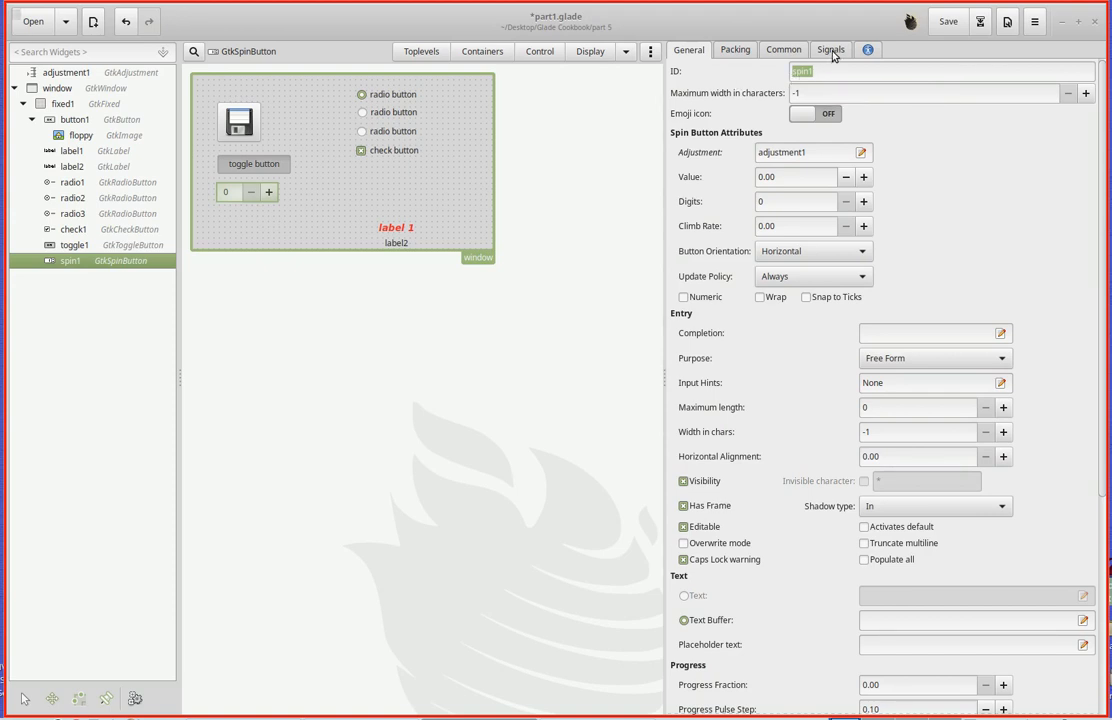
click(836, 49)
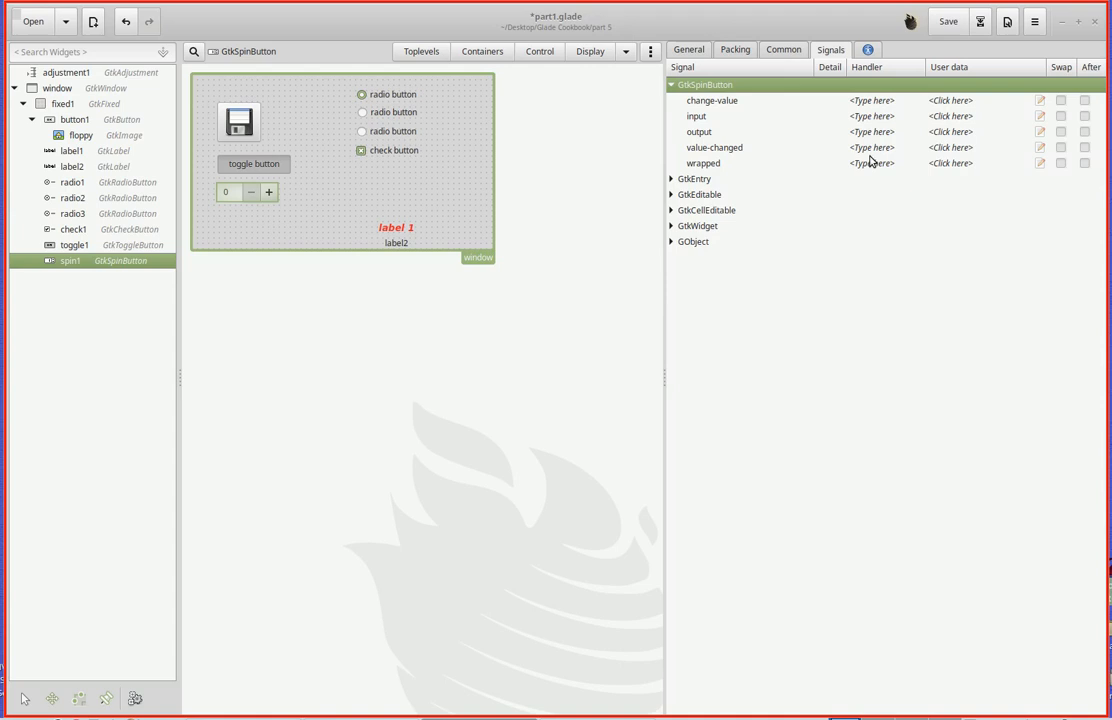
mouse_move(872, 176)
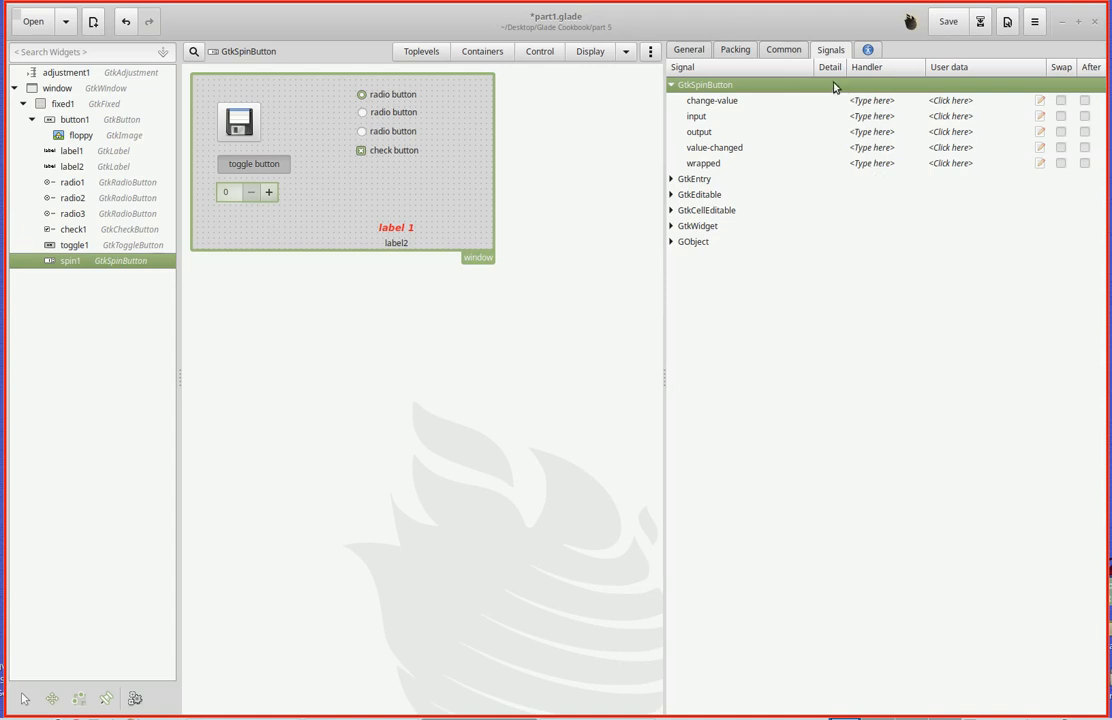
click(784, 50)
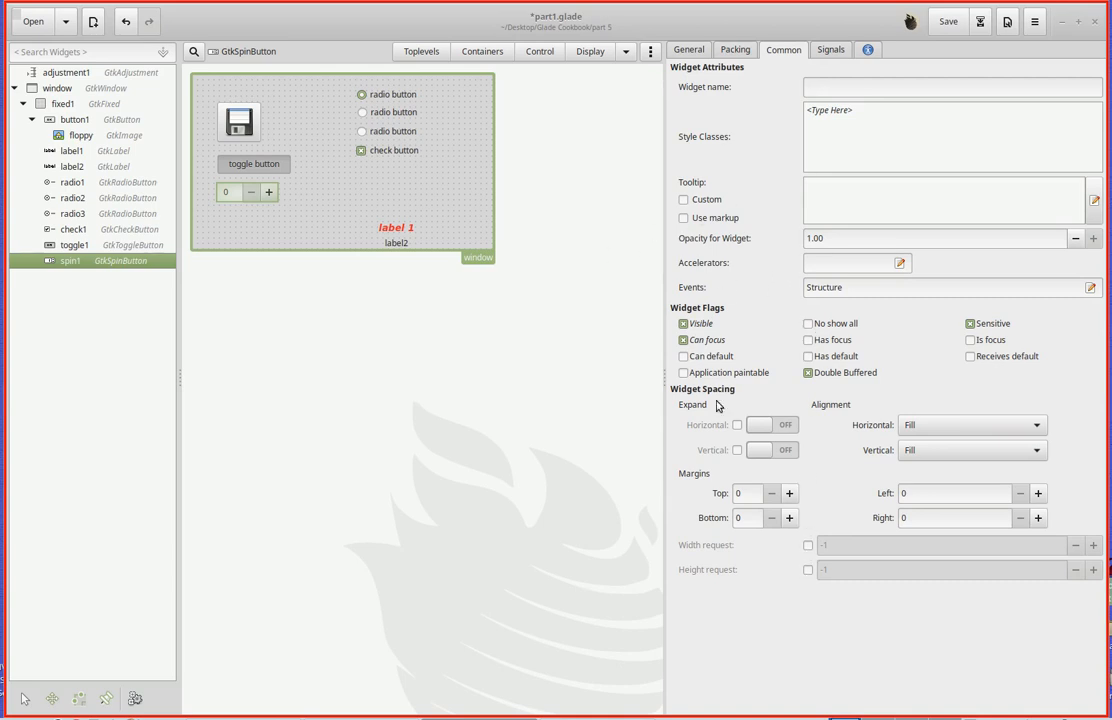
click(736, 49)
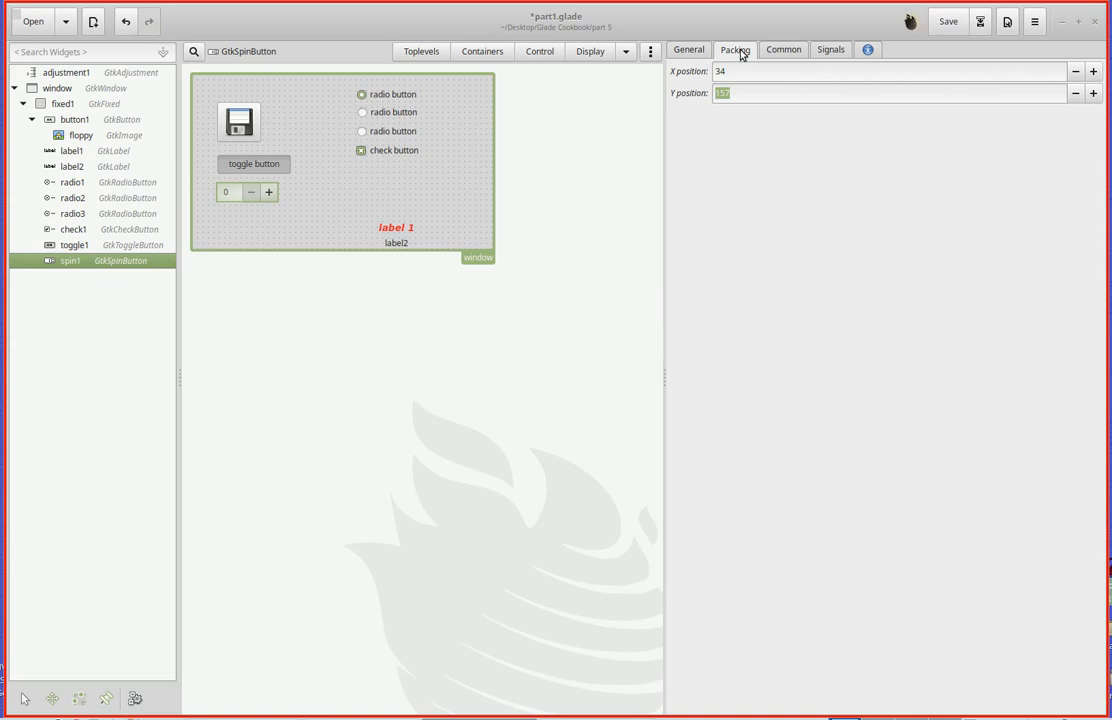
click(688, 50)
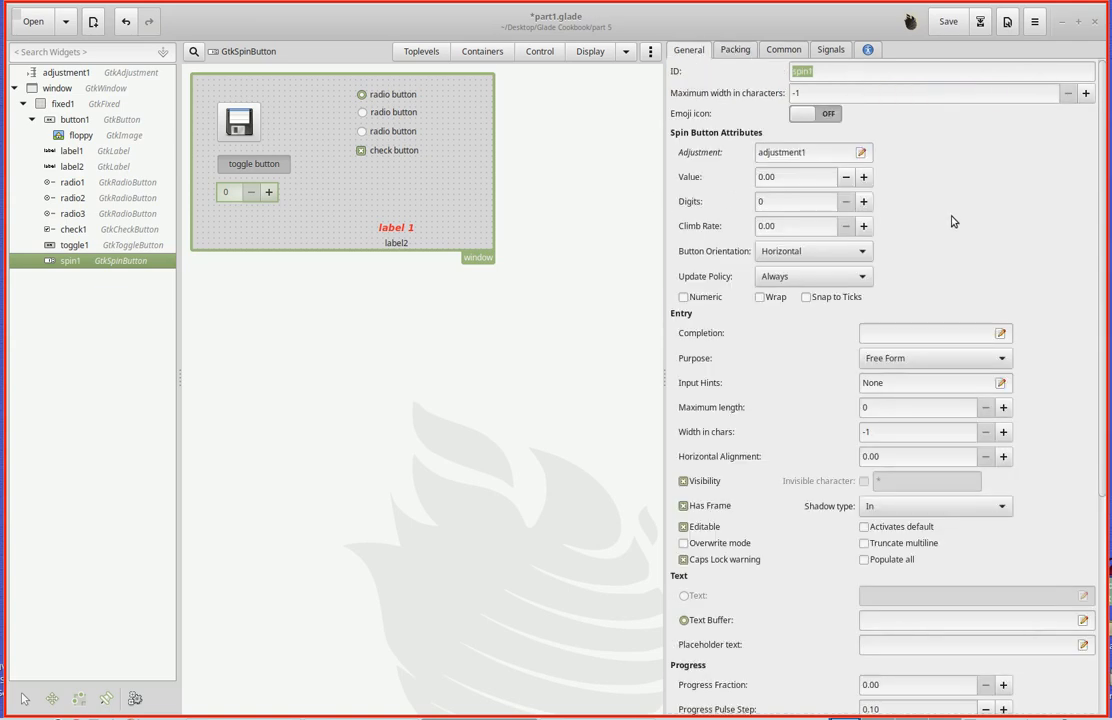
mouse_move(869, 170)
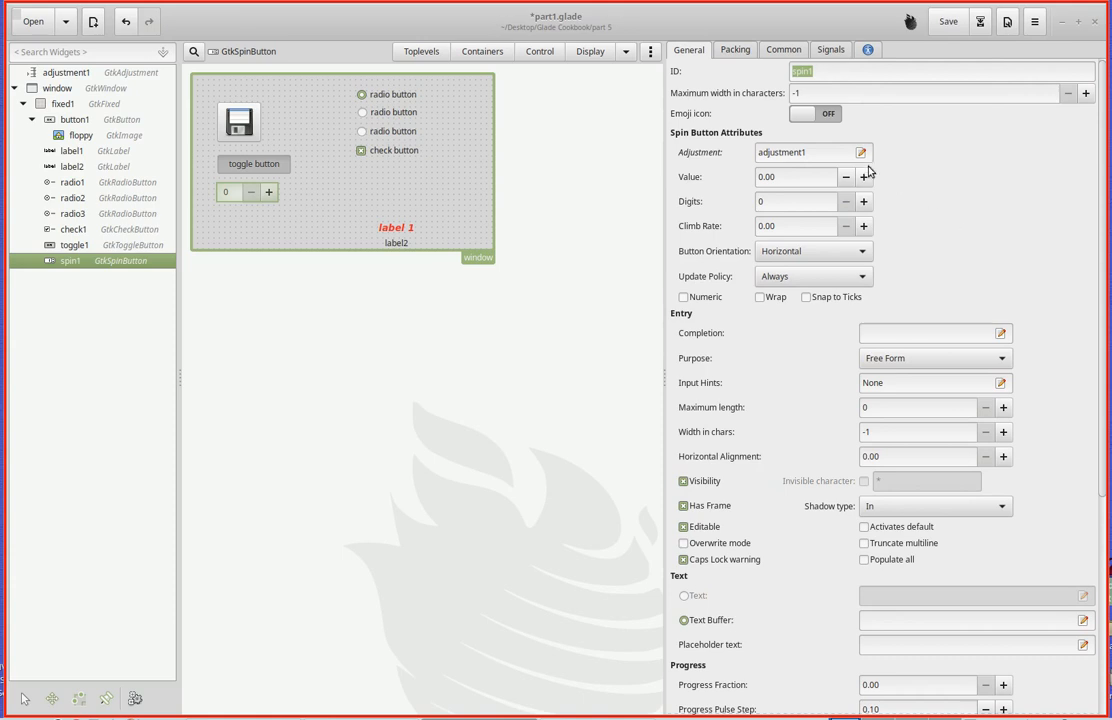
mouse_move(834, 152)
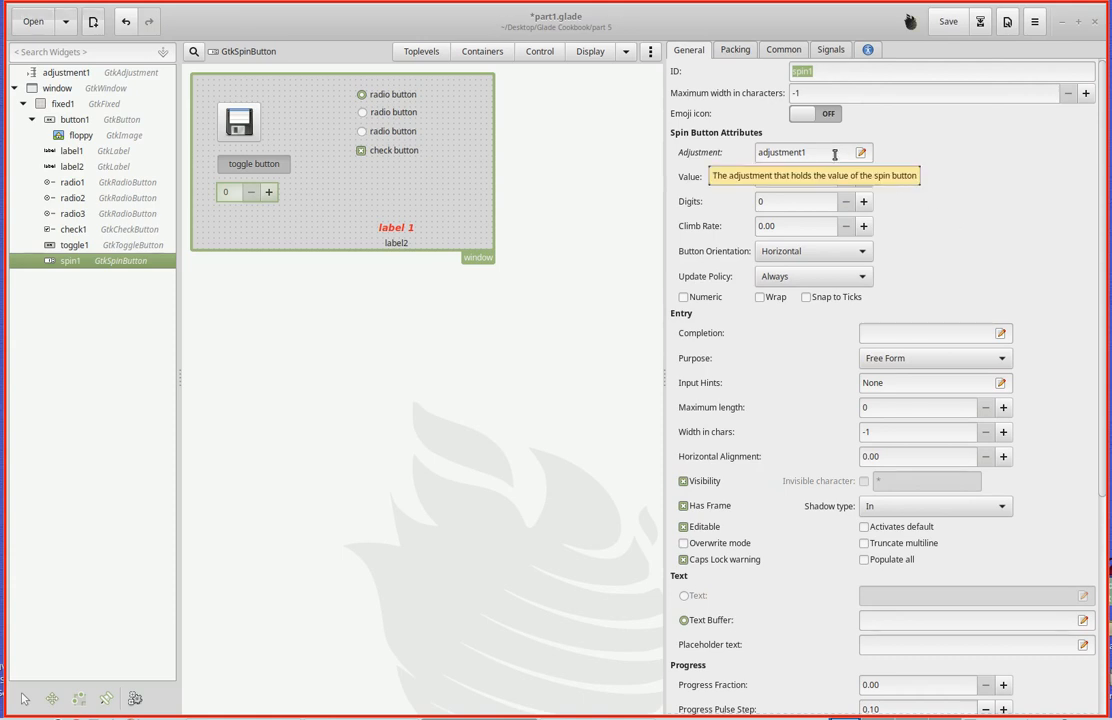
click(861, 152)
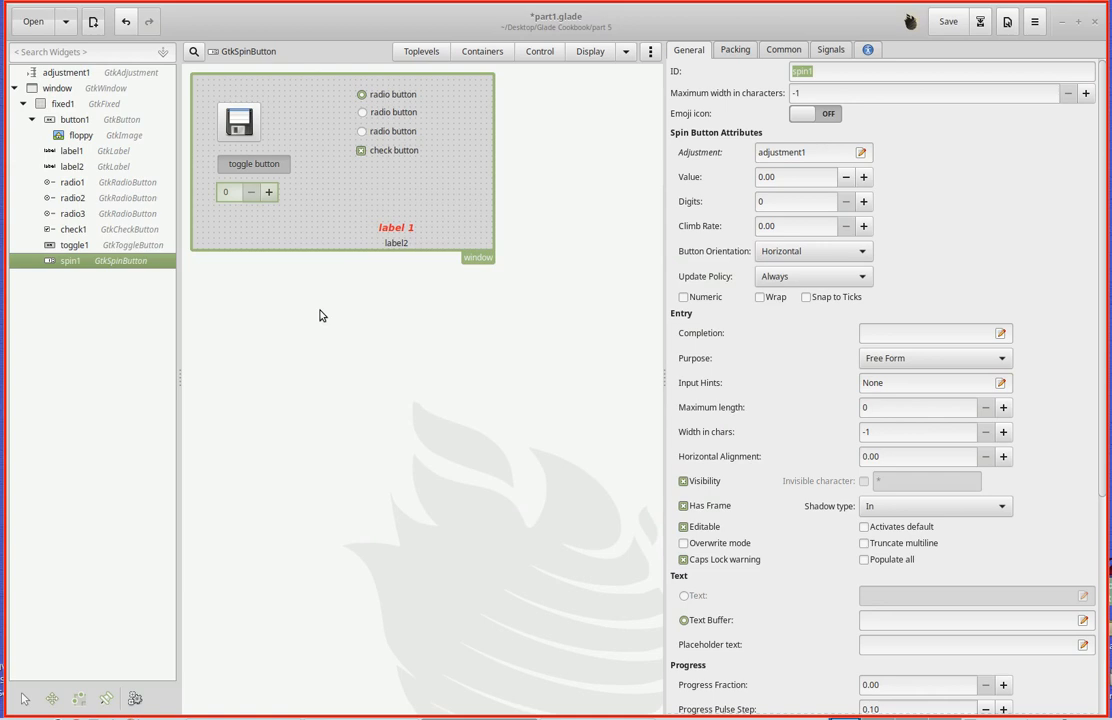
click(62, 74)
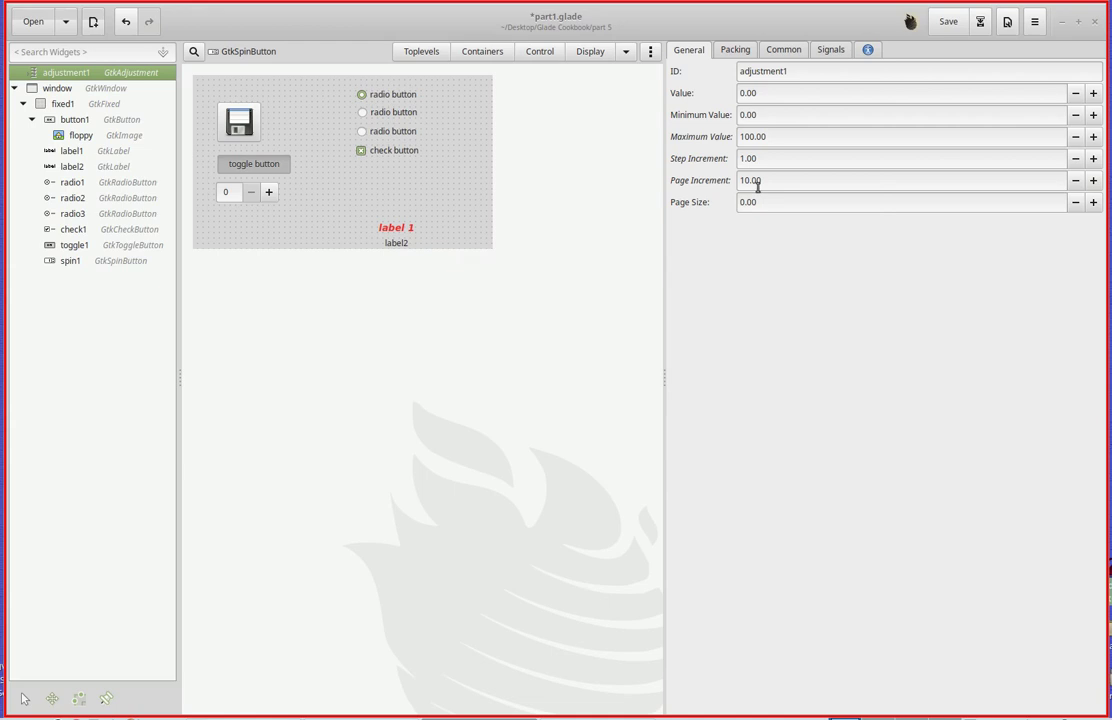
mouse_move(802, 114)
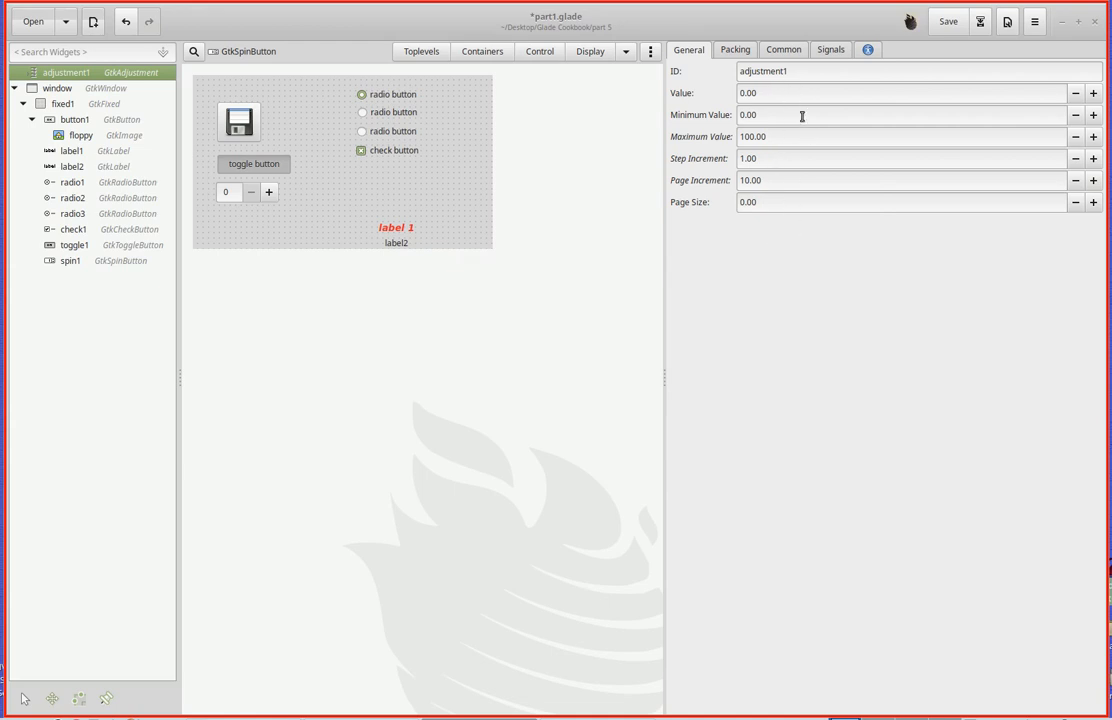
mouse_move(801, 115)
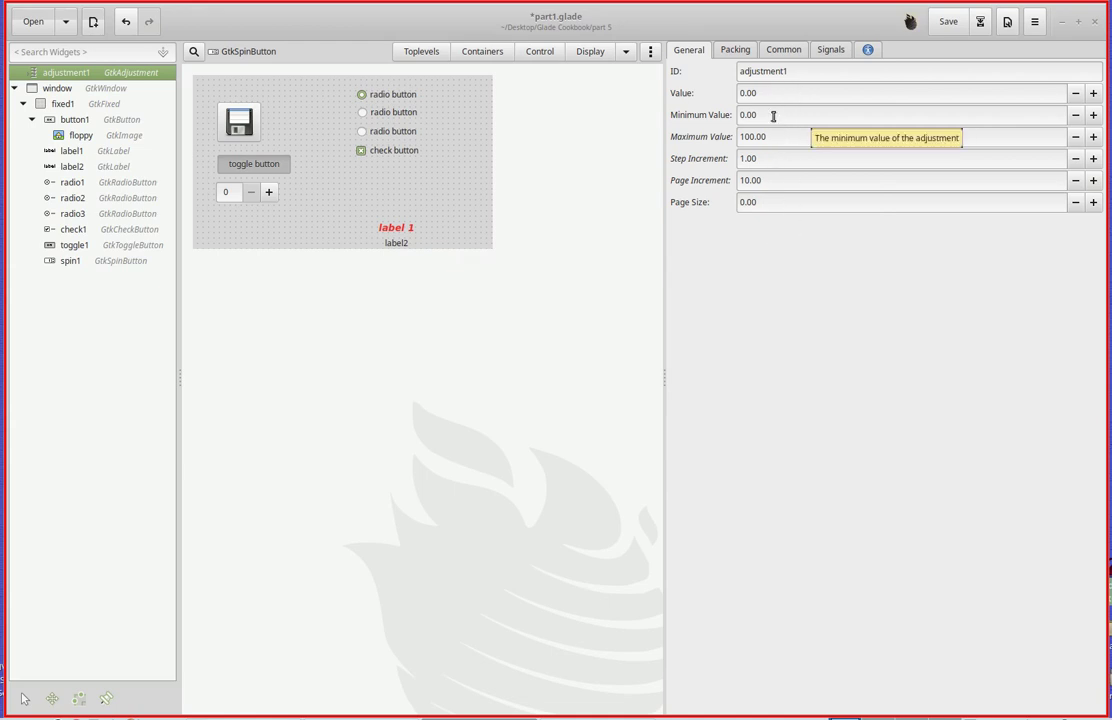
mouse_move(821, 129)
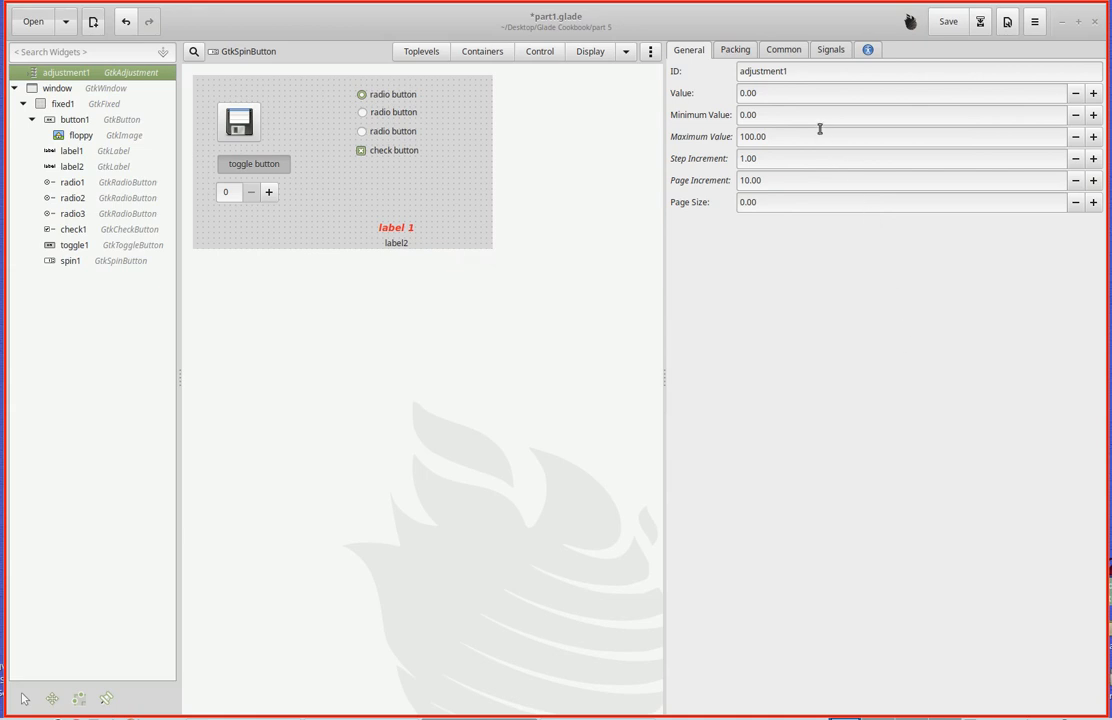
mouse_move(800, 138)
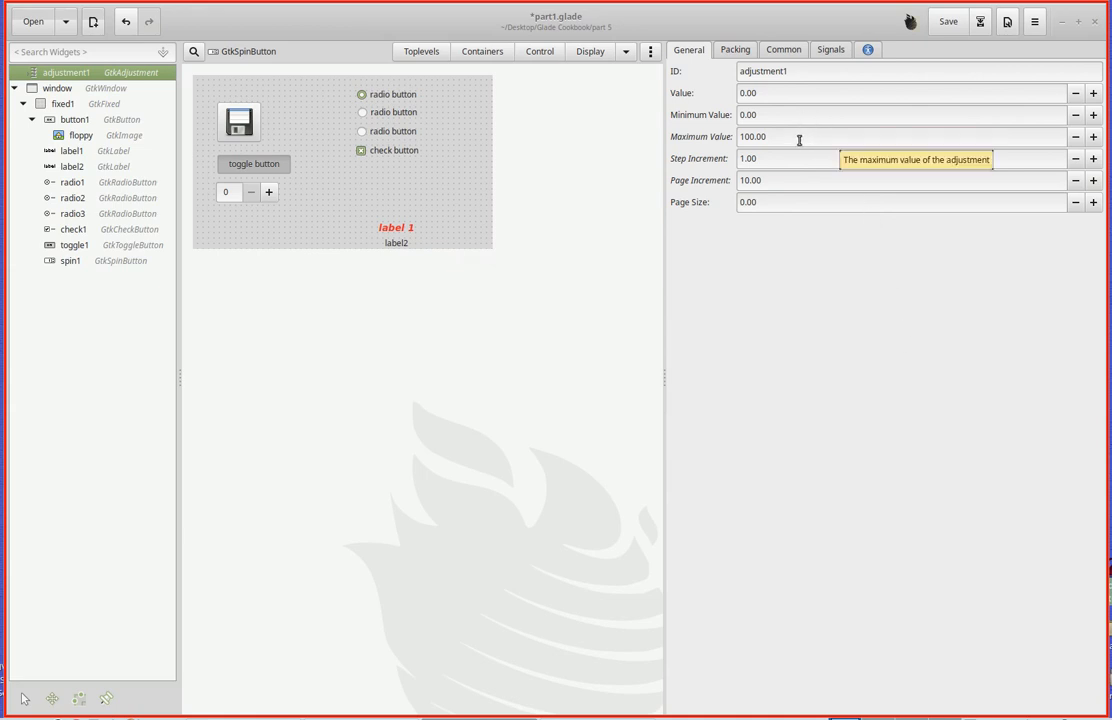
mouse_move(777, 159)
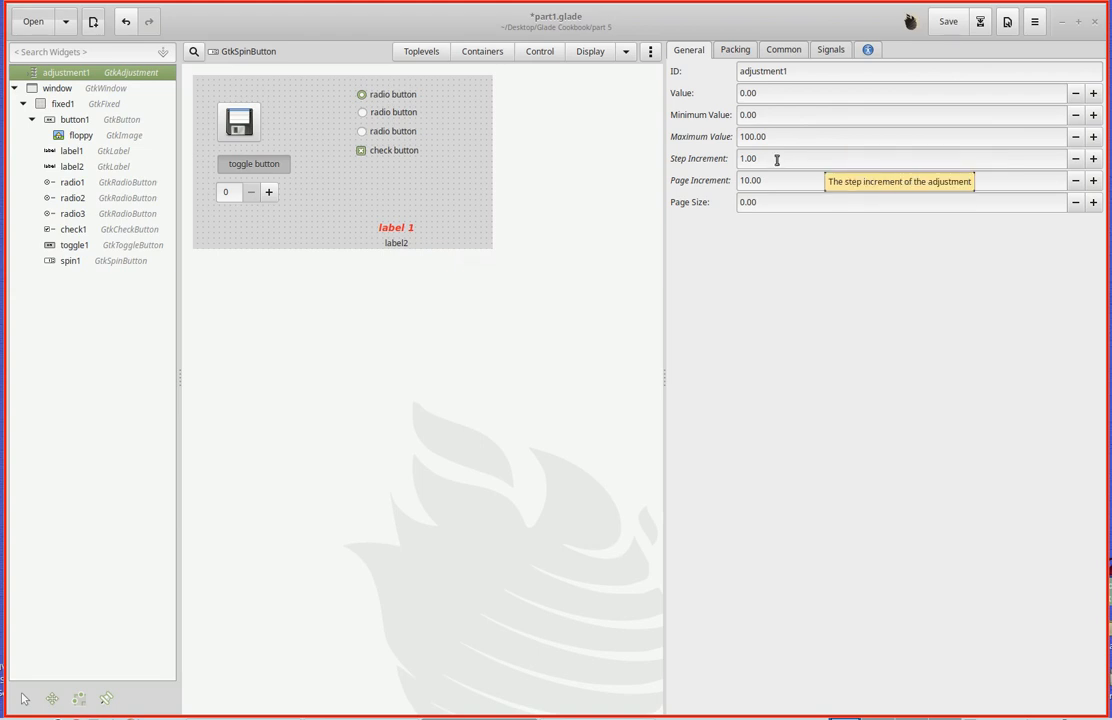
mouse_move(787, 184)
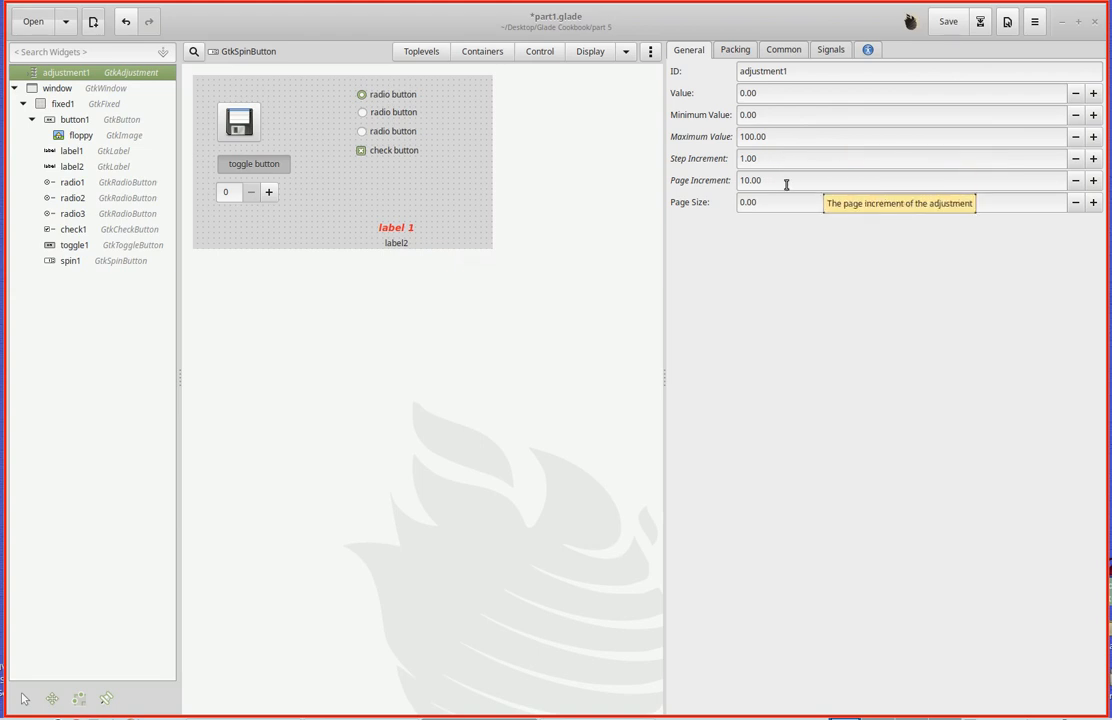
mouse_move(778, 202)
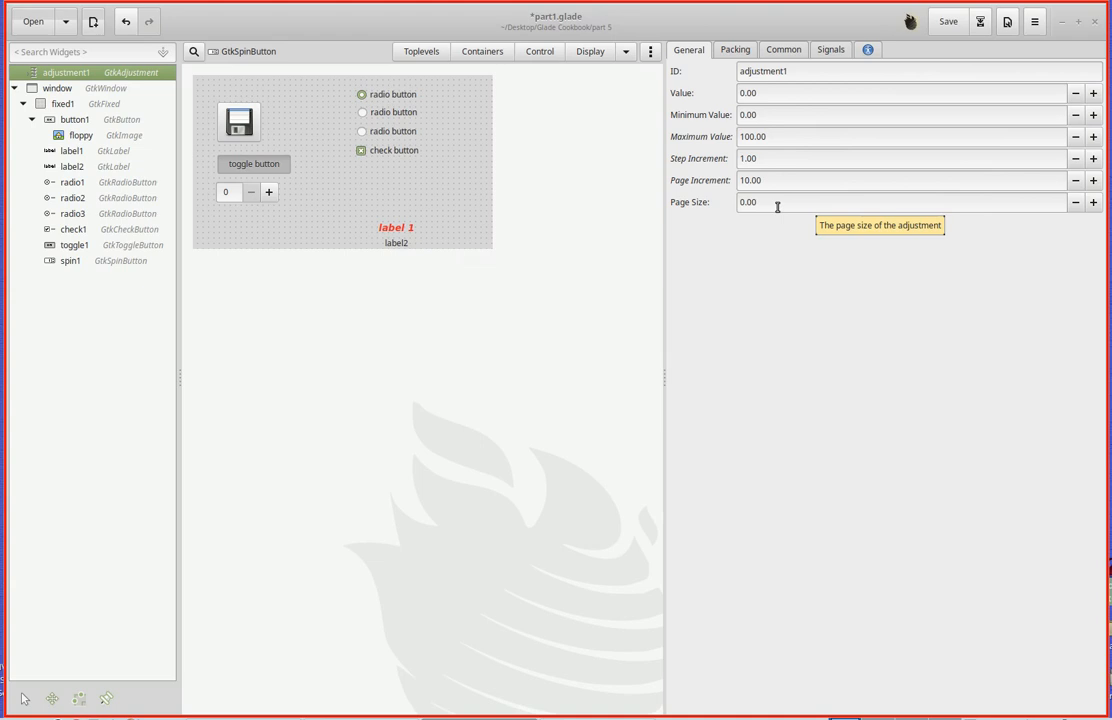
mouse_move(783, 184)
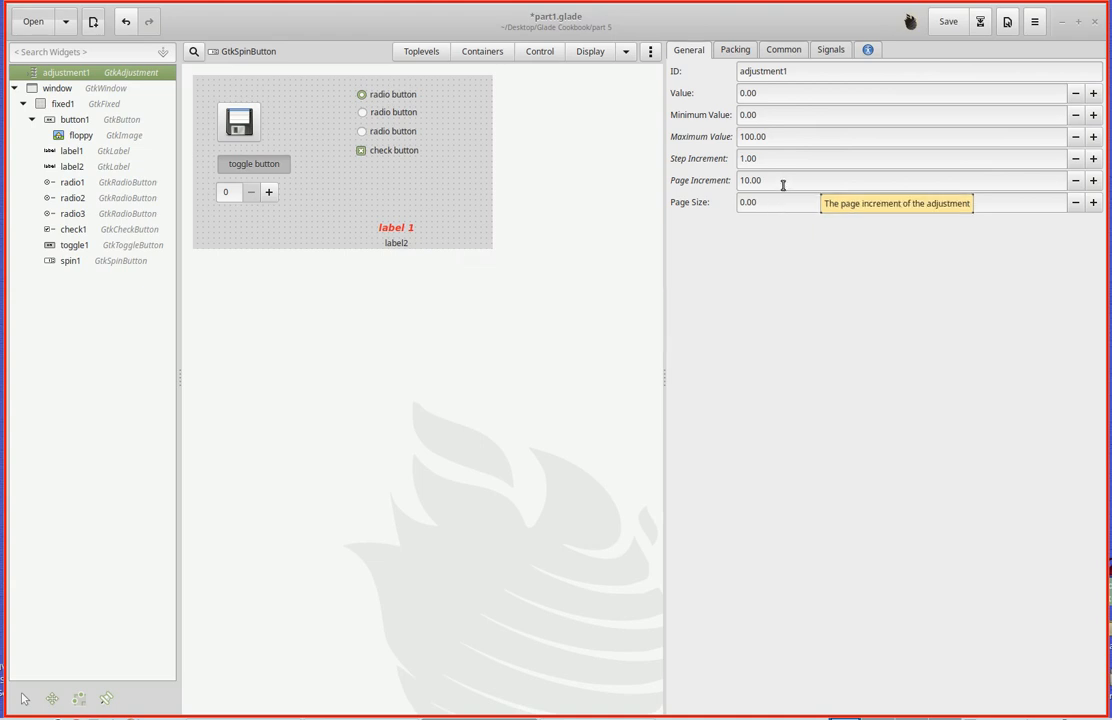
mouse_move(787, 289)
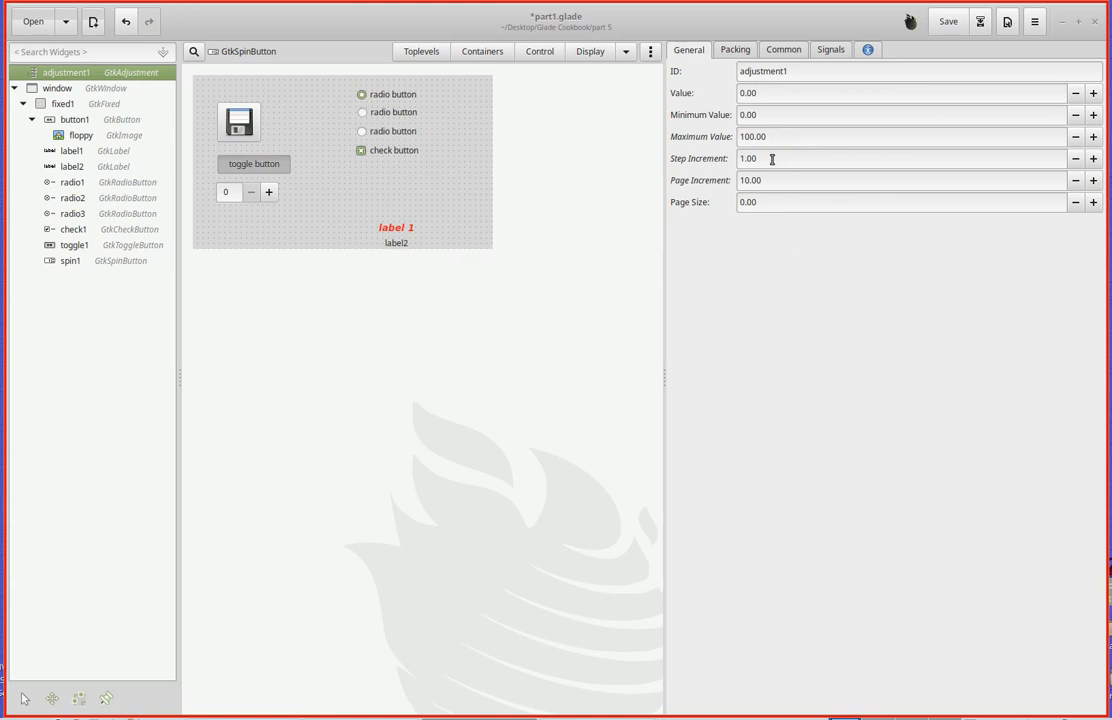
mouse_move(780, 137)
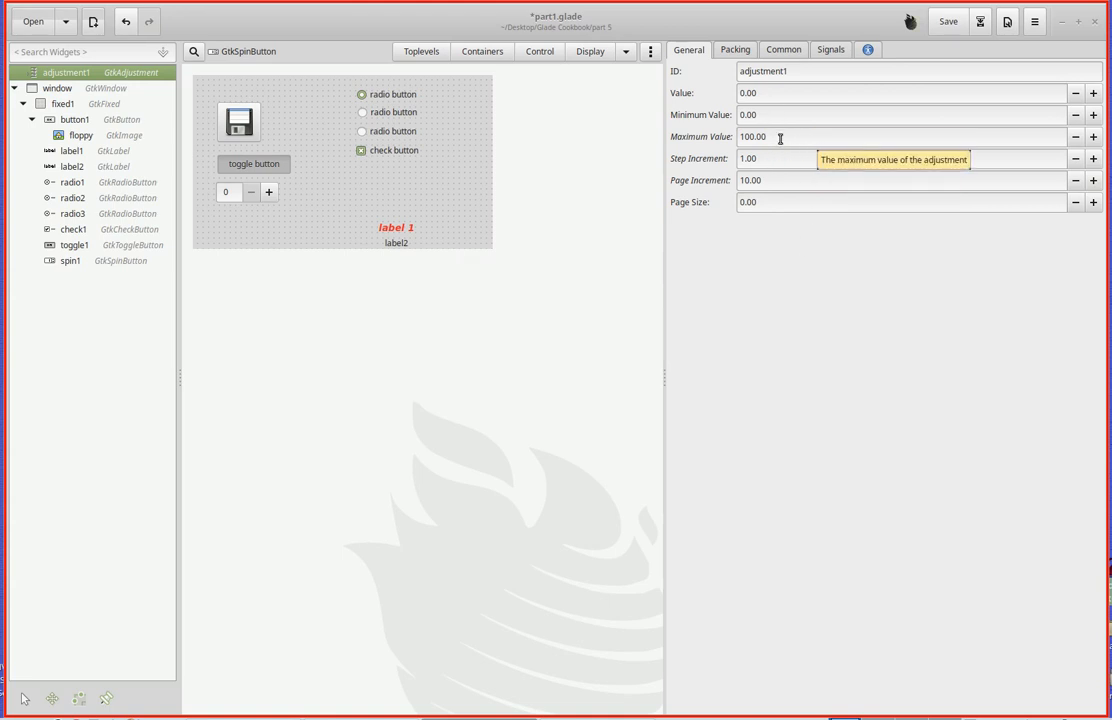
mouse_move(782, 158)
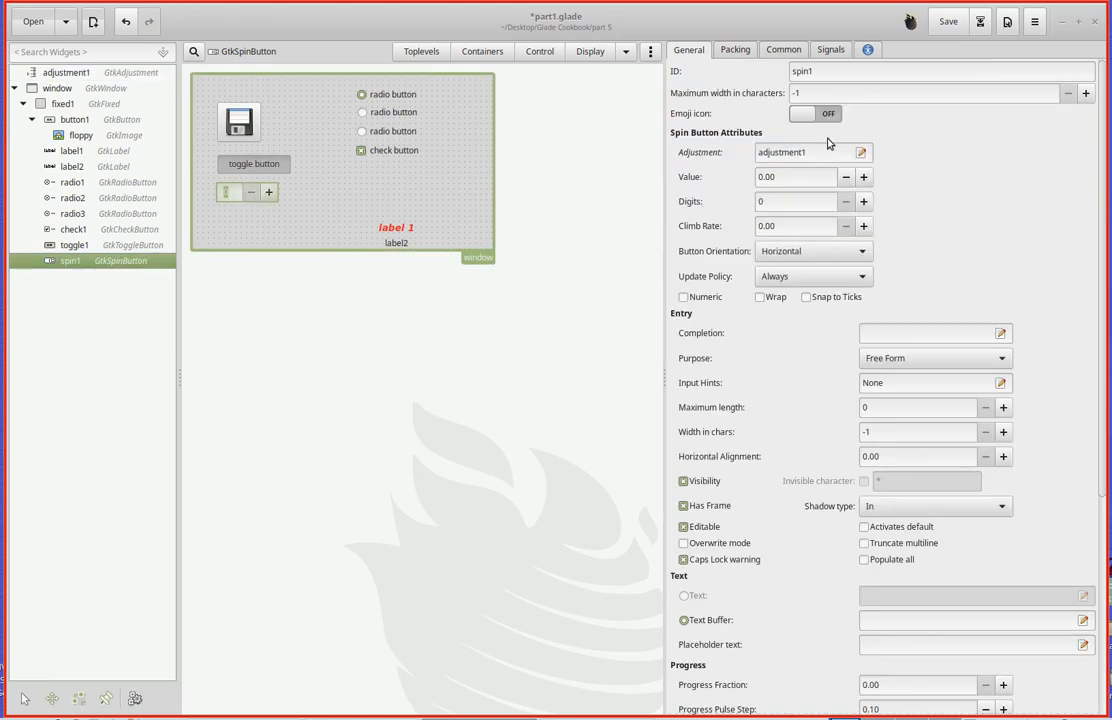
mouse_move(815, 152)
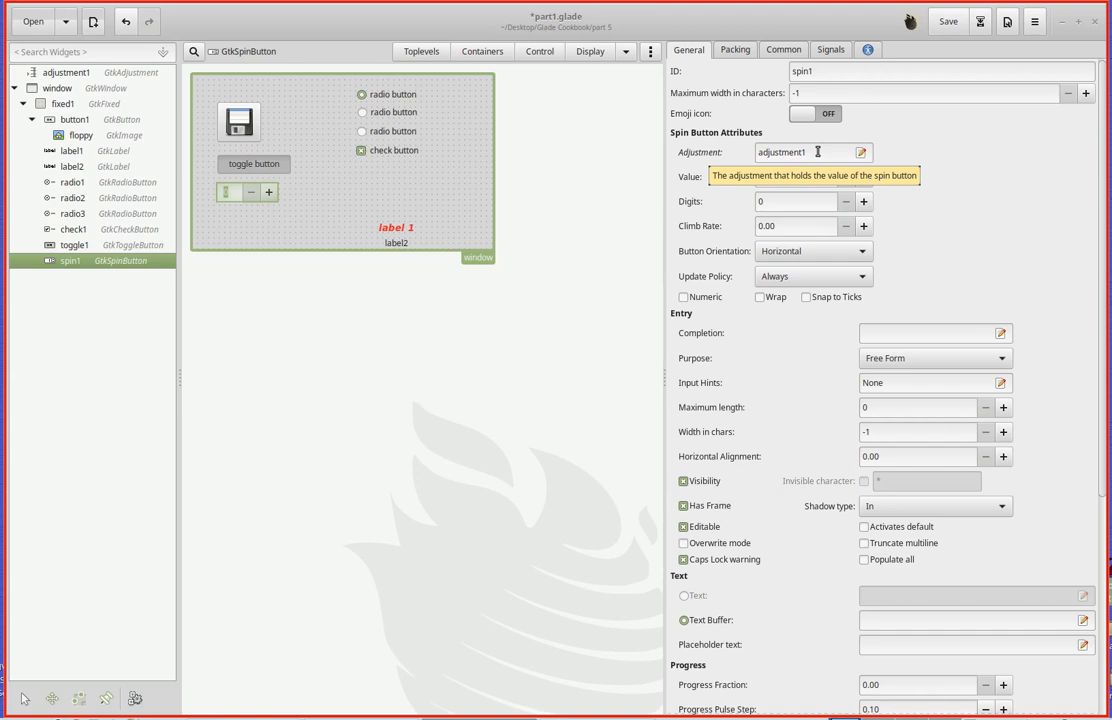
mouse_move(626, 323)
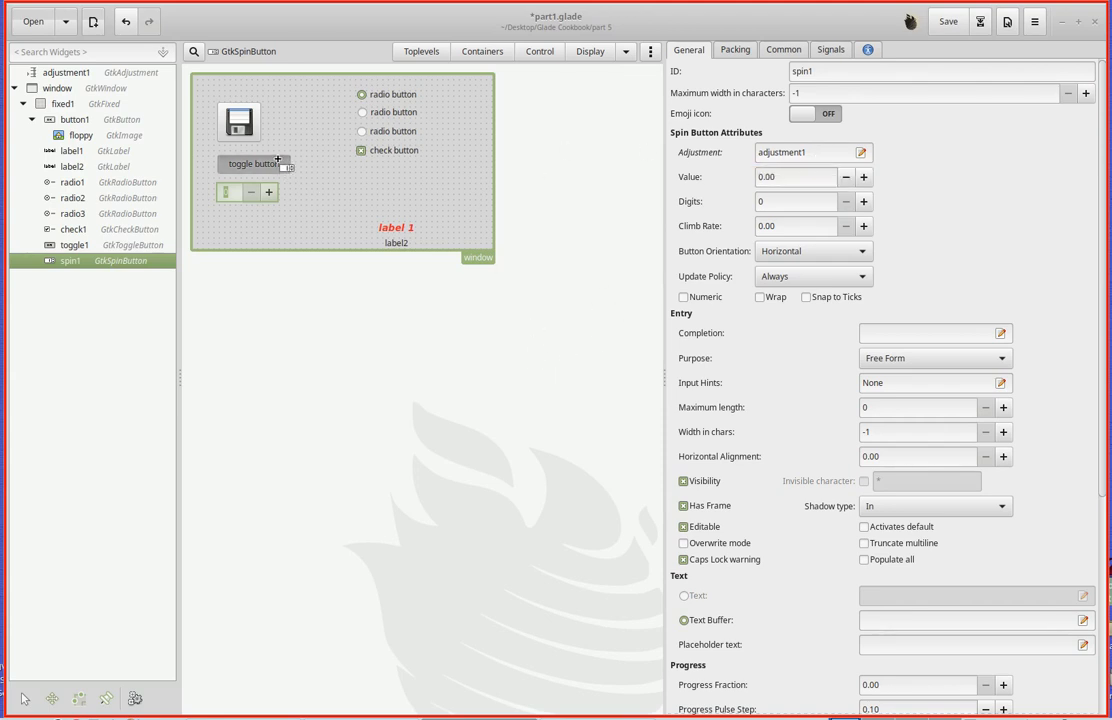
- Select toggle1 to display its general properties with label 'toggle button'
click(73, 245)
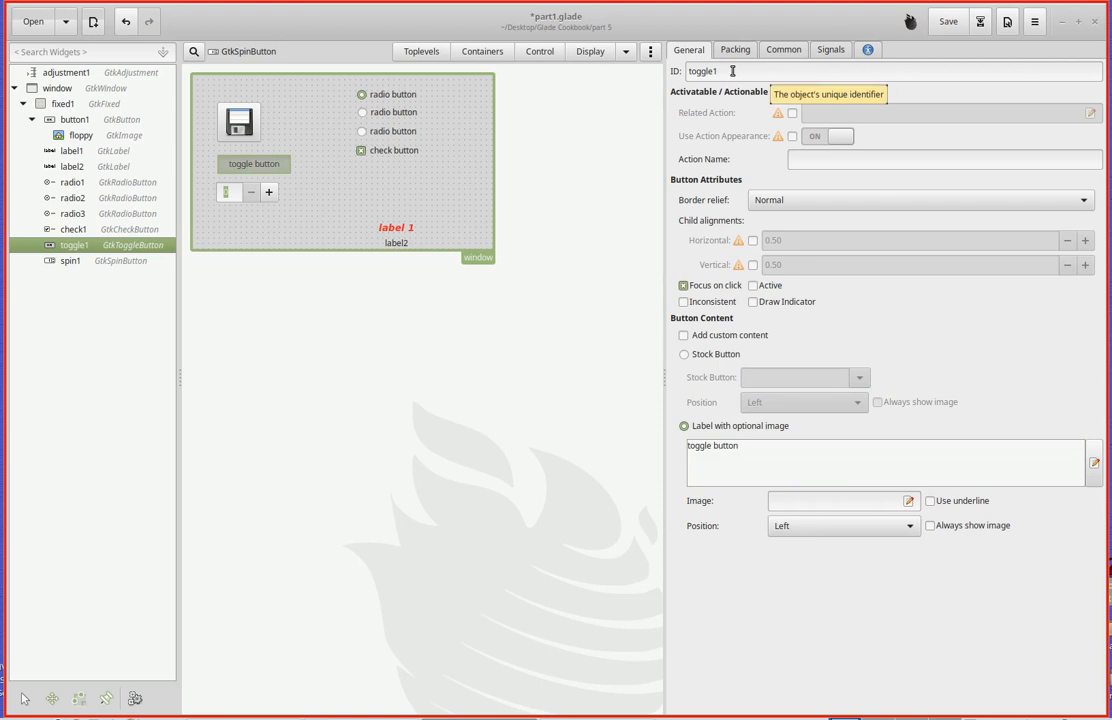
- Return from spin1's signals to its general properties, still linked to adjustment1
click(830, 49)
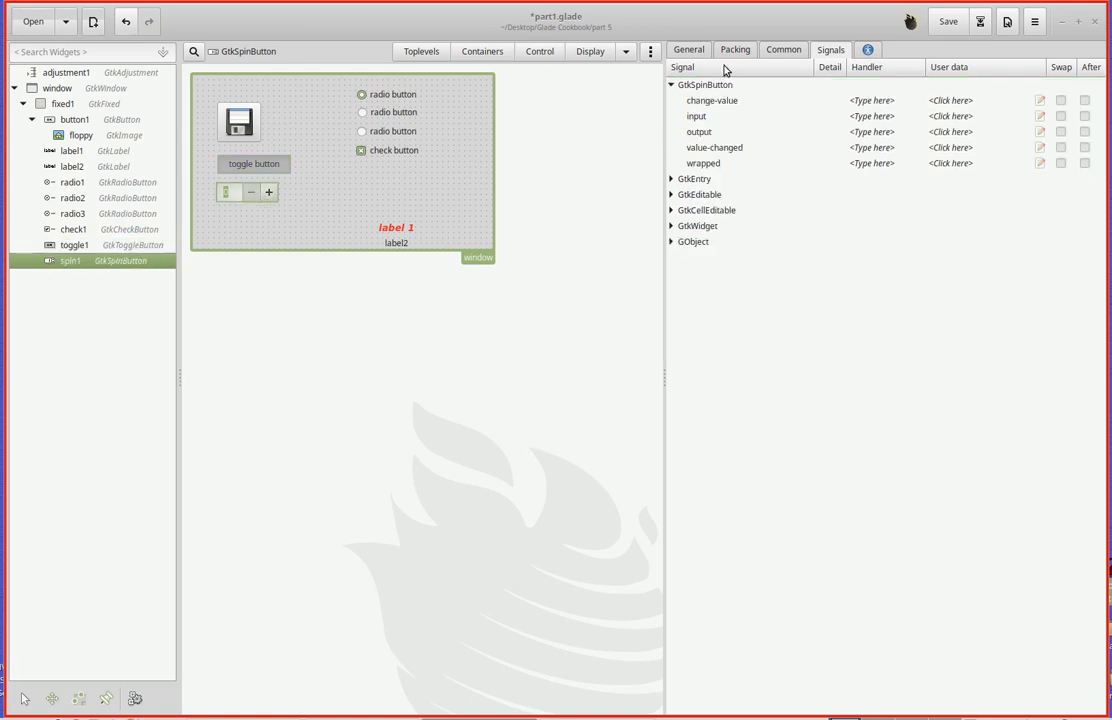
click(696, 49)
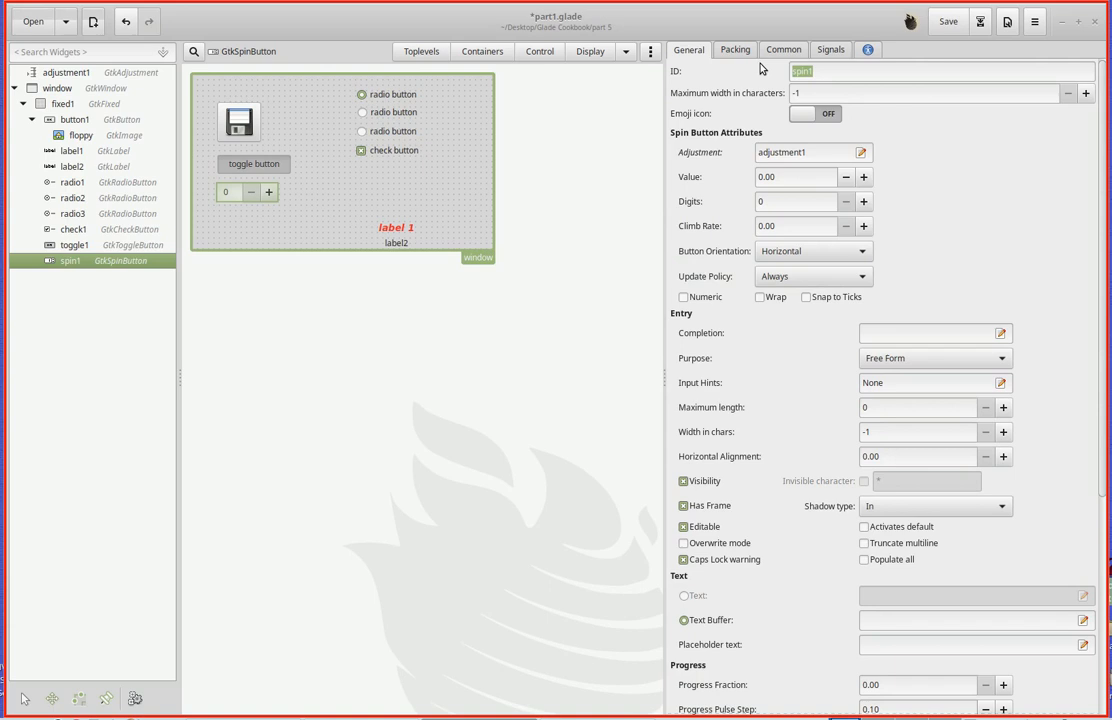
mouse_move(565, 377)
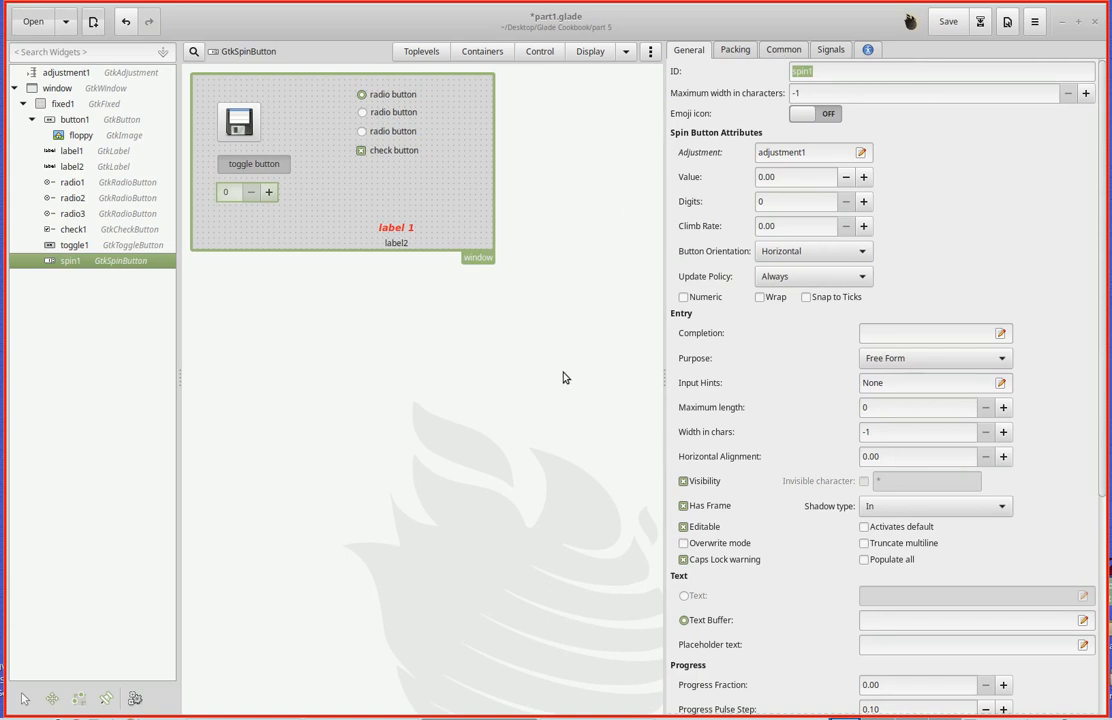
mouse_move(561, 380)
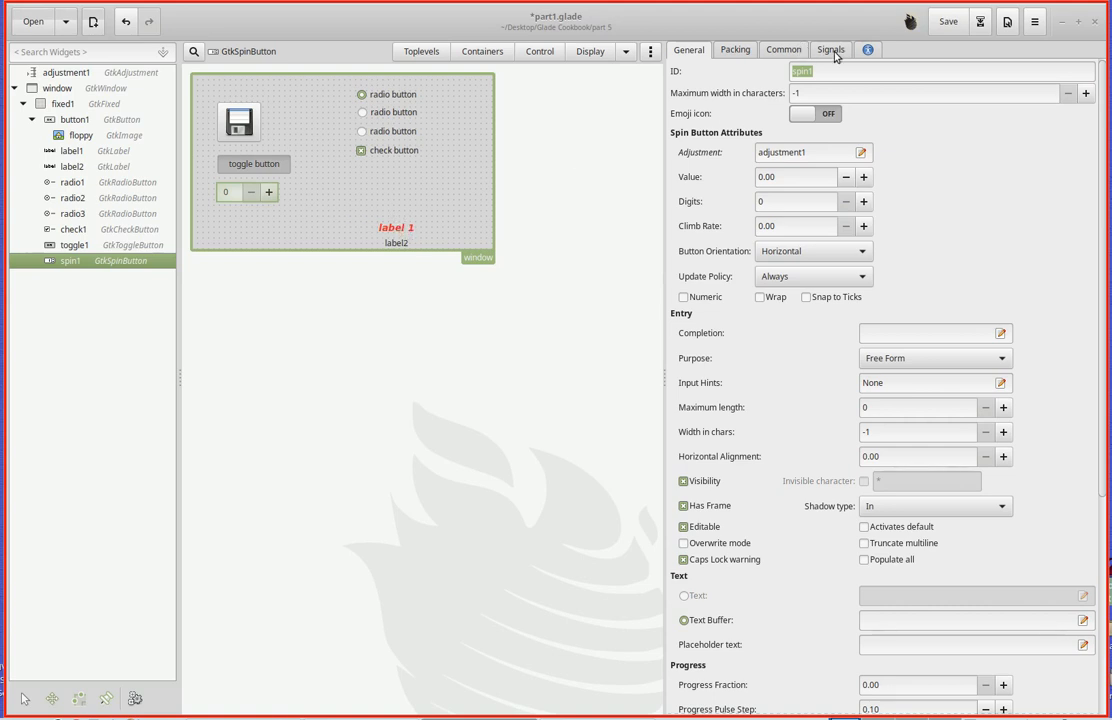
- Show spin1's Signals tab, listing value-changed and other signals without handlers
click(833, 48)
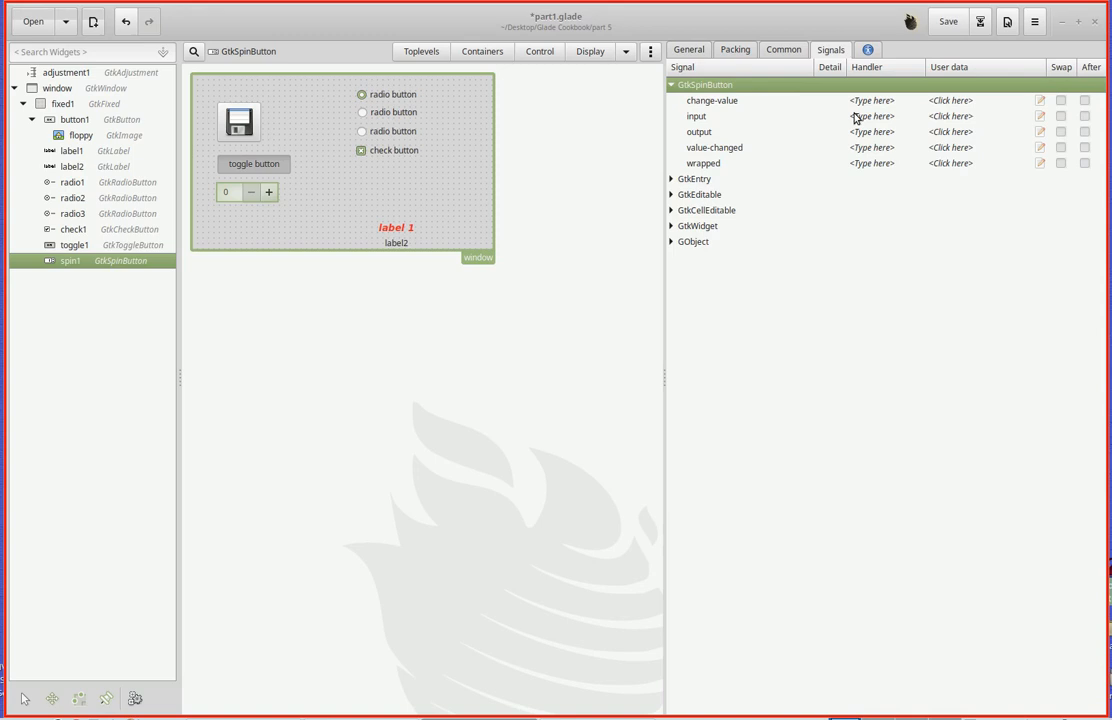
mouse_move(740, 148)
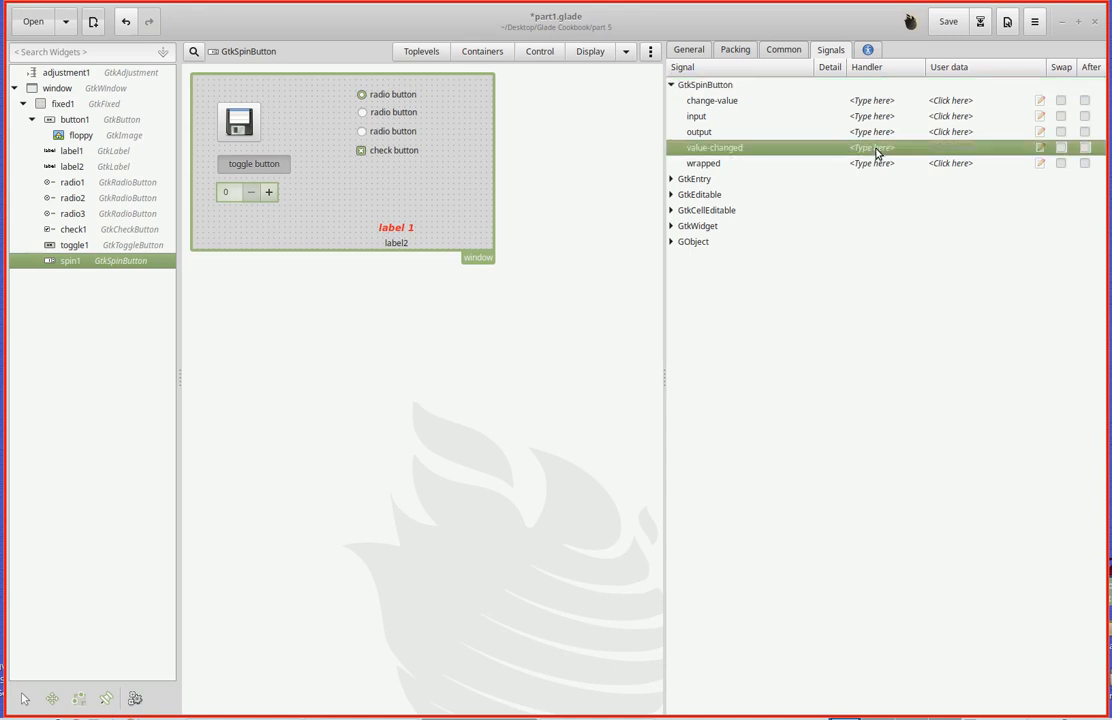
mouse_move(829, 308)
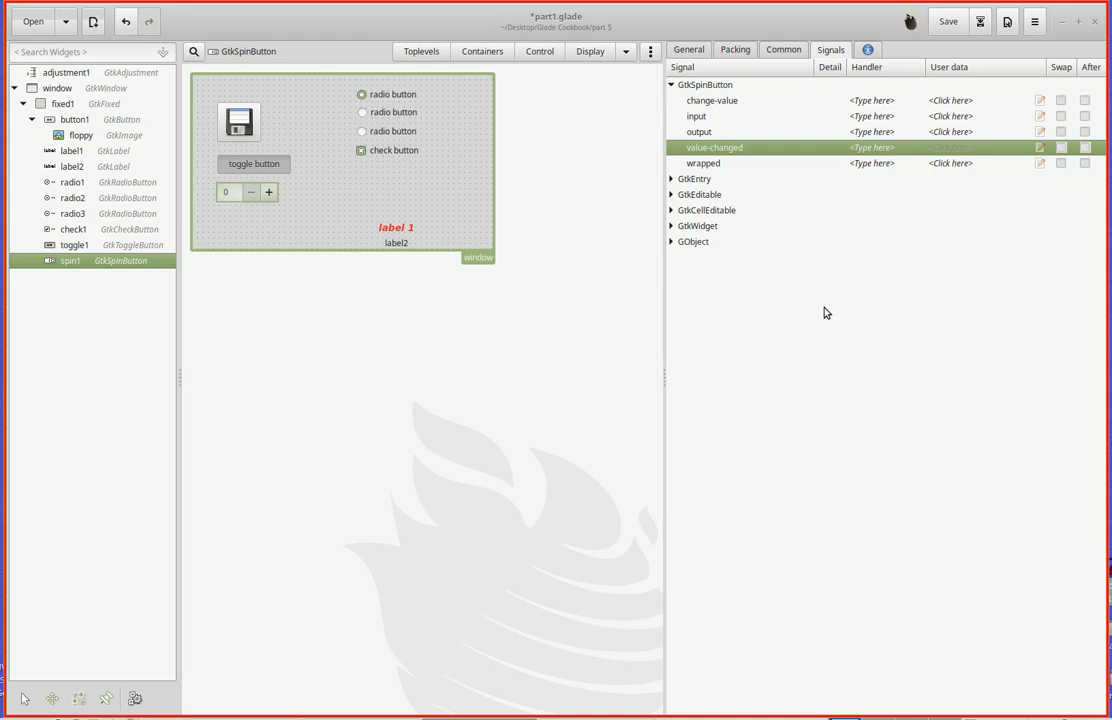
mouse_move(824, 290)
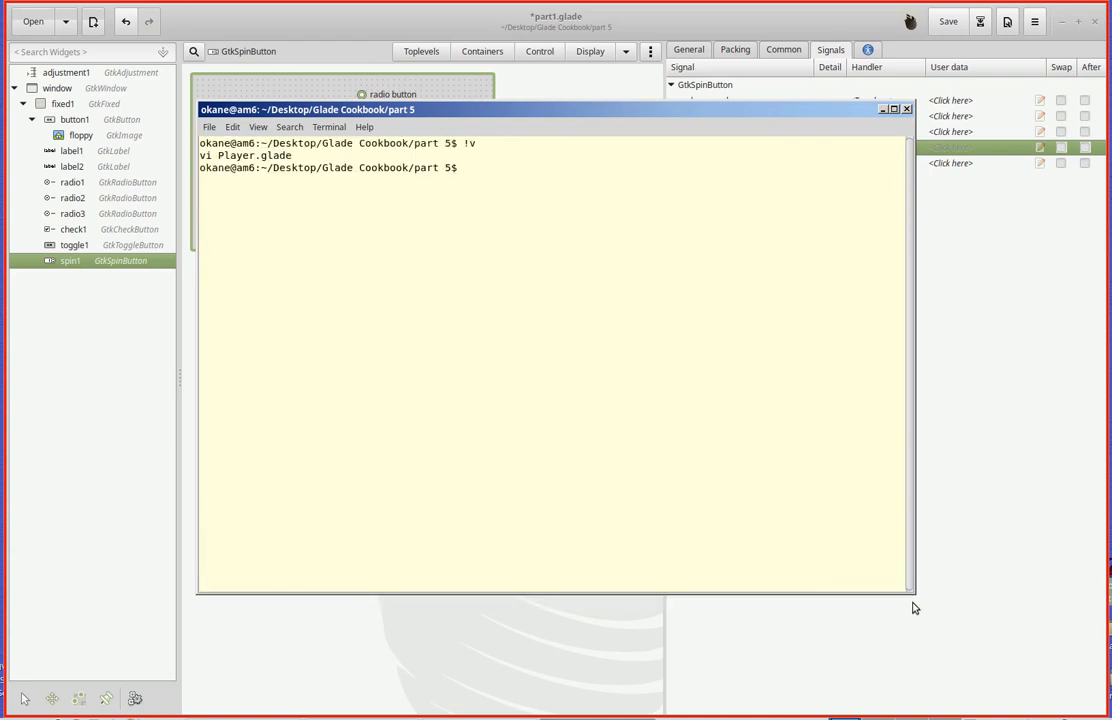
- Open part1.c in vi and scroll down to the on_button1_clicked, radio and check callbacks
text(vi part)
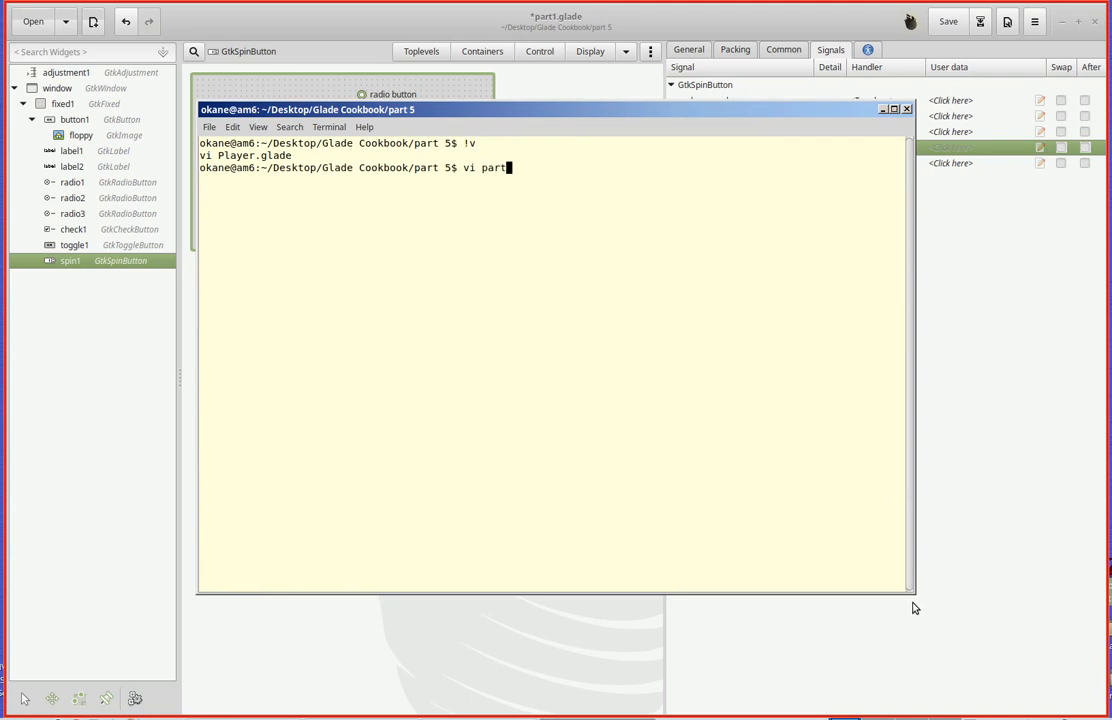
text(1.c)
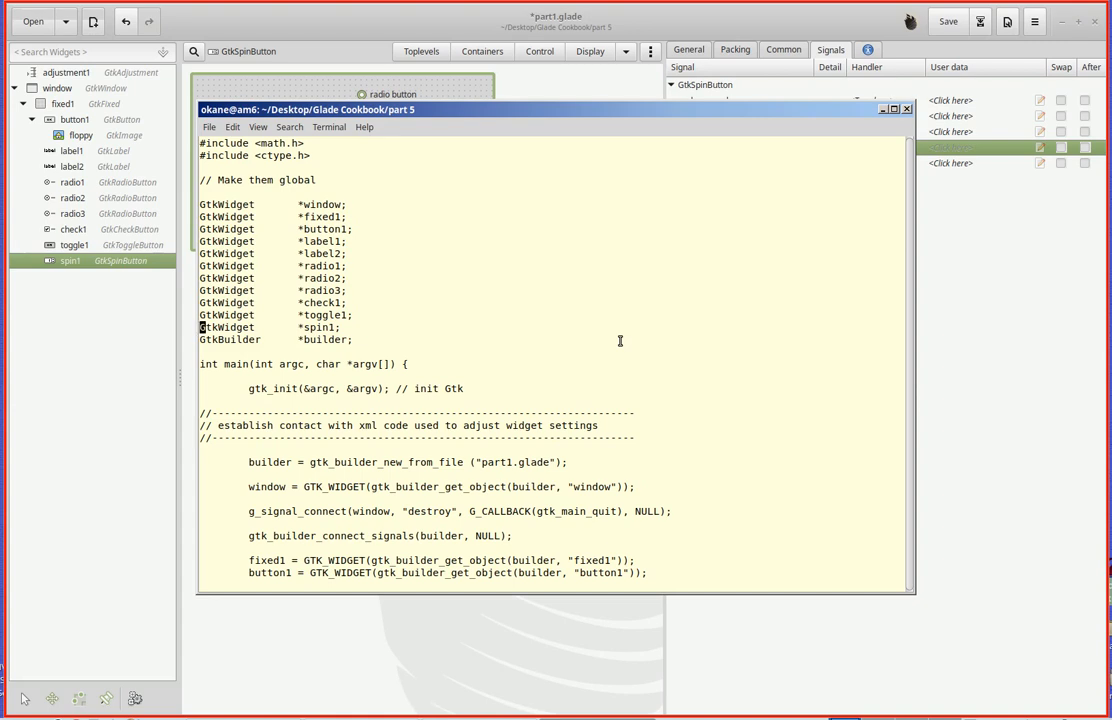
scroll(down, 3)
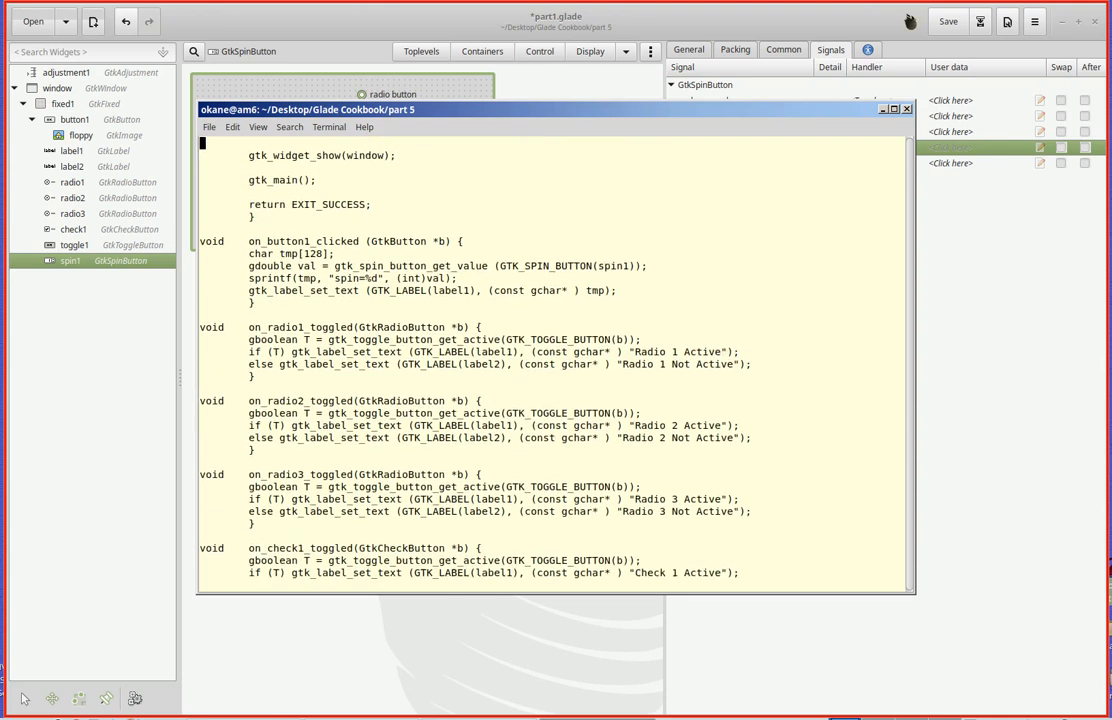
- Write on_toggle1_toggled so label1 shows 'Toggle 1 Active' or 'Toggle 1 Not Active'
scroll(down, 3)
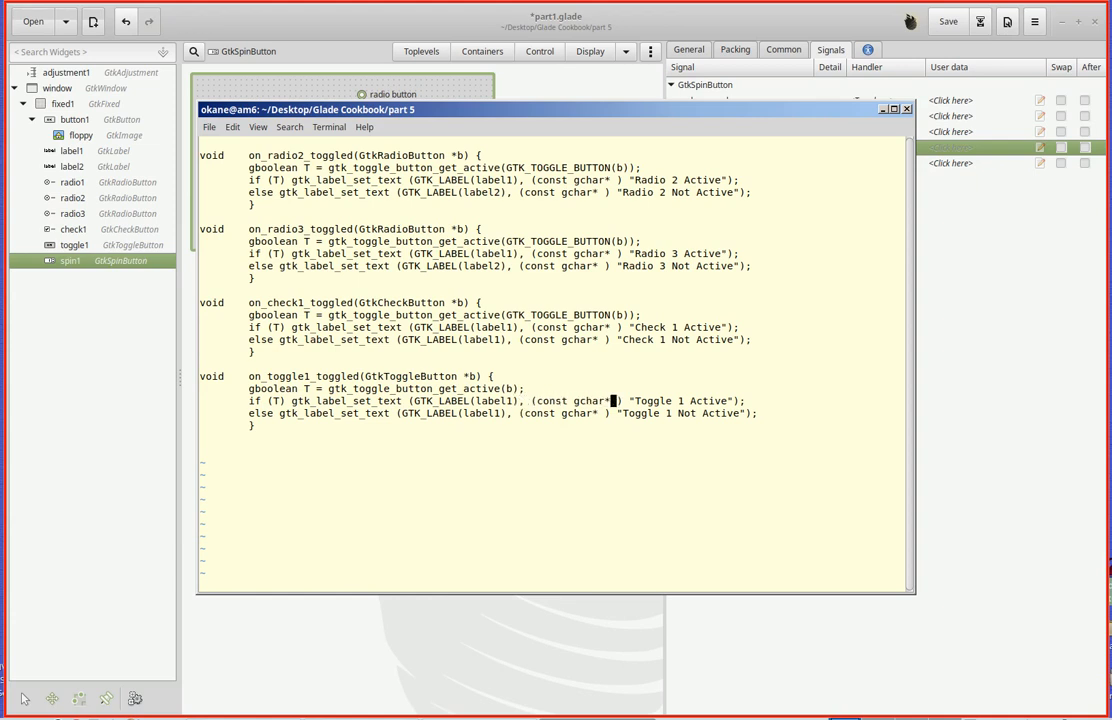
click(629, 413)
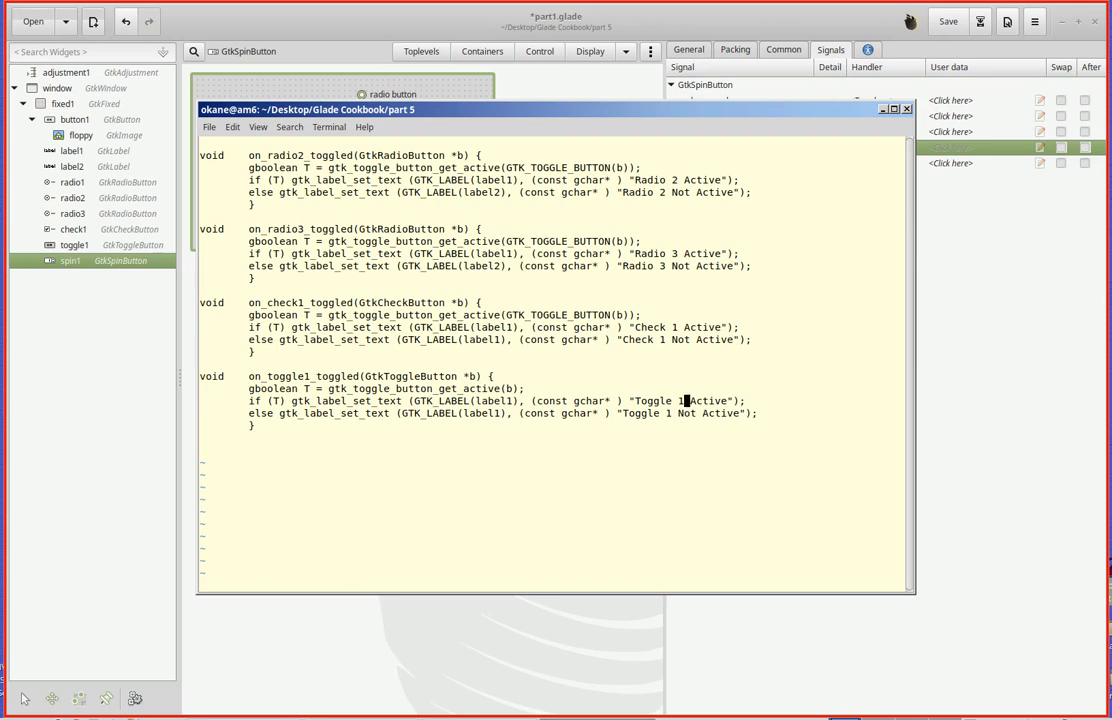
- Review the part1.c callback code, save and quit vi, and rerun the compile script
scroll(up, 3)
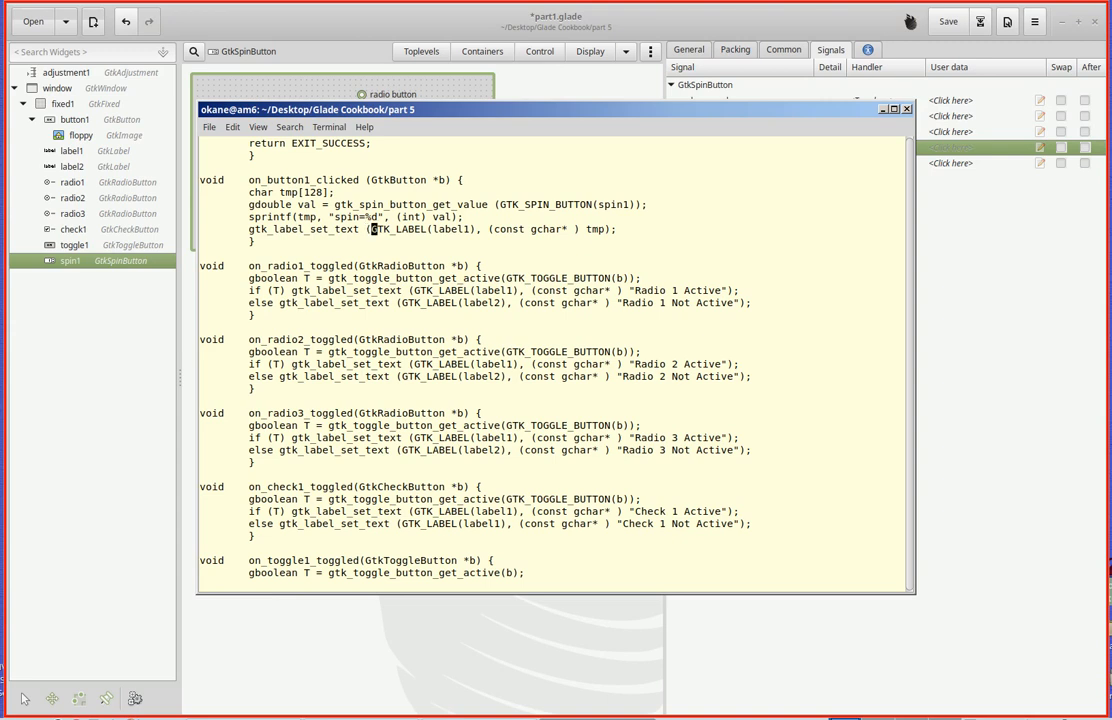
click(589, 229)
text(!com)
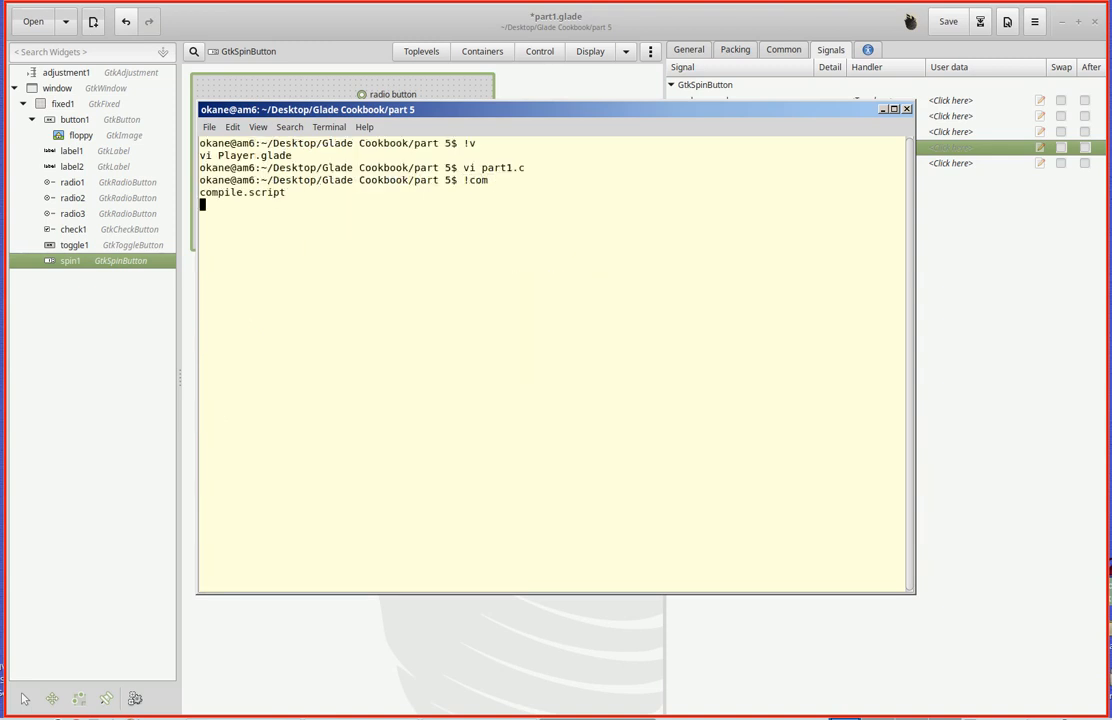
- Run the rebuilt part1-bin with !p and move its window up and left
text(!pa)
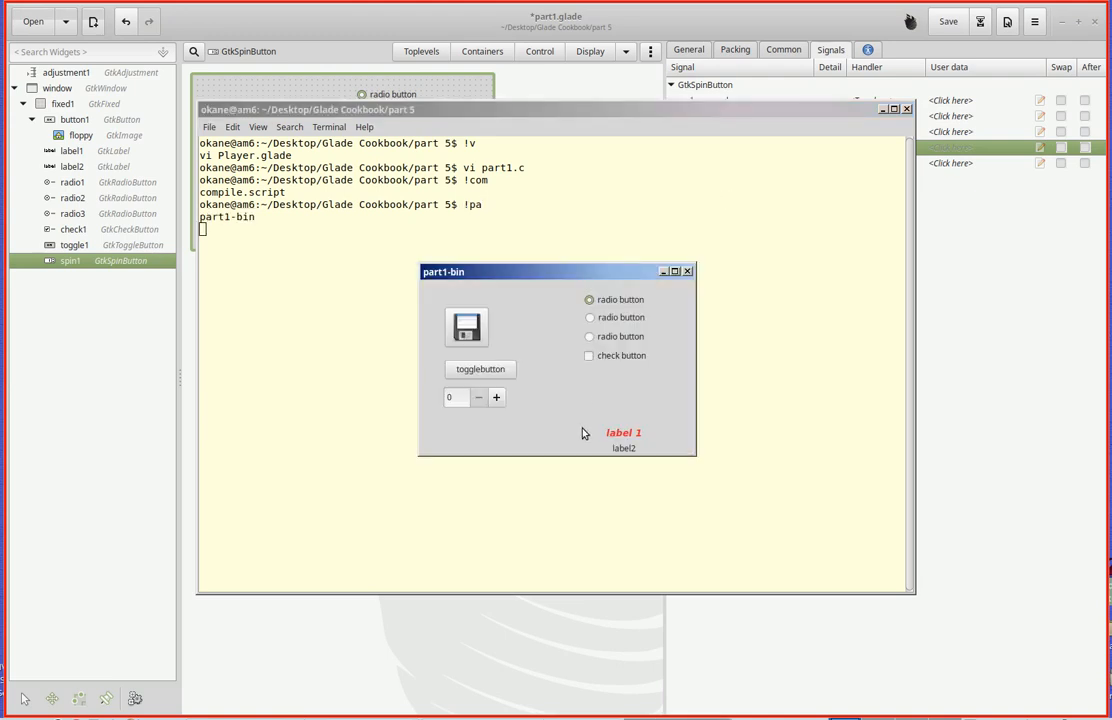
drag(556, 271, 499, 180)
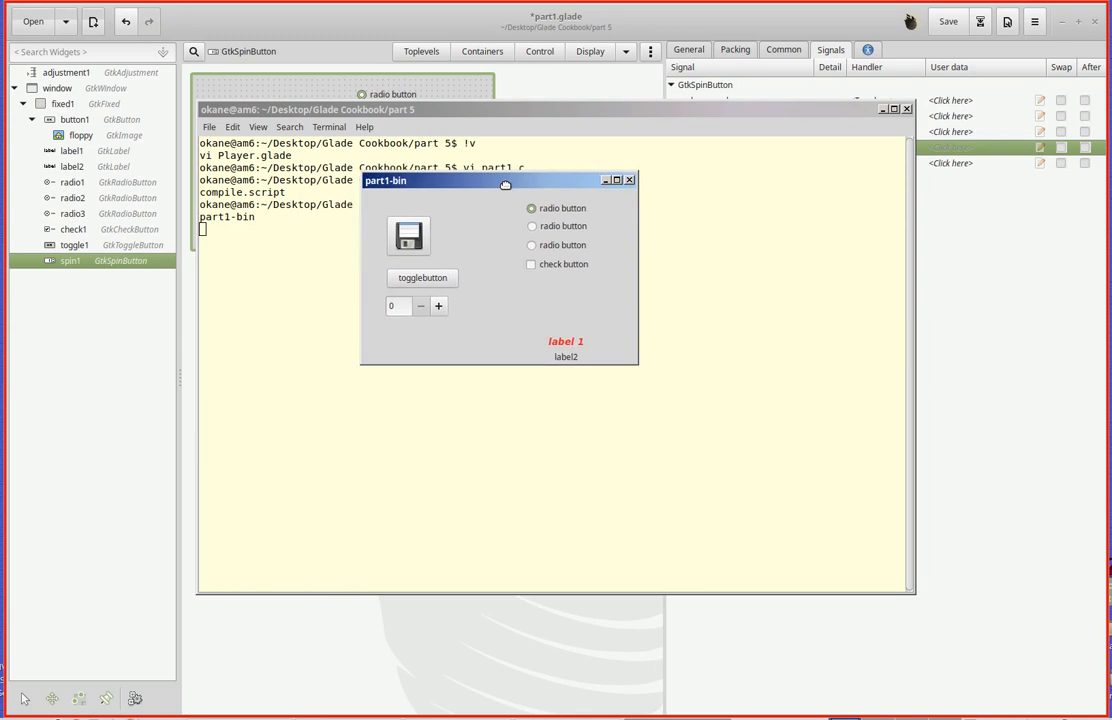
mouse_move(569, 330)
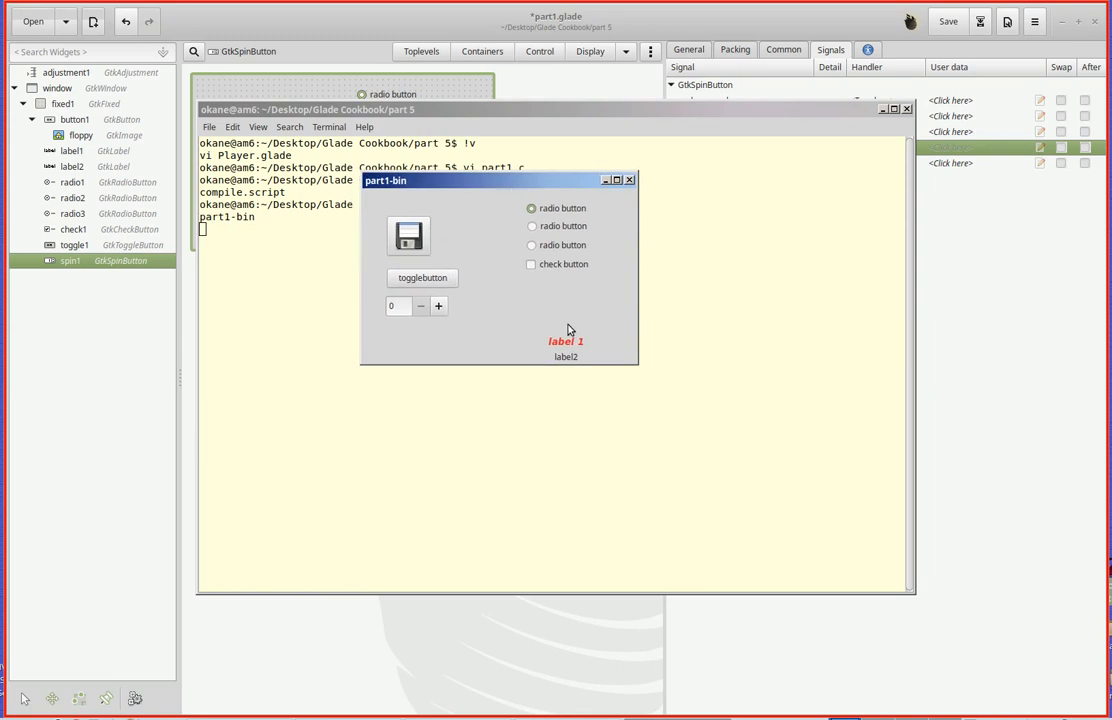
mouse_move(630, 344)
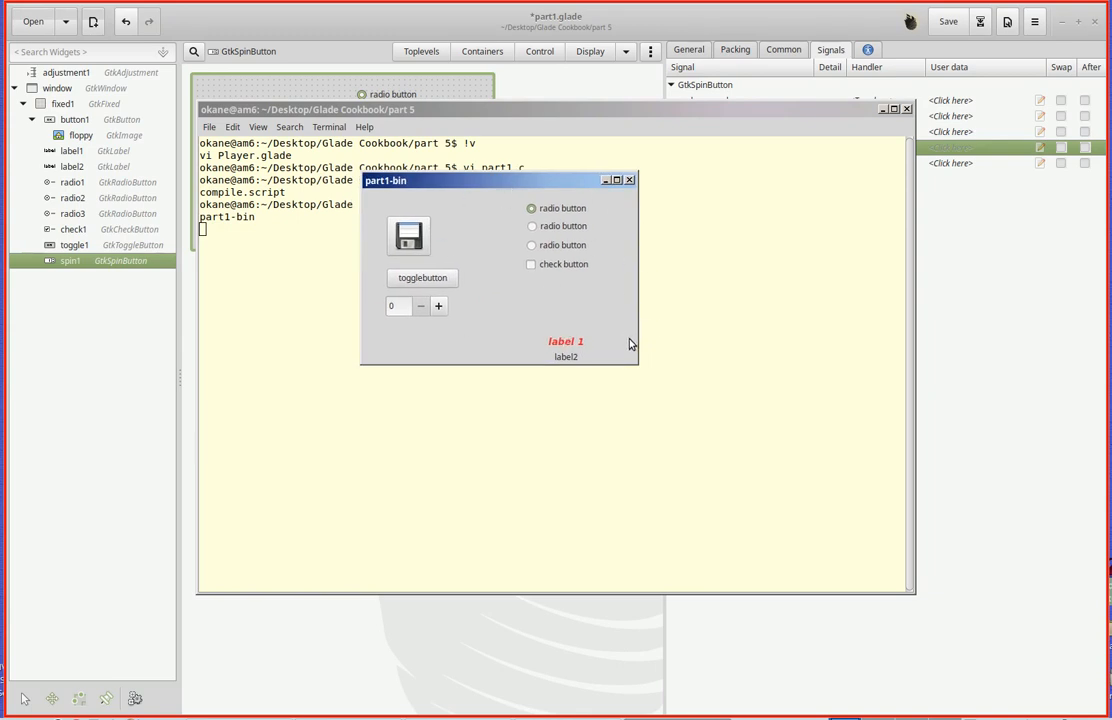
mouse_move(595, 303)
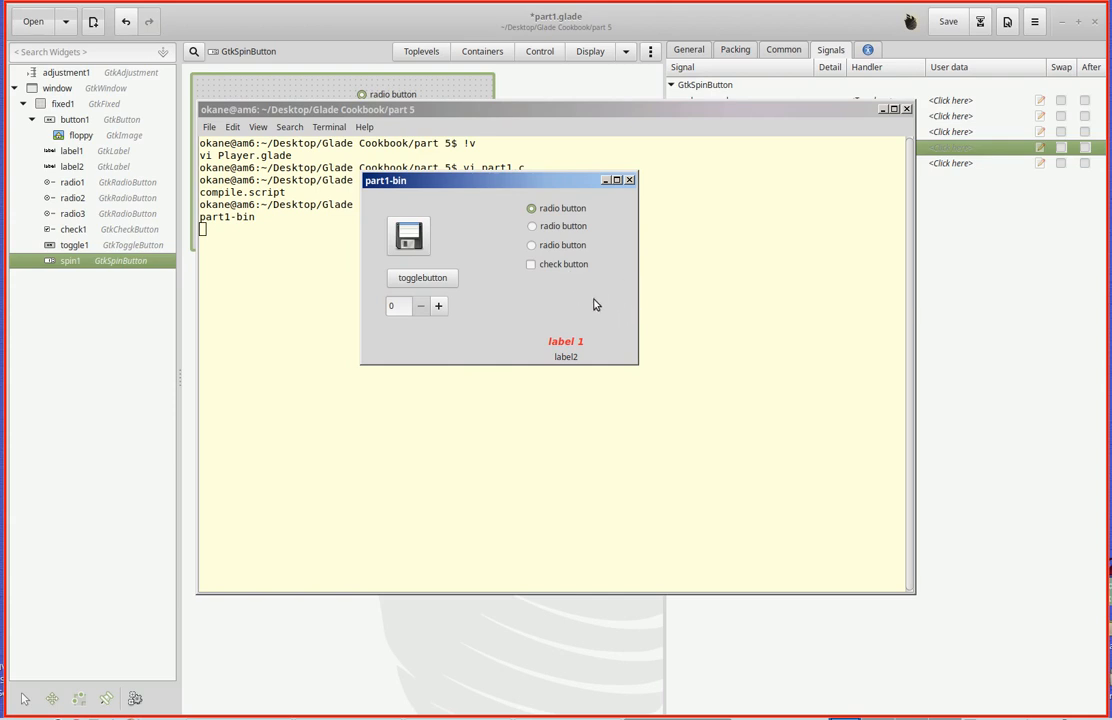
mouse_move(603, 307)
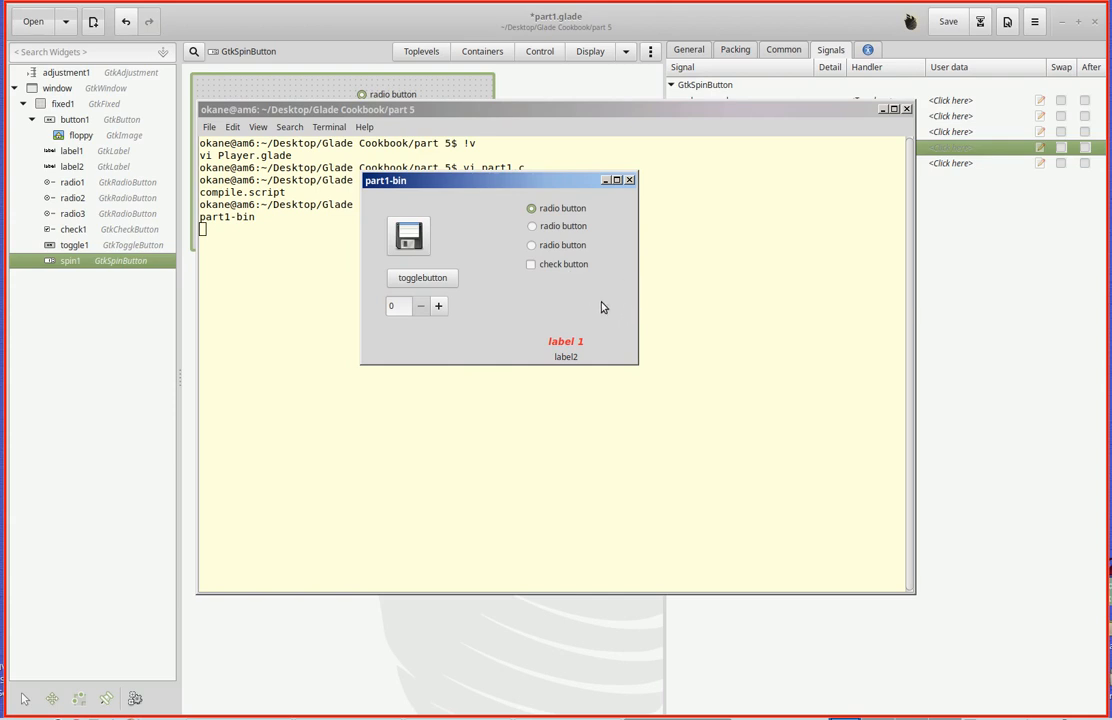
mouse_move(597, 306)
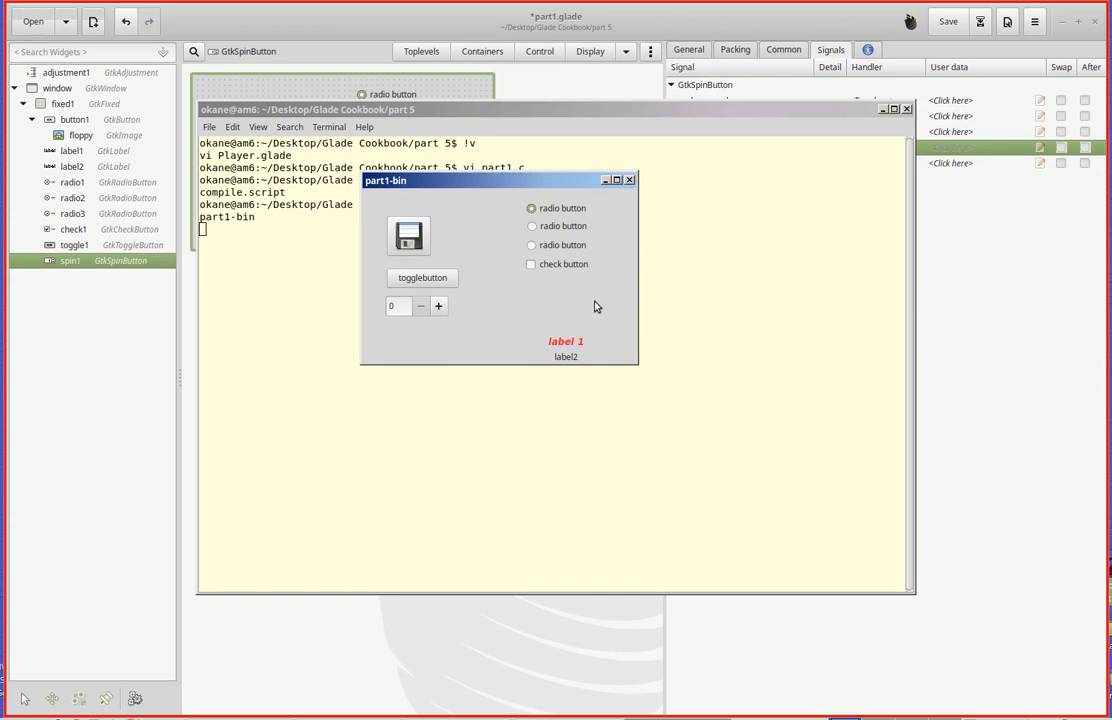
- Toggle togglebutton on and off to flip label1's message, then raise the spin value to 40
click(422, 278)
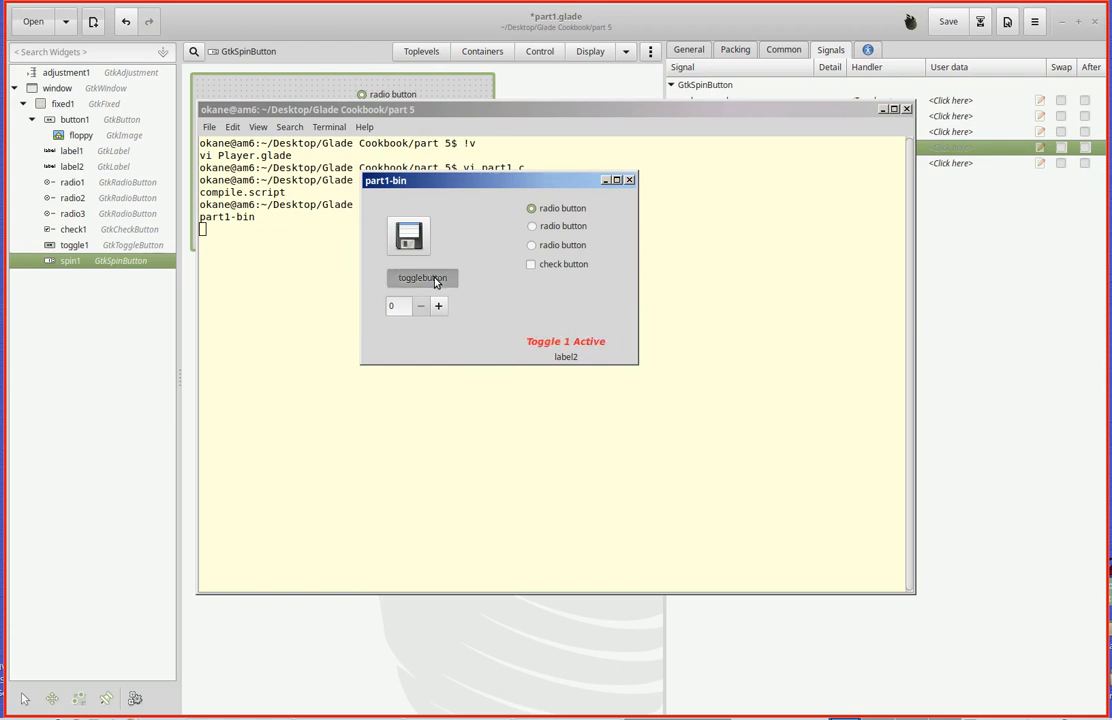
mouse_move(447, 283)
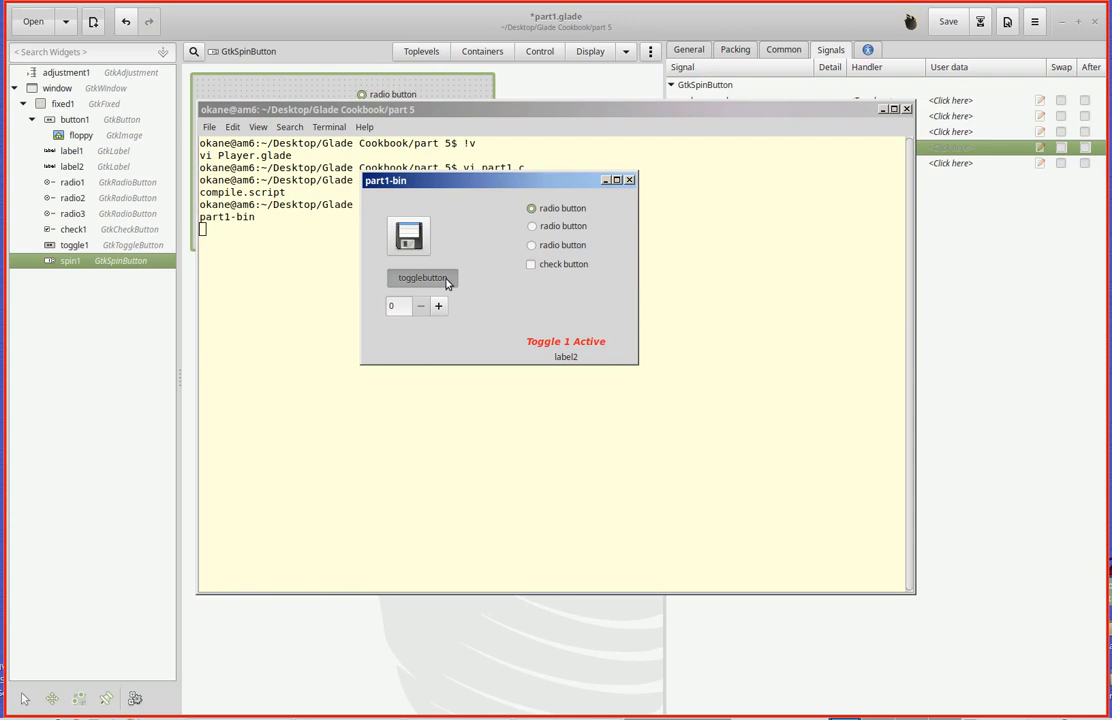
click(530, 264)
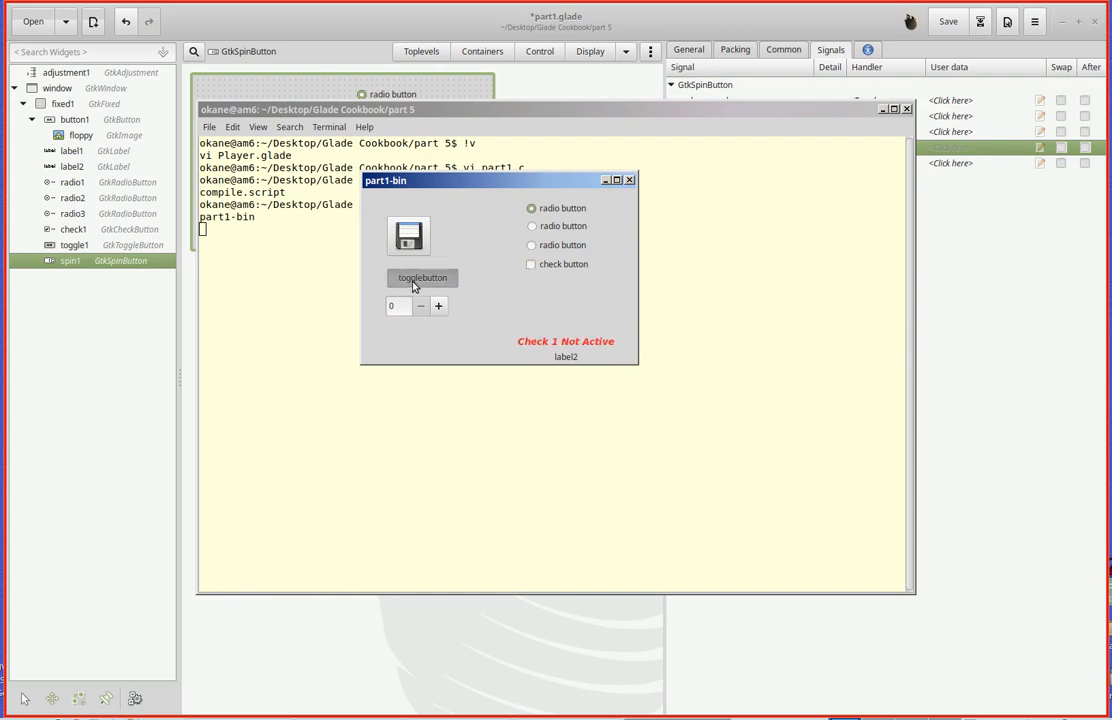
click(422, 278)
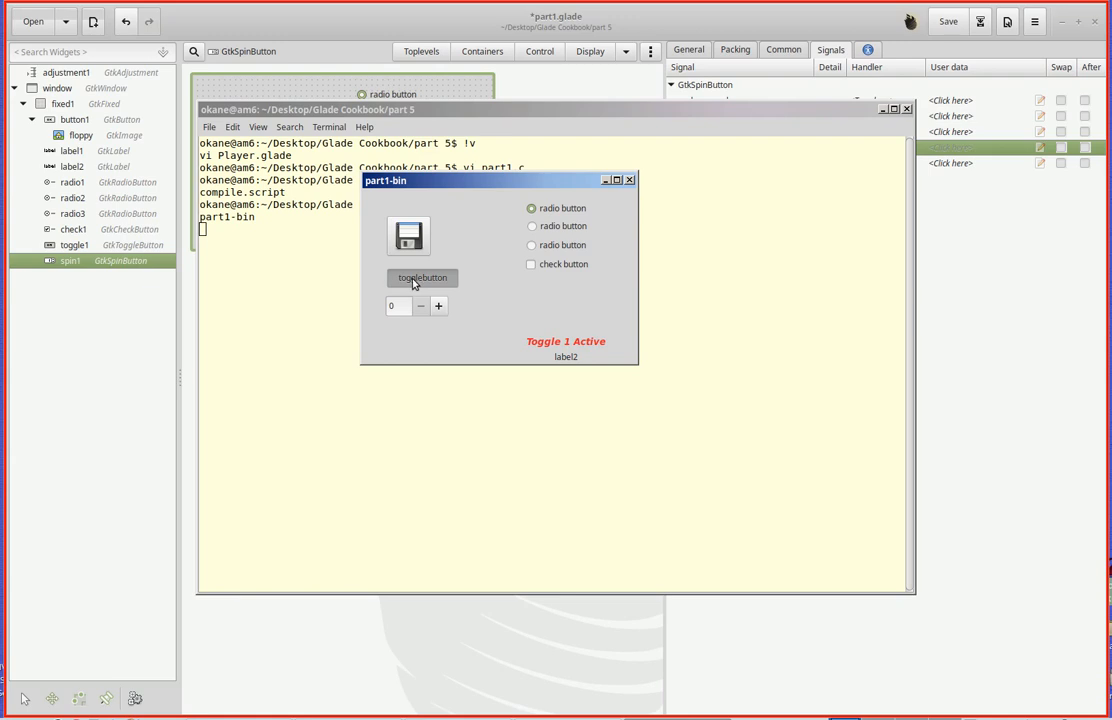
click(422, 277)
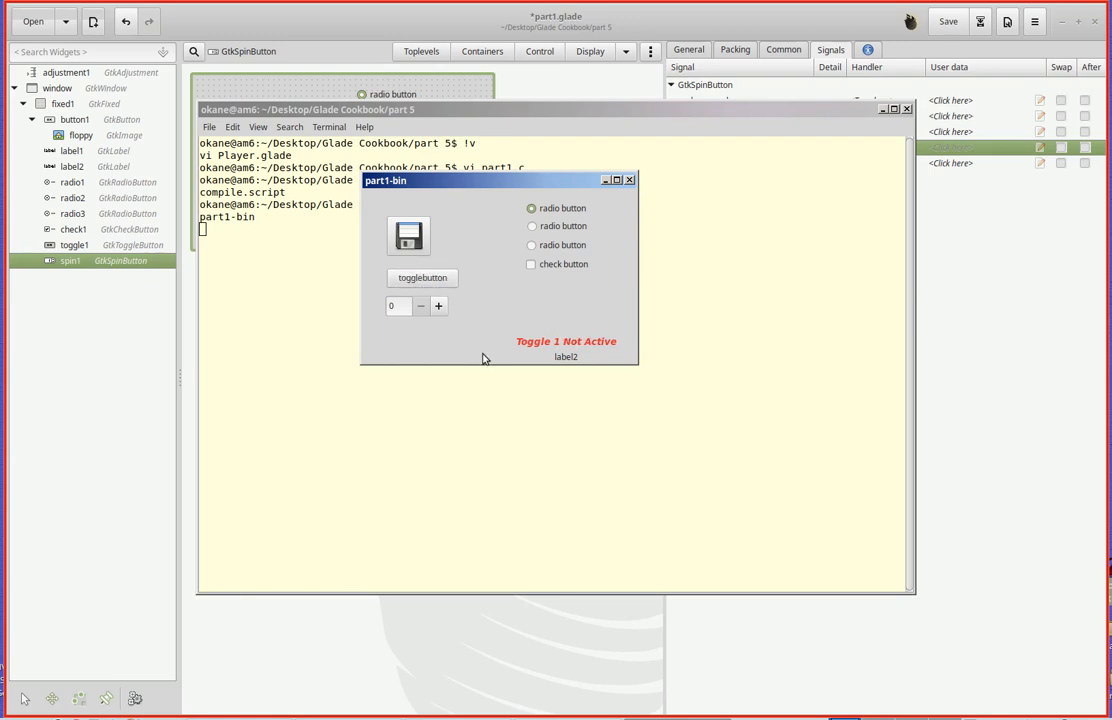
mouse_move(438, 311)
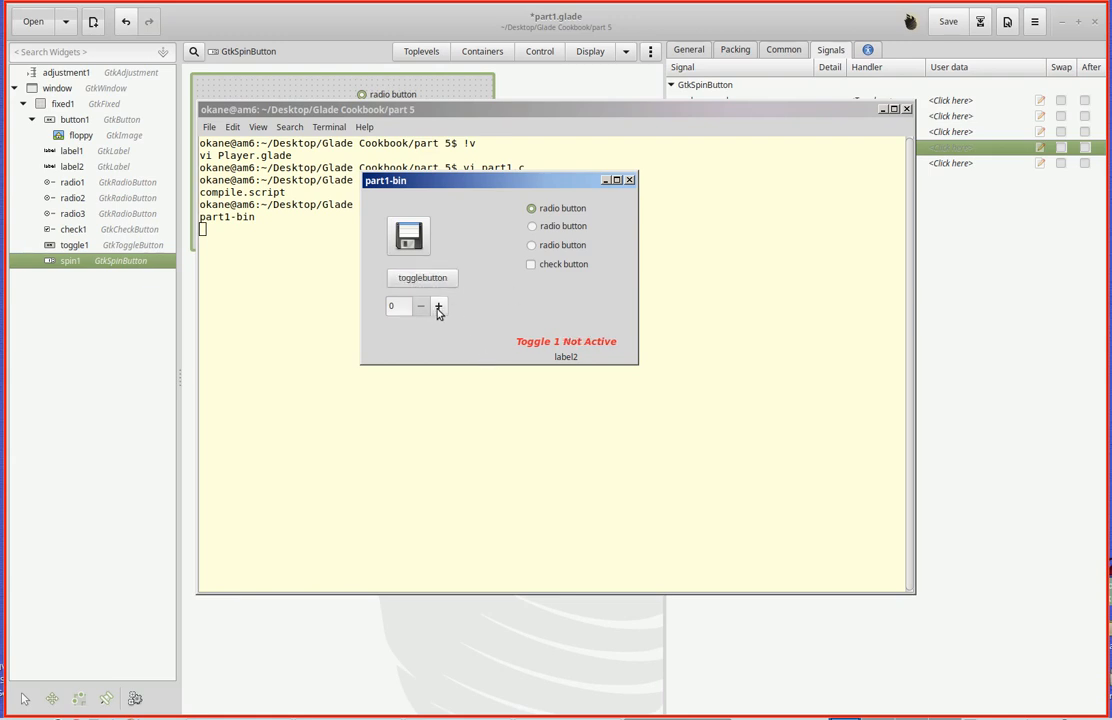
click(438, 306)
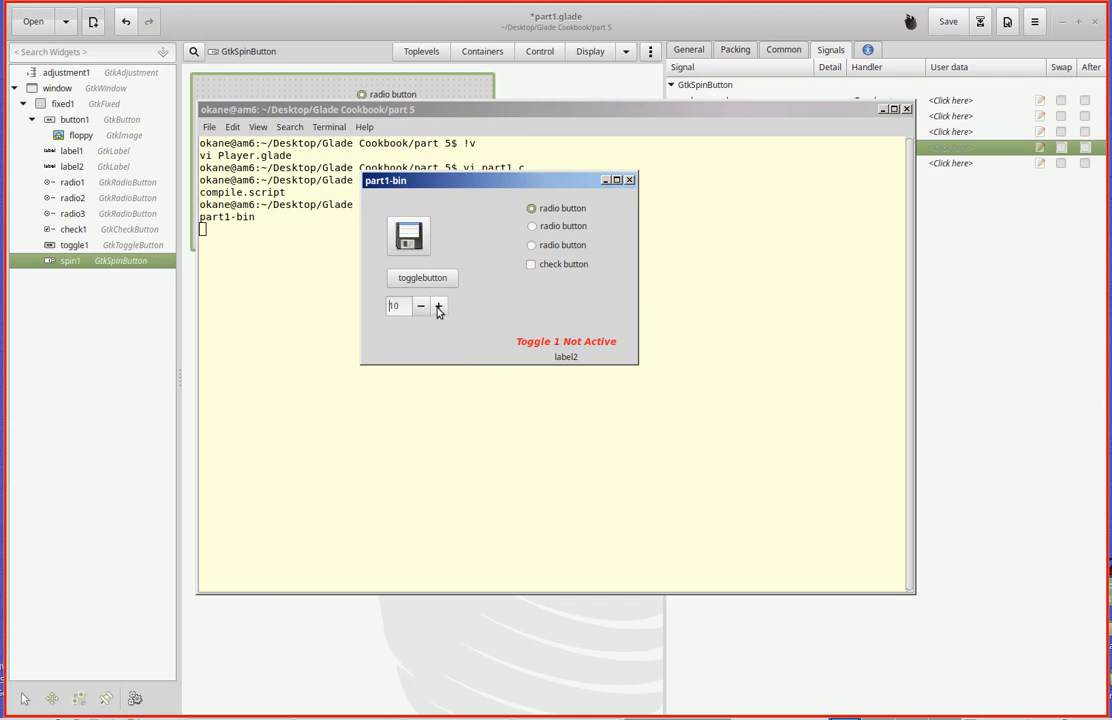
click(420, 306)
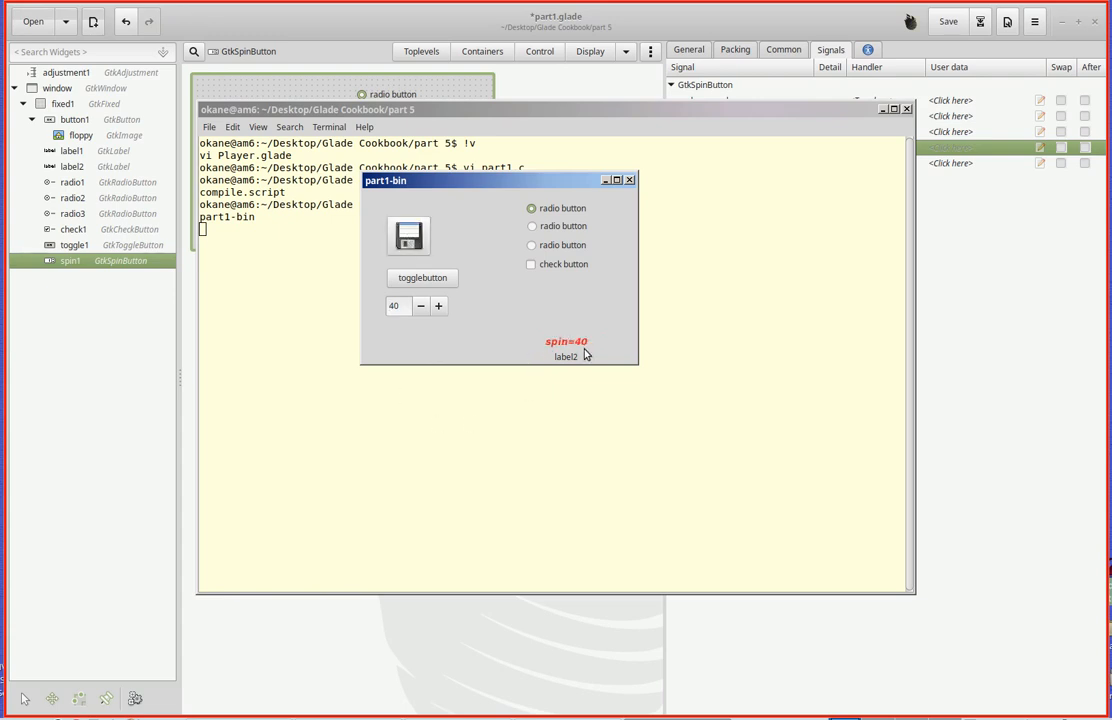
mouse_move(409, 329)
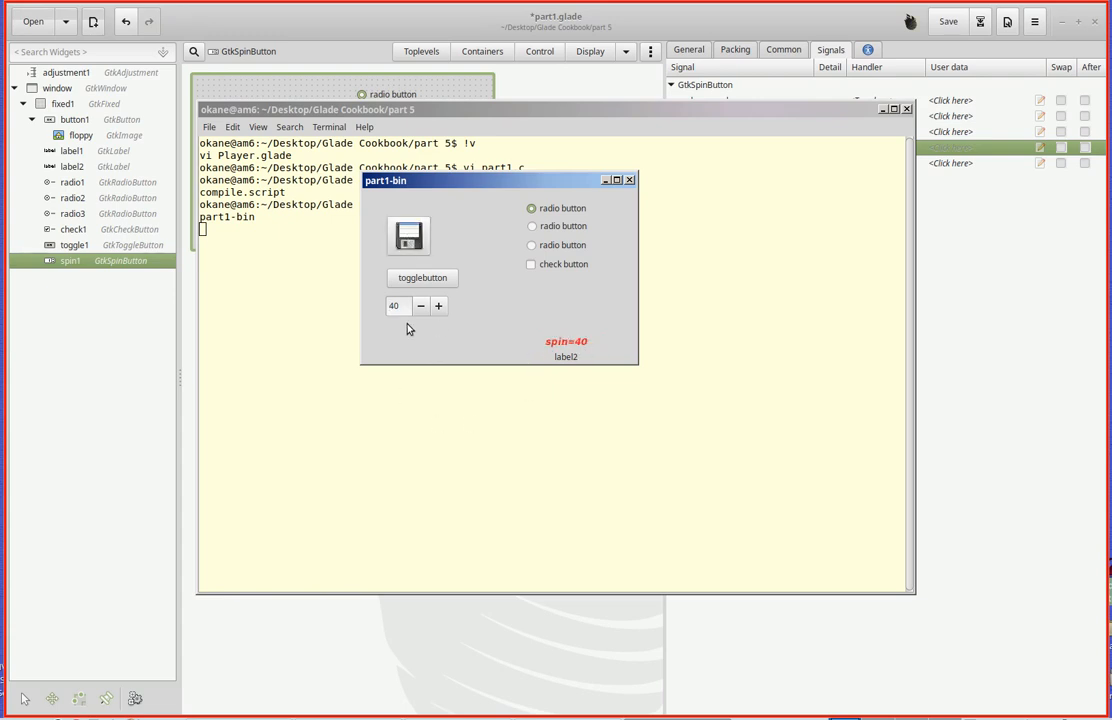
mouse_move(516, 338)
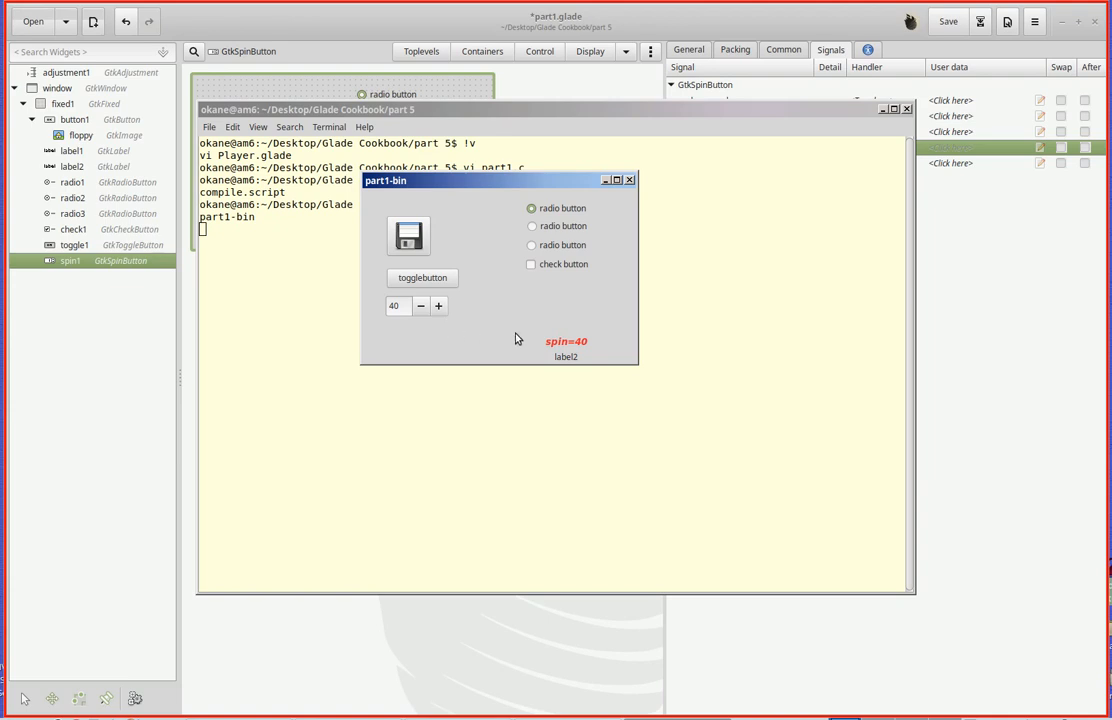
mouse_move(585, 347)
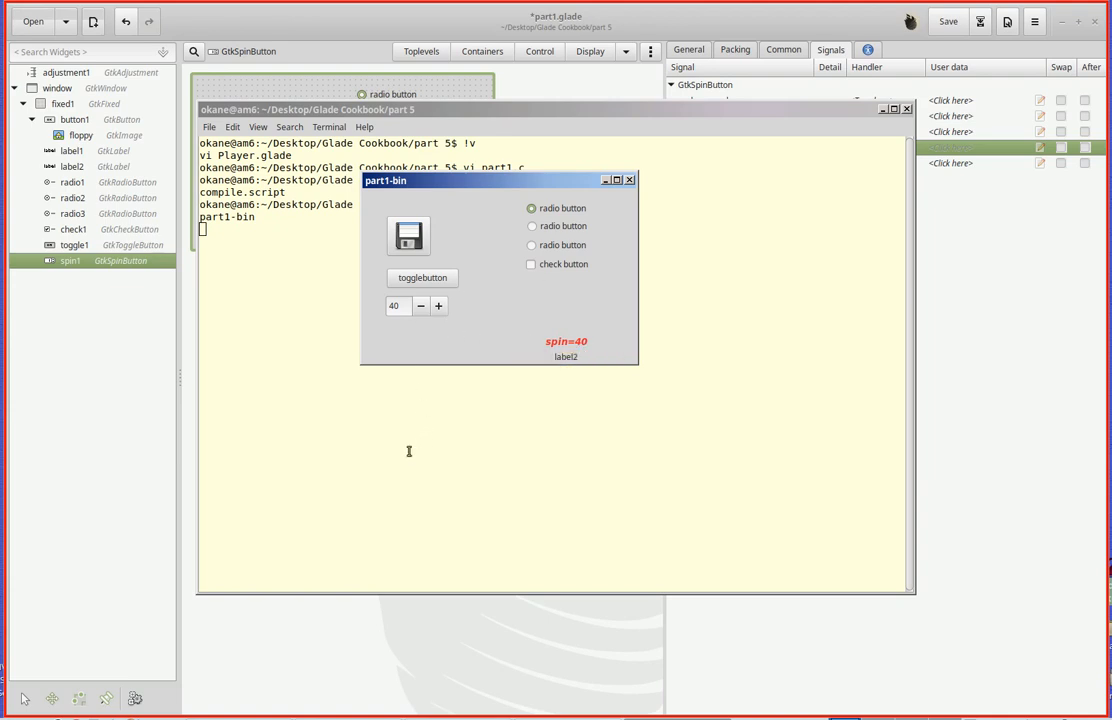
mouse_move(413, 425)
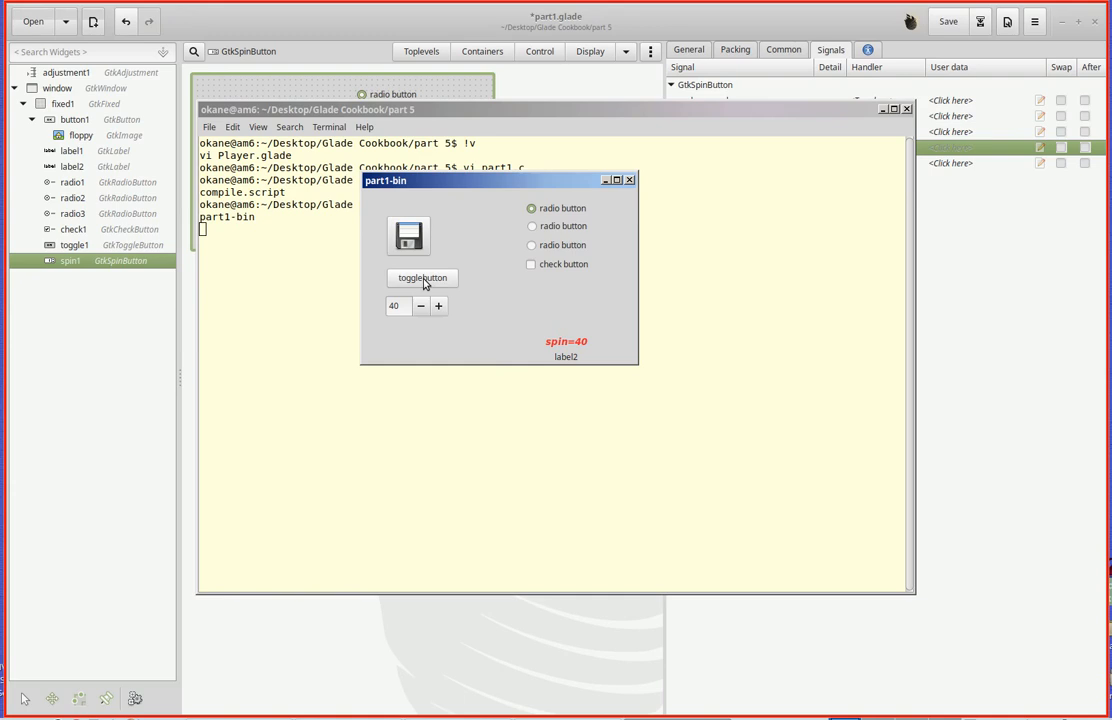
mouse_move(406, 306)
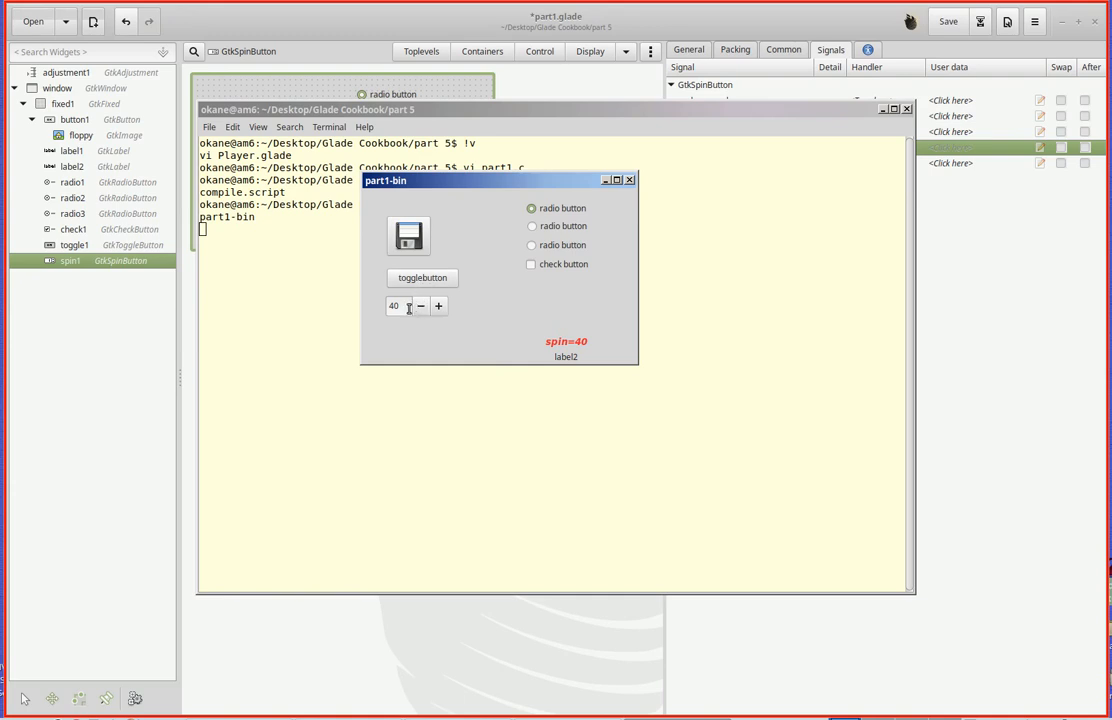
mouse_move(766, 284)
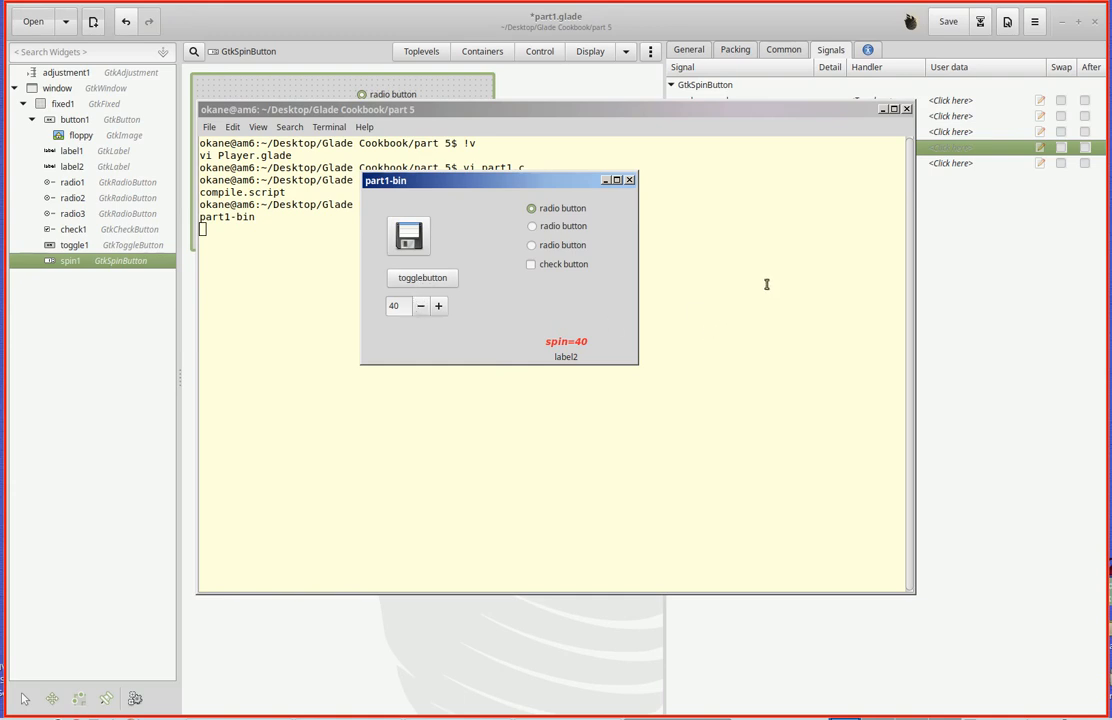